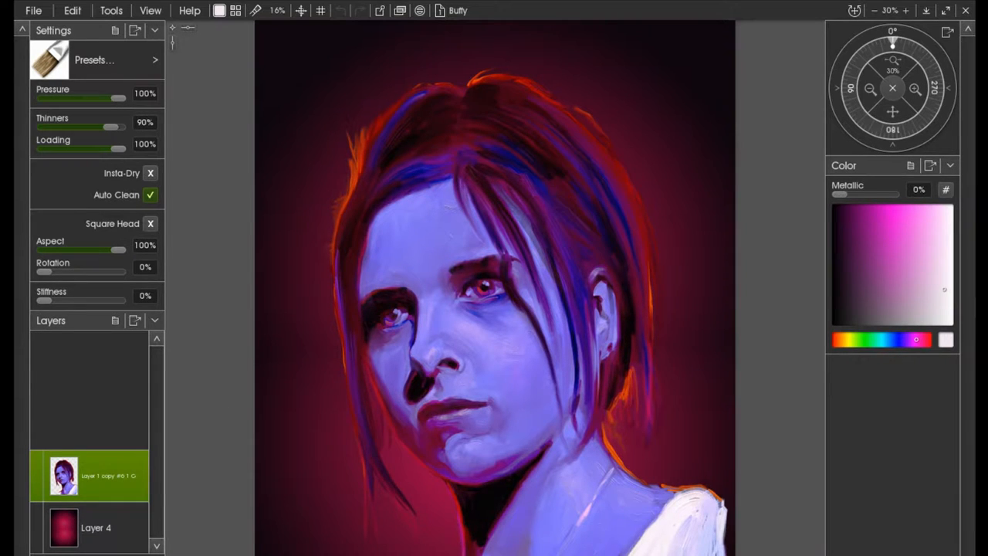
- Select the portrait layer and trial a hue shift in ArtRage, then discard it
{"action": "left_click", "coordinate": [96, 527]}
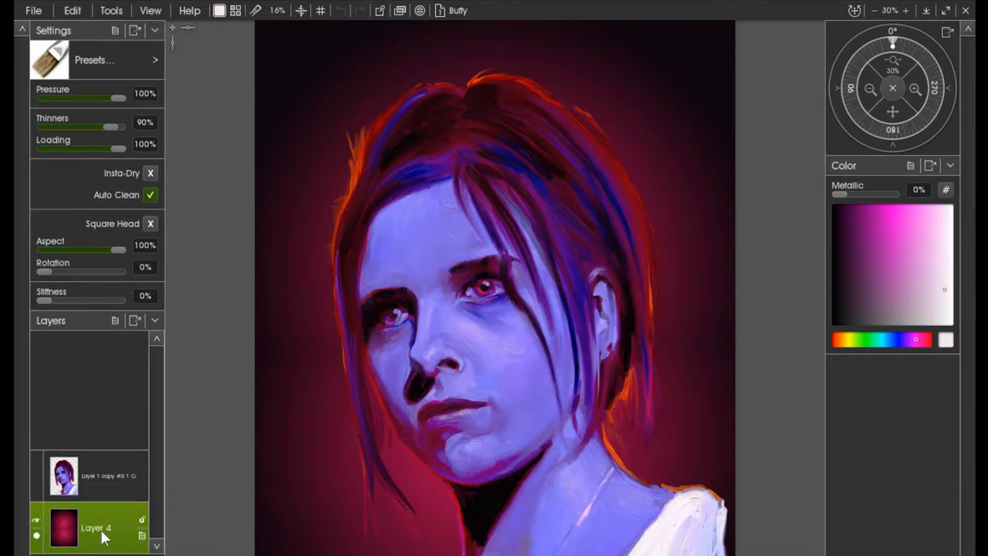
{"action": "left_click", "coordinate": [89, 474]}
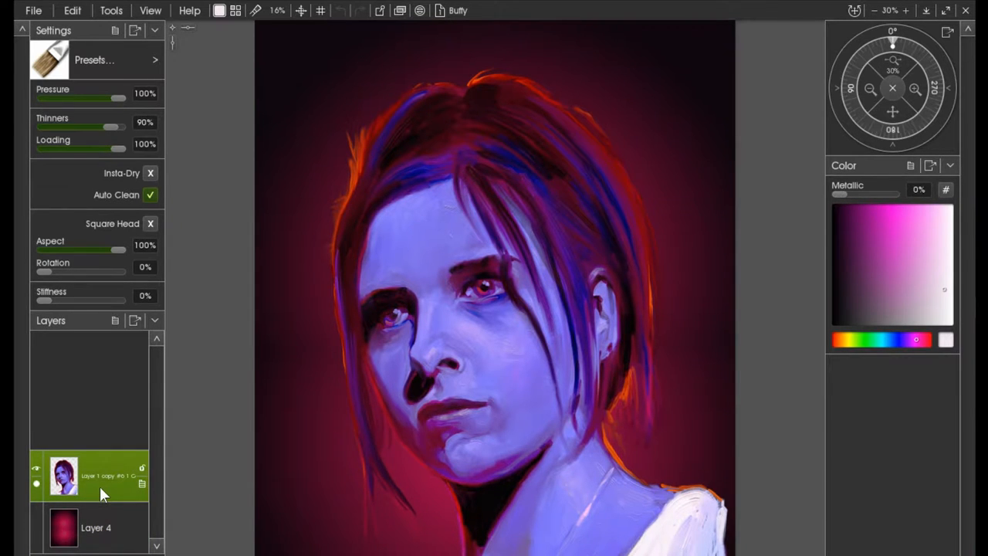
{"action": "left_click", "coordinate": [72, 10]}
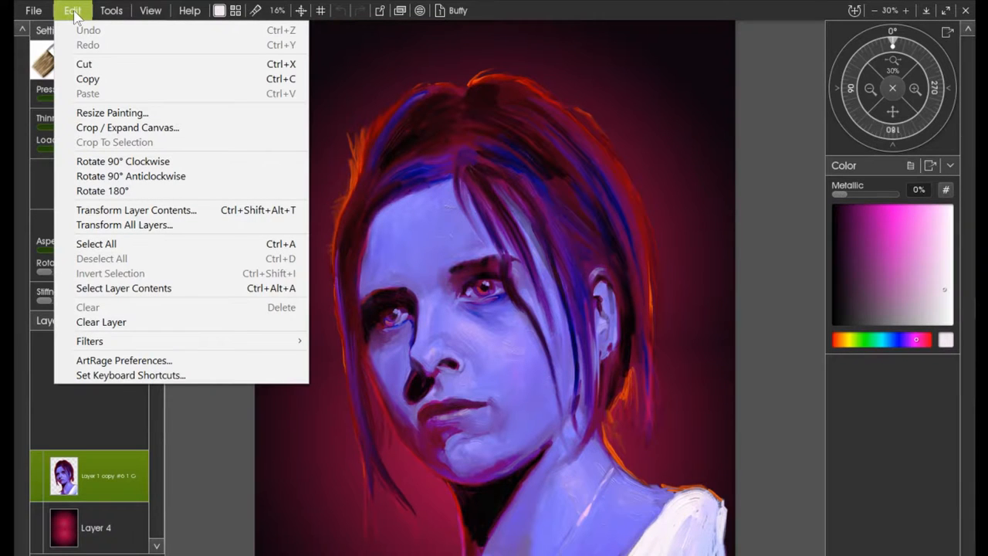
{"action": "left_click", "coordinate": [90, 341]}
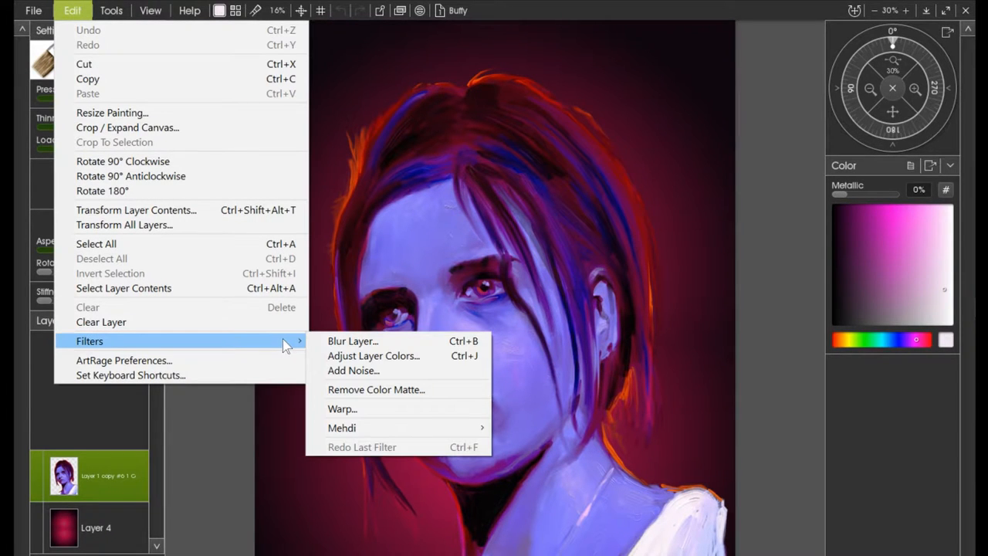
{"action": "mouse_move", "coordinate": [386, 409]}
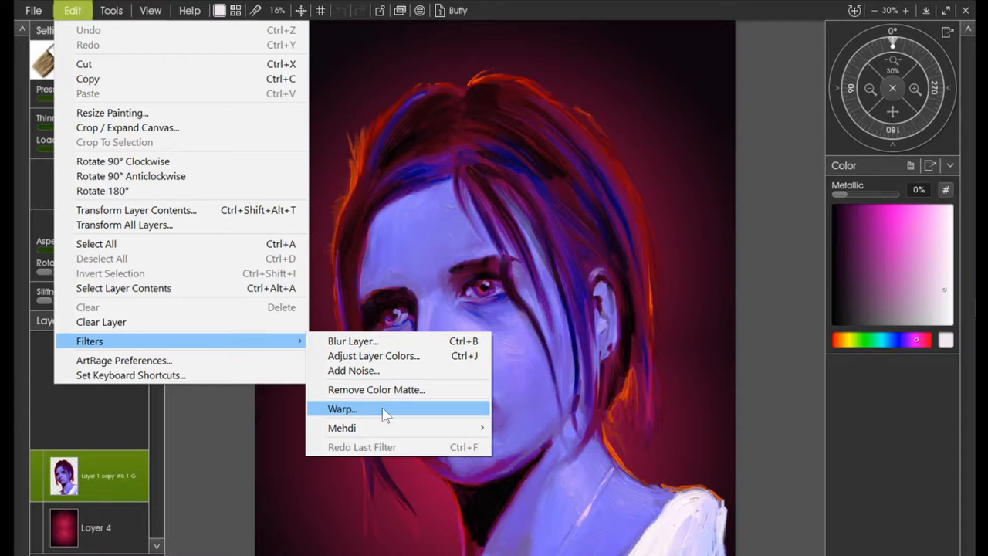
{"action": "mouse_move", "coordinate": [388, 356]}
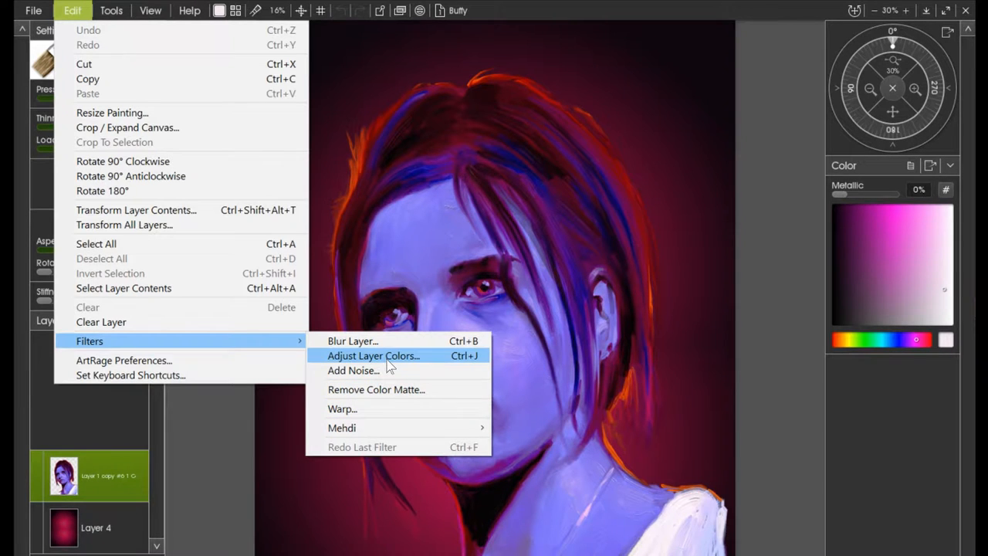
{"action": "left_click", "coordinate": [373, 356]}
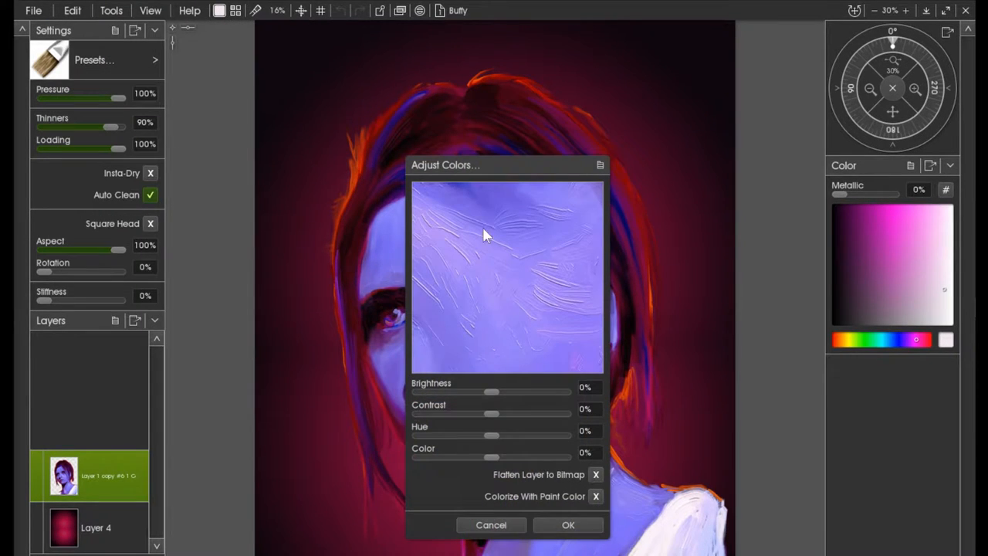
{"action": "mouse_move", "coordinate": [591, 145]}
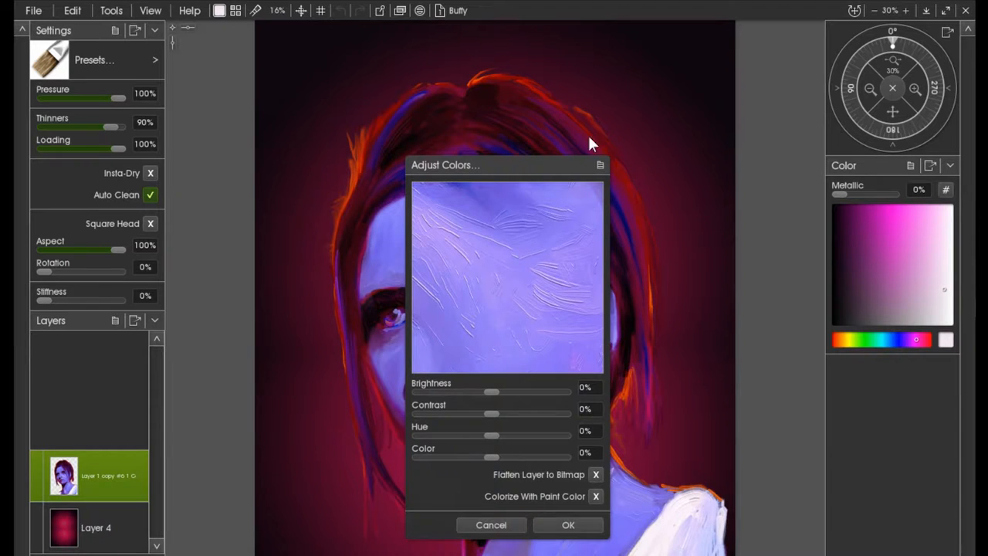
{"action": "left_click_drag", "start_coordinate": [445, 164], "coordinate": [687, 62]}
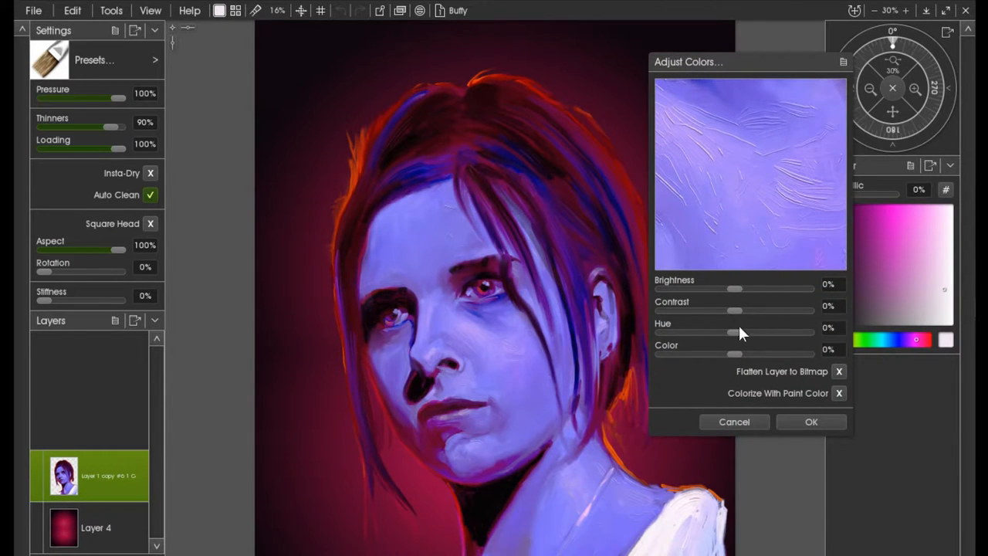
{"action": "left_click_drag", "start_coordinate": [722, 332], "coordinate": [745, 331]}
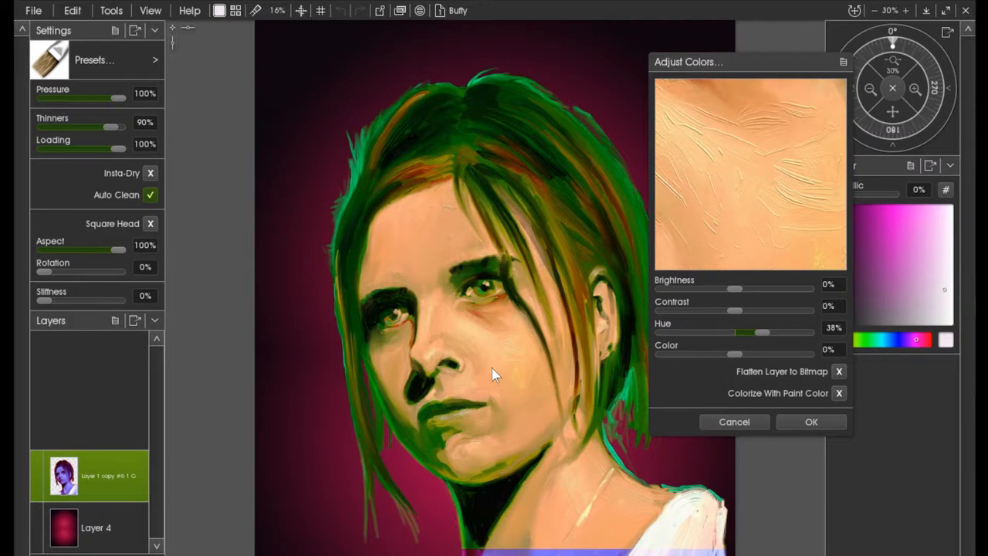
{"action": "left_click", "coordinate": [812, 422]}
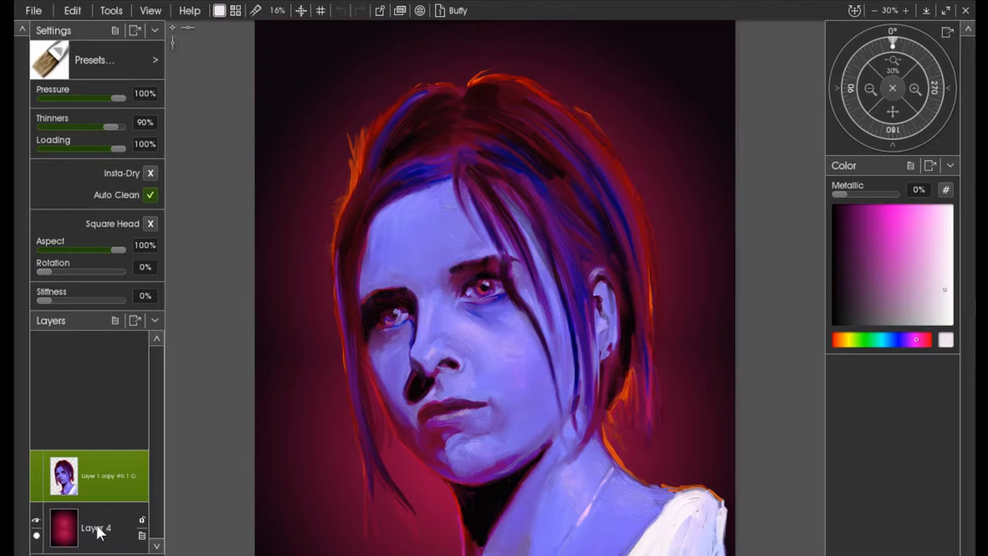
{"action": "left_click", "coordinate": [96, 476]}
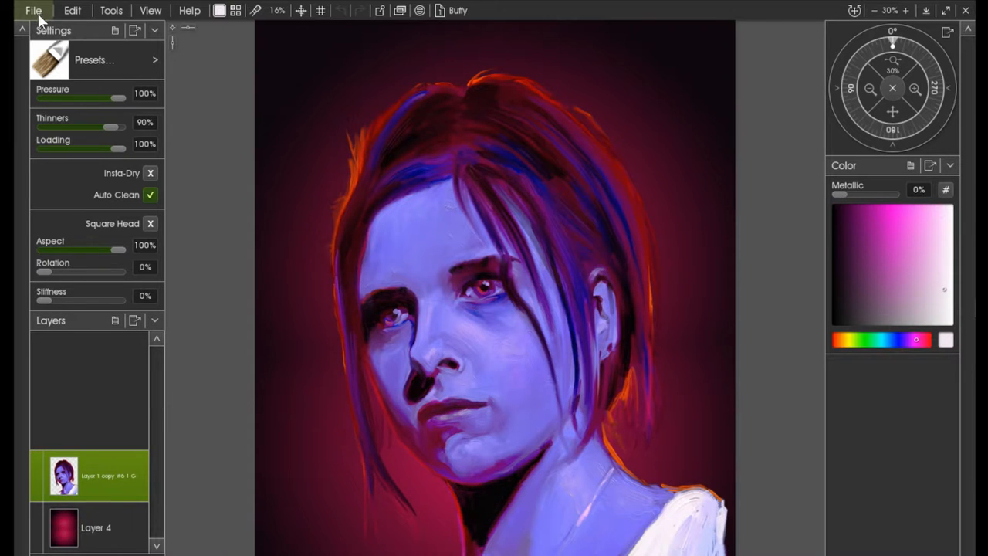
- Save the painting as Buffy.psd in Photoshop PSD format
{"action": "left_click", "coordinate": [33, 10]}
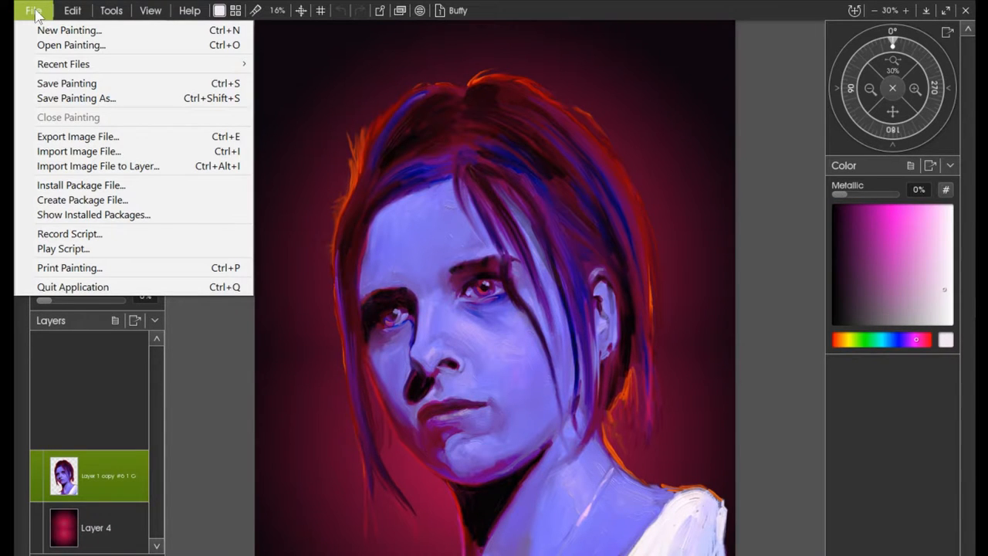
{"action": "mouse_move", "coordinate": [67, 83]}
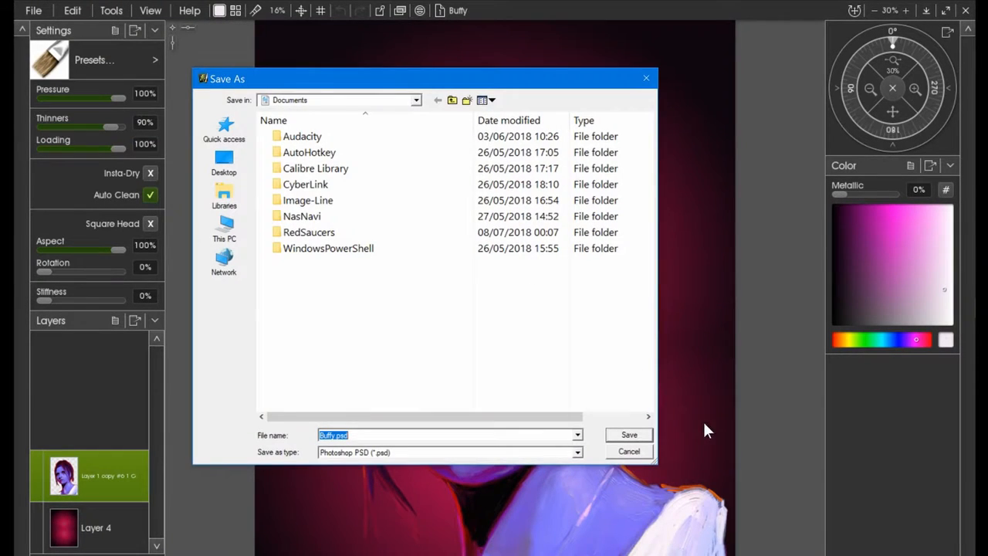
{"action": "left_click", "coordinate": [577, 452]}
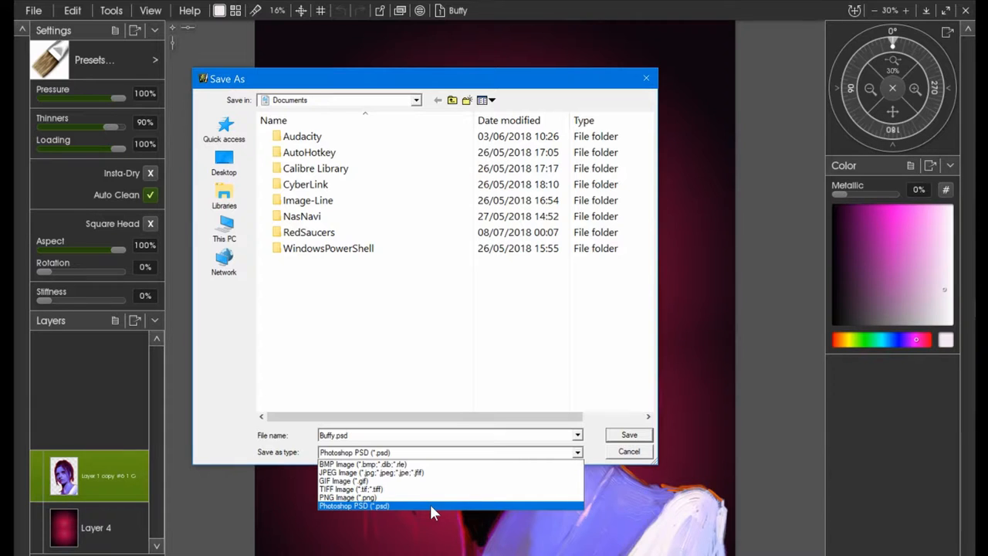
{"action": "left_click", "coordinate": [353, 505]}
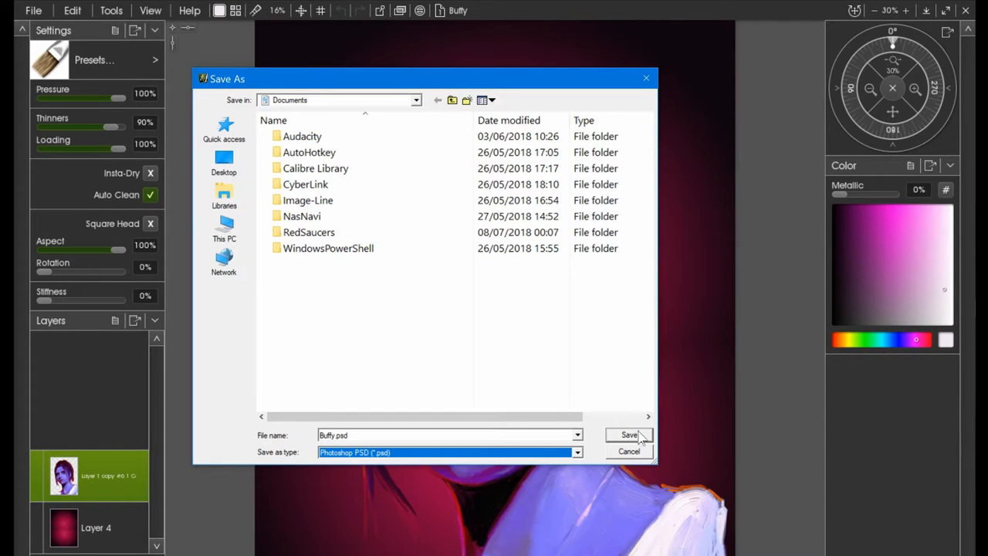
{"action": "left_click", "coordinate": [628, 434]}
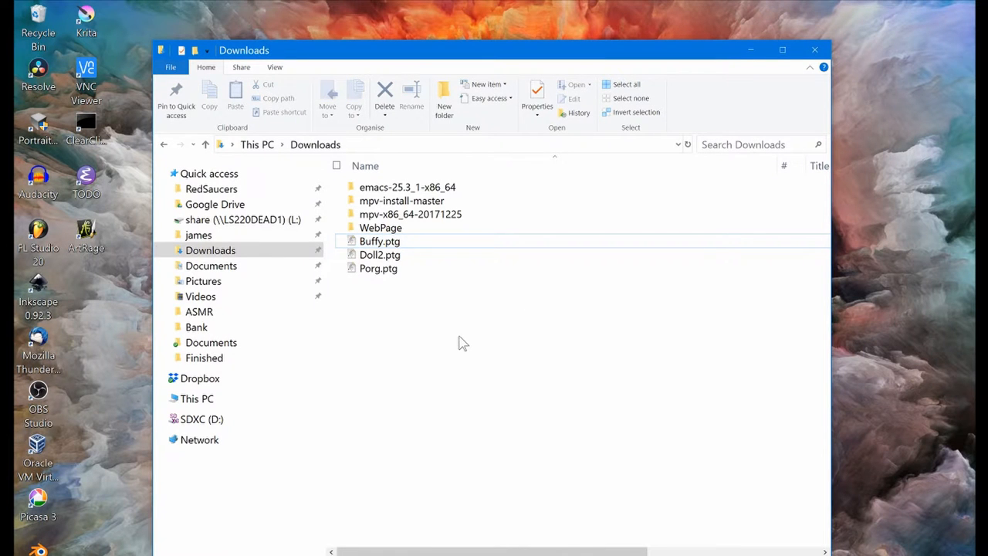
- Open Buffy.psd from Documents using Edit with GIMP
{"action": "left_click", "coordinate": [211, 265]}
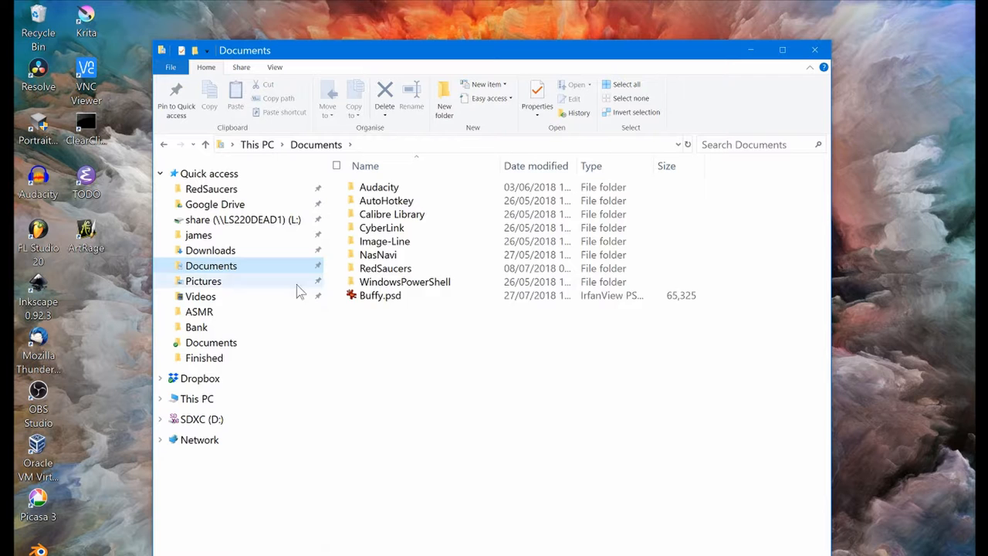
{"action": "mouse_move", "coordinate": [380, 295]}
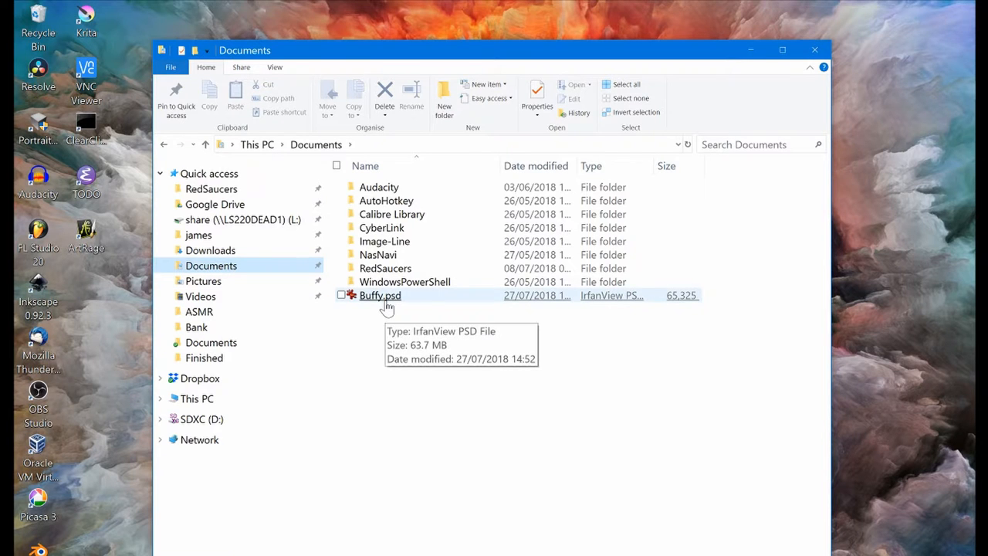
{"action": "right_click", "coordinate": [380, 295]}
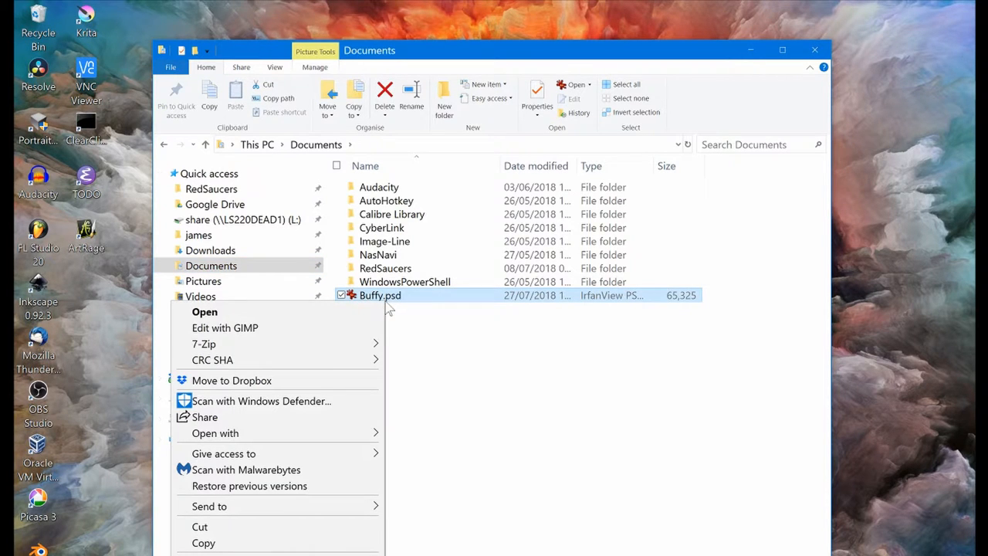
{"action": "mouse_move", "coordinate": [299, 330]}
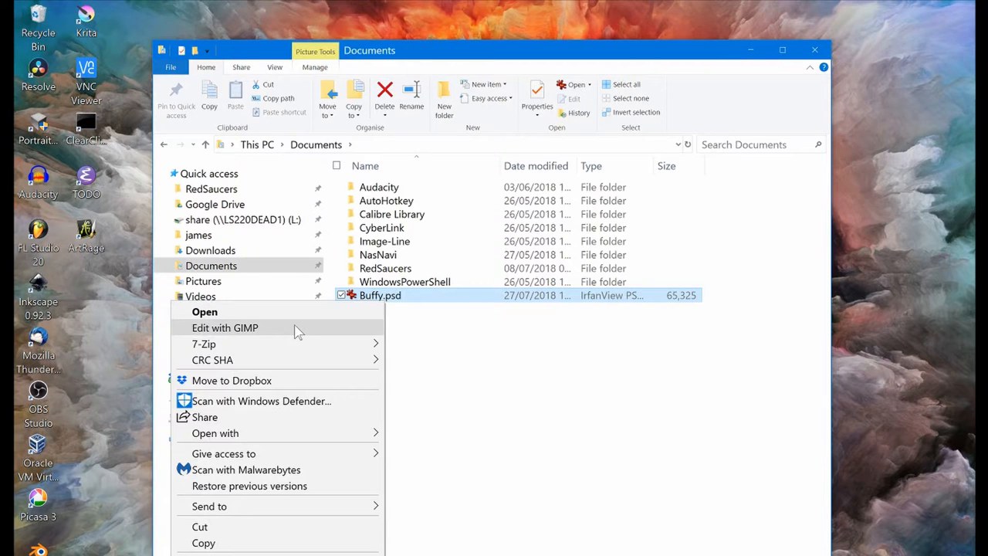
{"action": "left_click", "coordinate": [224, 328]}
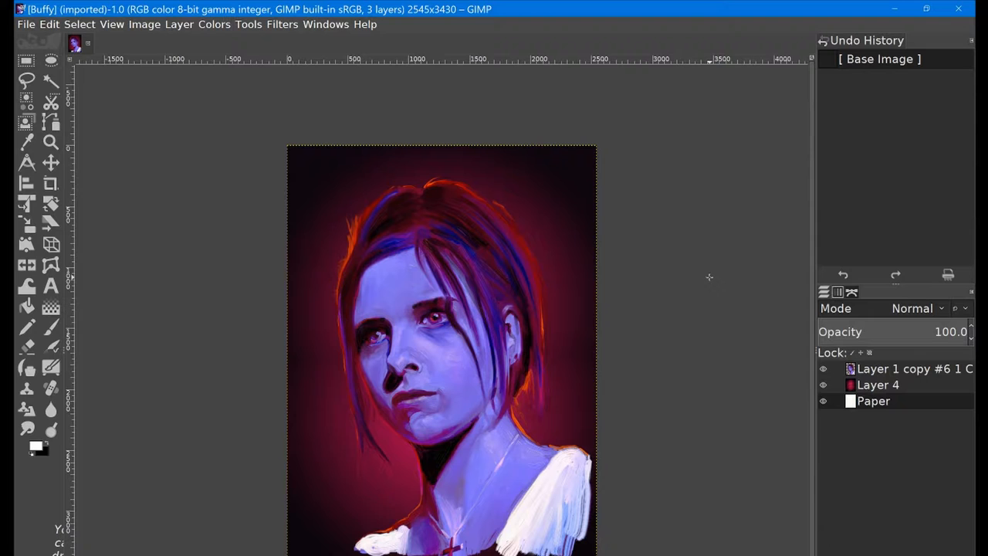
{"action": "left_click", "coordinate": [325, 24]}
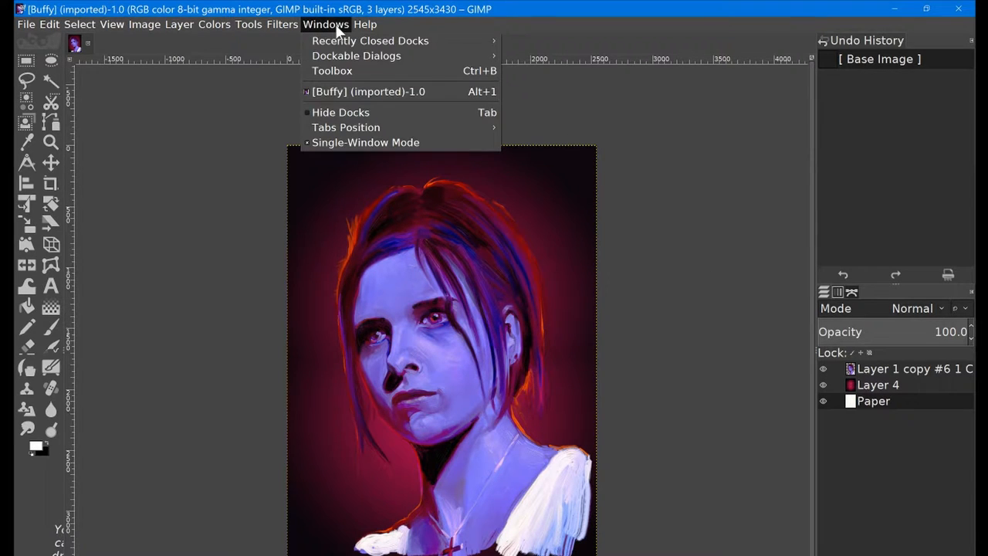
{"action": "mouse_move", "coordinate": [366, 142]}
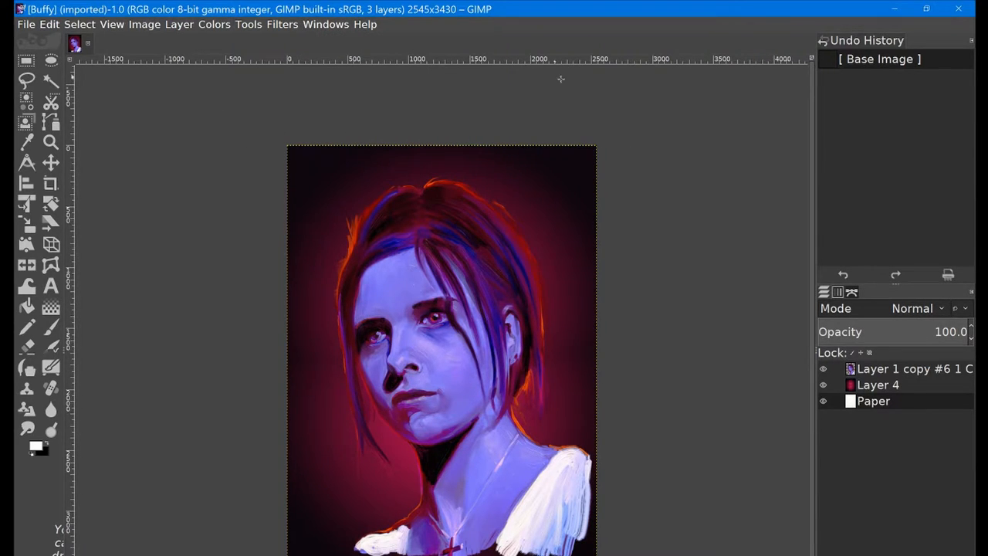
{"action": "mouse_move", "coordinate": [696, 229]}
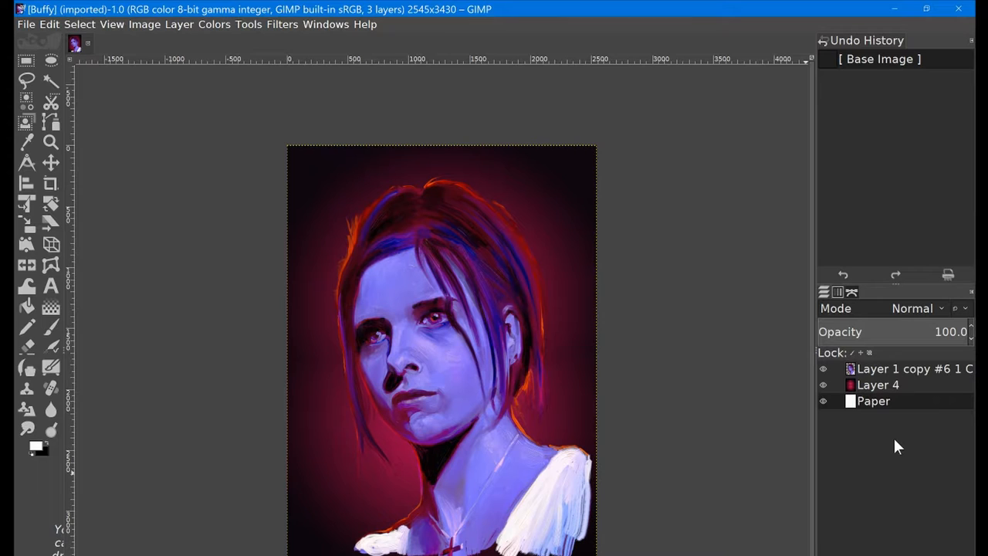
{"action": "mouse_move", "coordinate": [866, 438]}
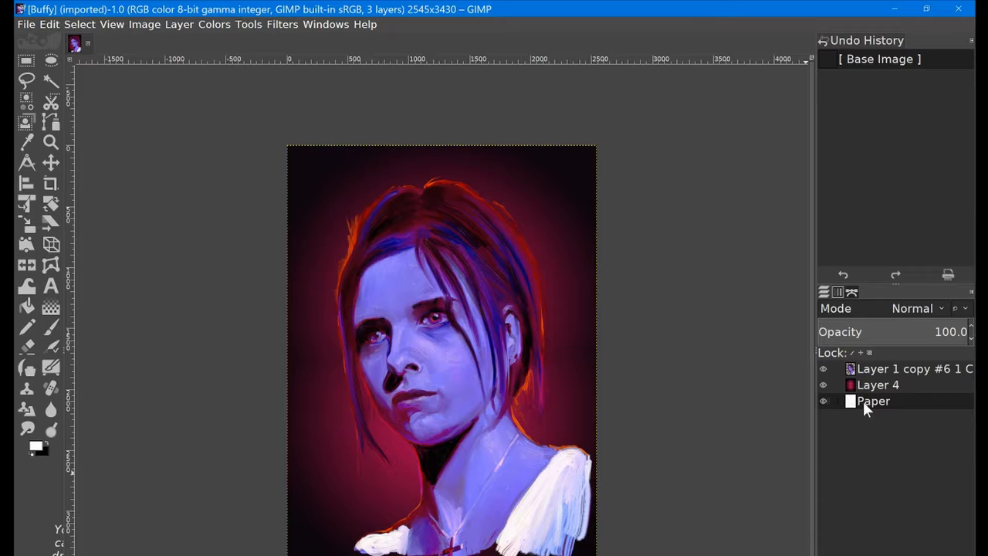
- Toggle the Paper layer's visibility, then make the top Layer 1 copy layer active
{"action": "left_click", "coordinate": [873, 401]}
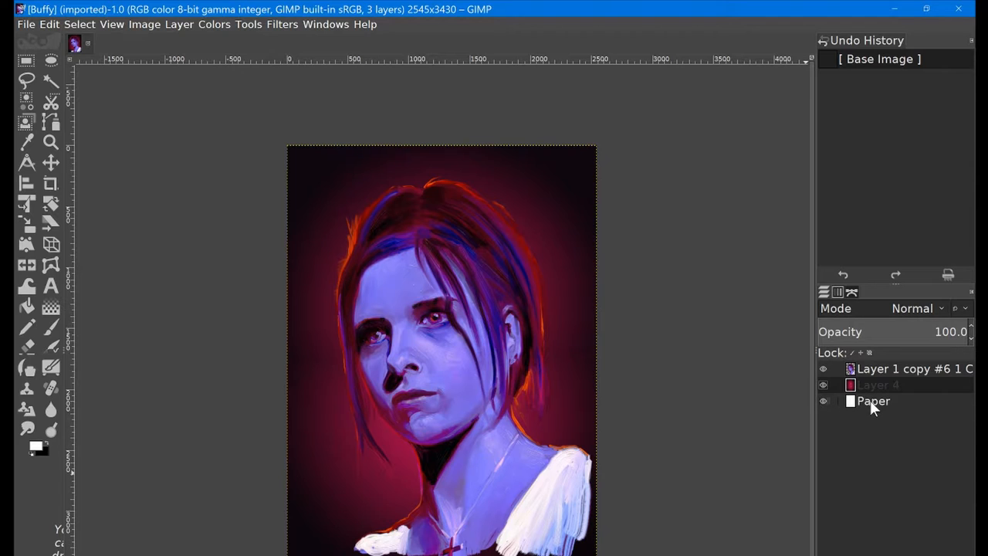
{"action": "left_click", "coordinate": [873, 401]}
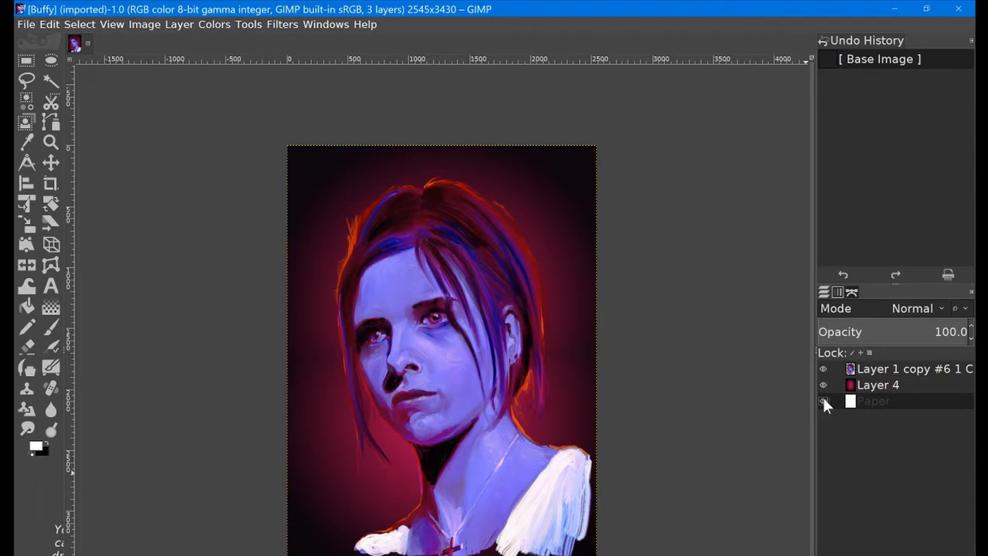
{"action": "left_click", "coordinate": [823, 400]}
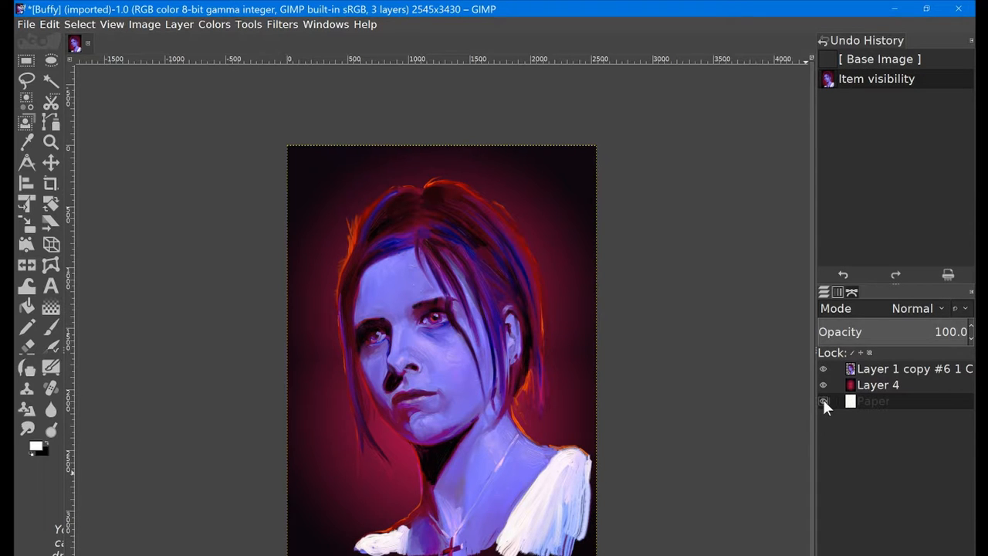
{"action": "left_click", "coordinate": [822, 401]}
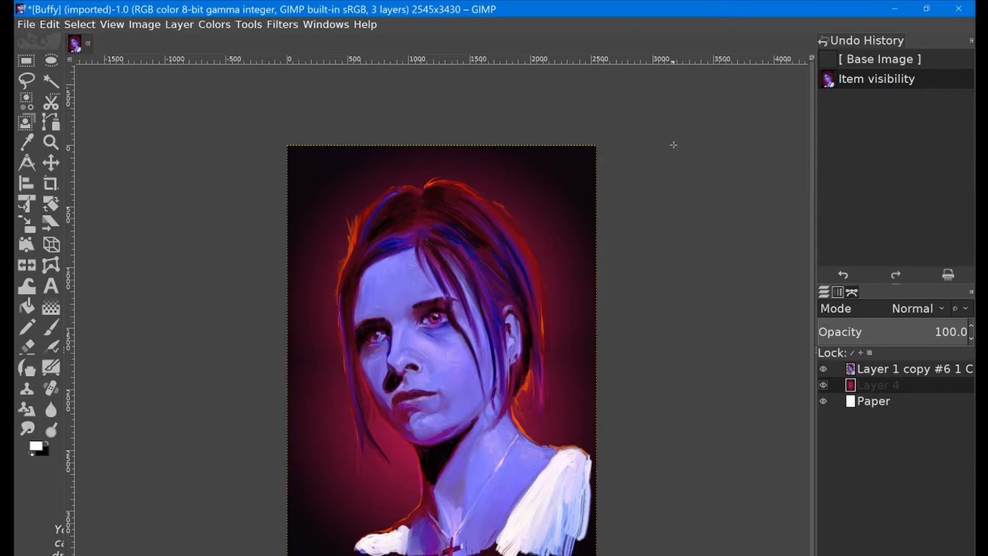
{"action": "mouse_move", "coordinate": [685, 196]}
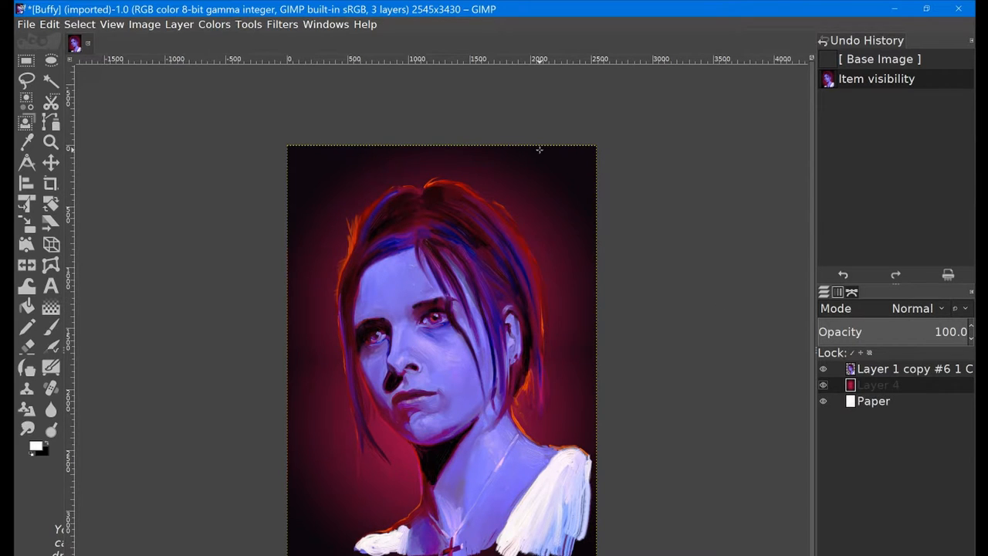
{"action": "mouse_move", "coordinate": [228, 120]}
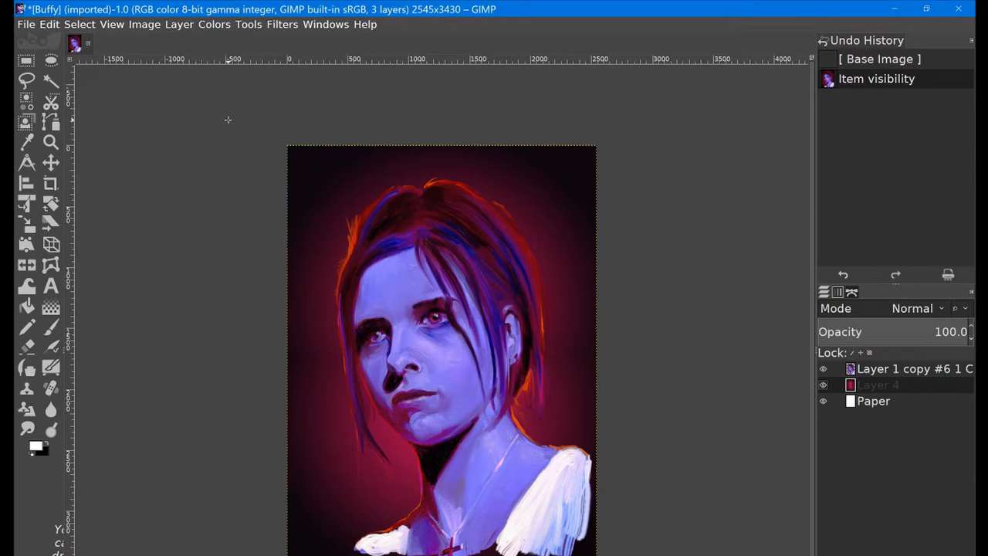
{"action": "mouse_move", "coordinate": [171, 29]}
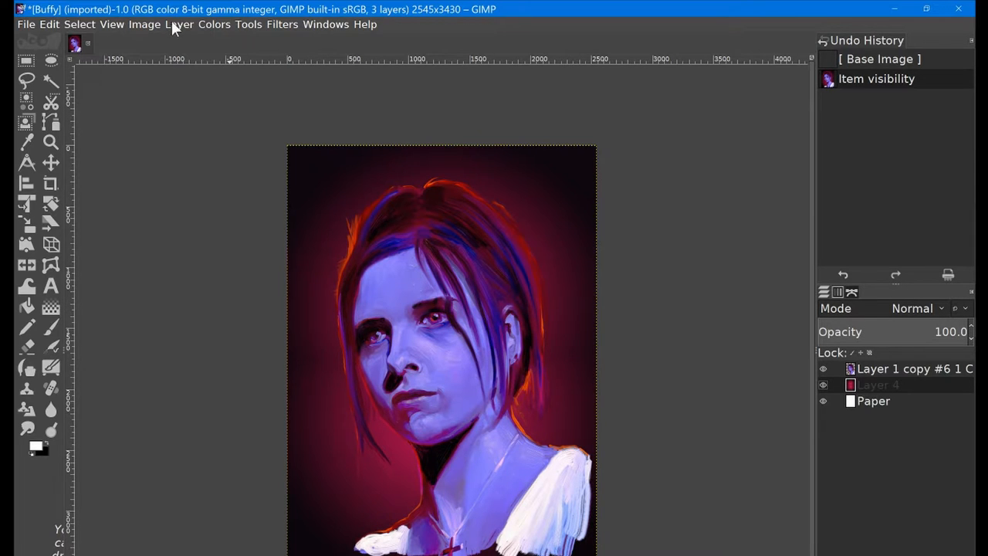
{"action": "mouse_move", "coordinate": [209, 29]}
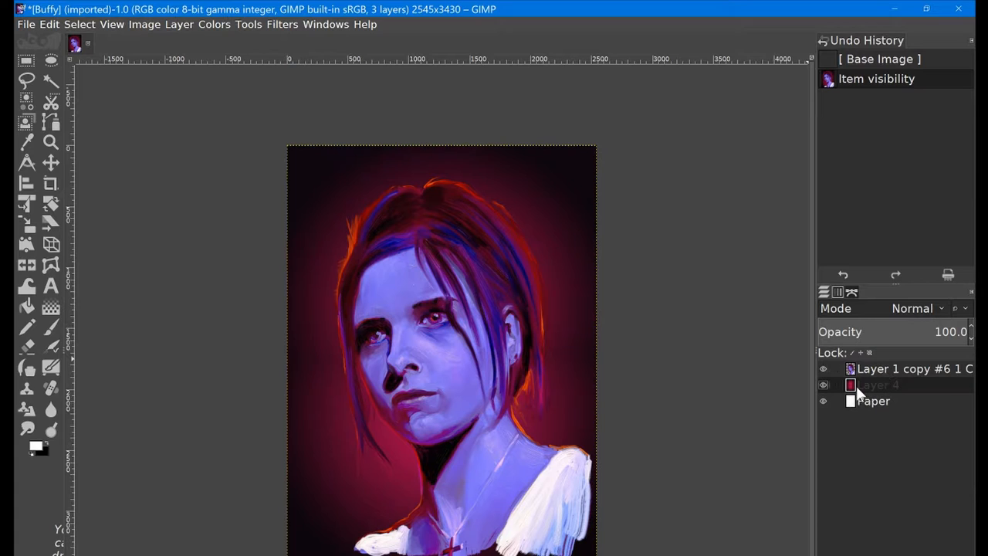
{"action": "mouse_move", "coordinate": [887, 374]}
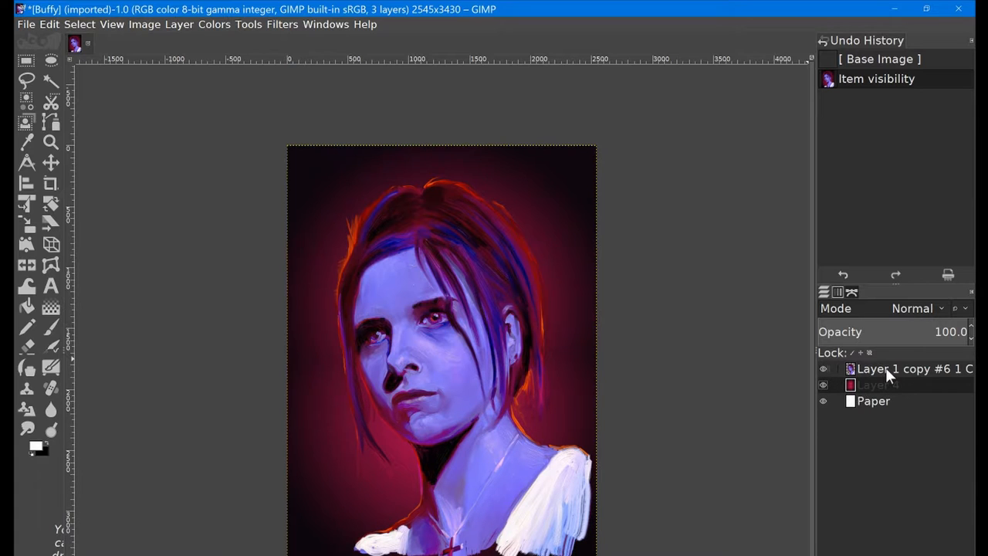
{"action": "left_click", "coordinate": [895, 368]}
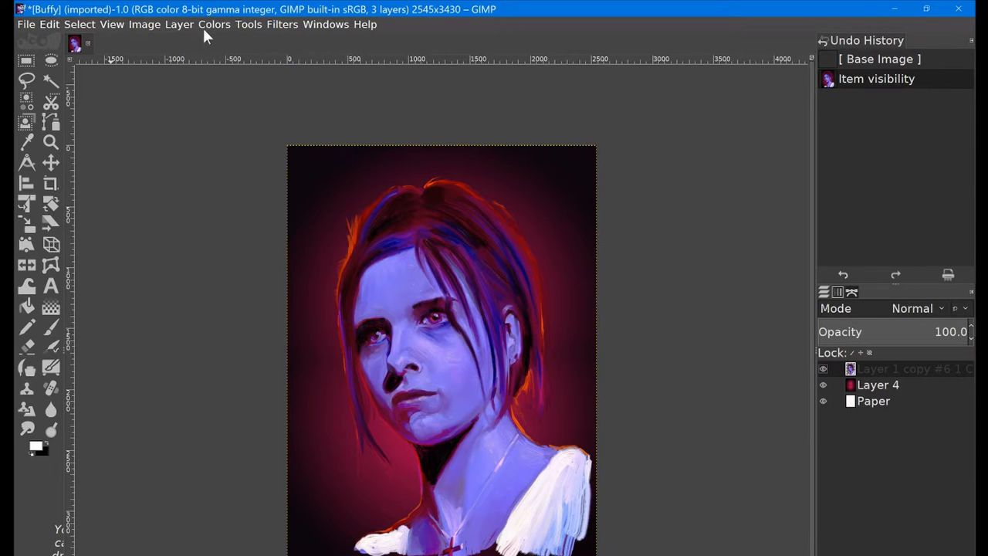
- Open Color Balance, move the dialog aside and select the Midtones range
{"action": "left_click", "coordinate": [214, 24]}
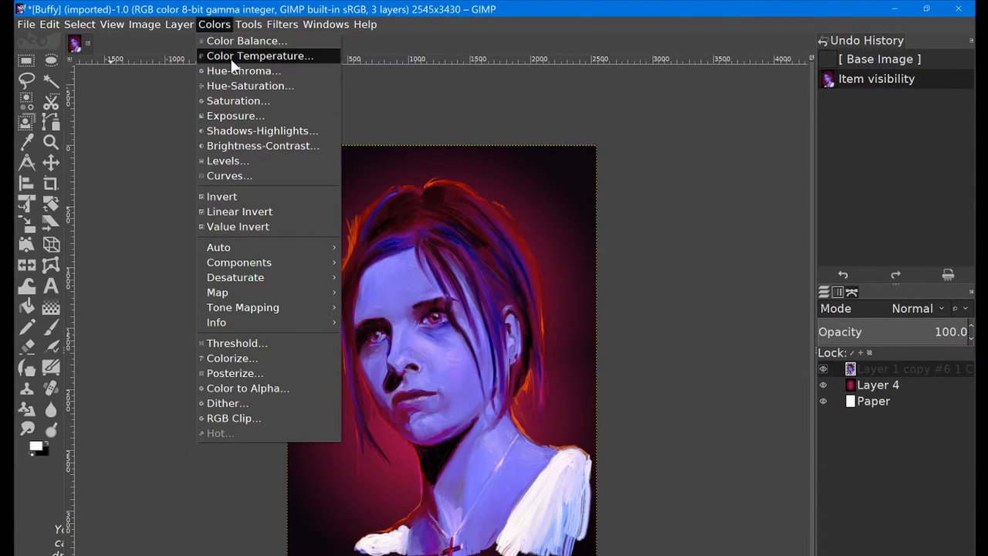
{"action": "mouse_move", "coordinate": [238, 100]}
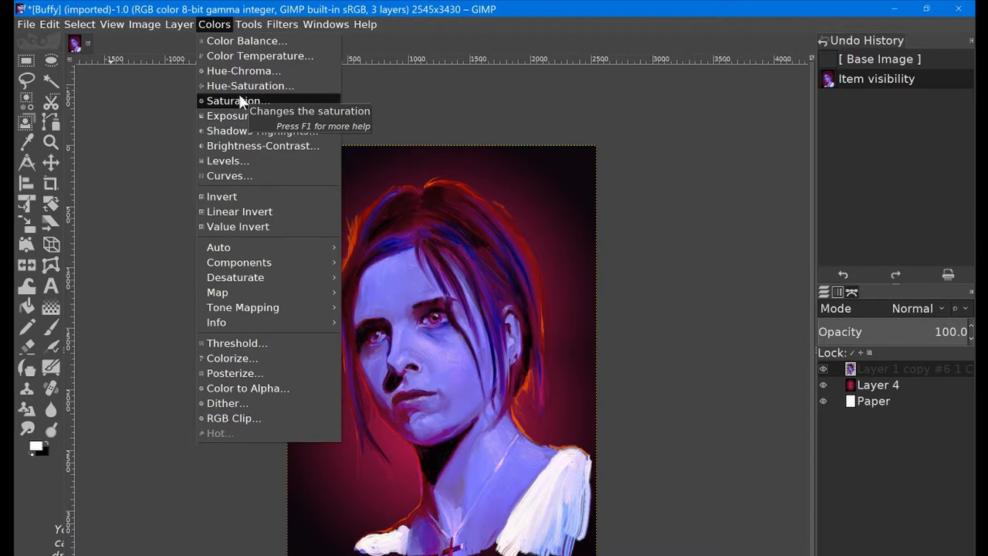
{"action": "mouse_move", "coordinate": [260, 55]}
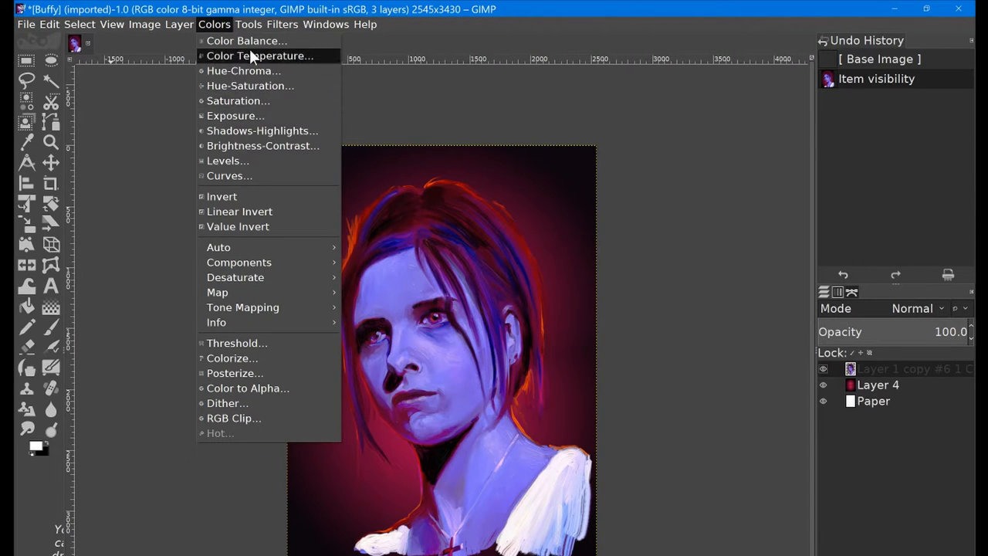
{"action": "left_click", "coordinate": [246, 40]}
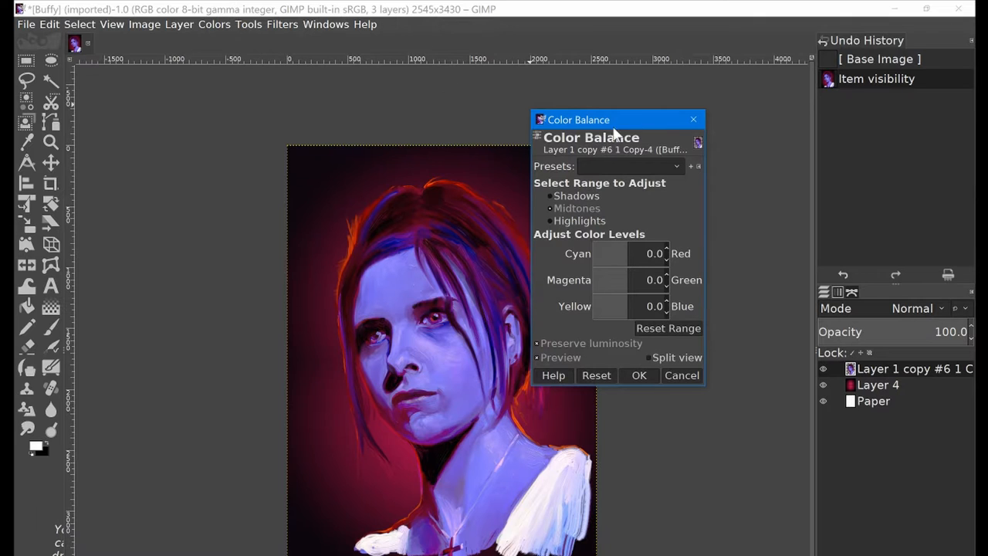
{"action": "left_click_drag", "start_coordinate": [610, 119], "coordinate": [698, 142]}
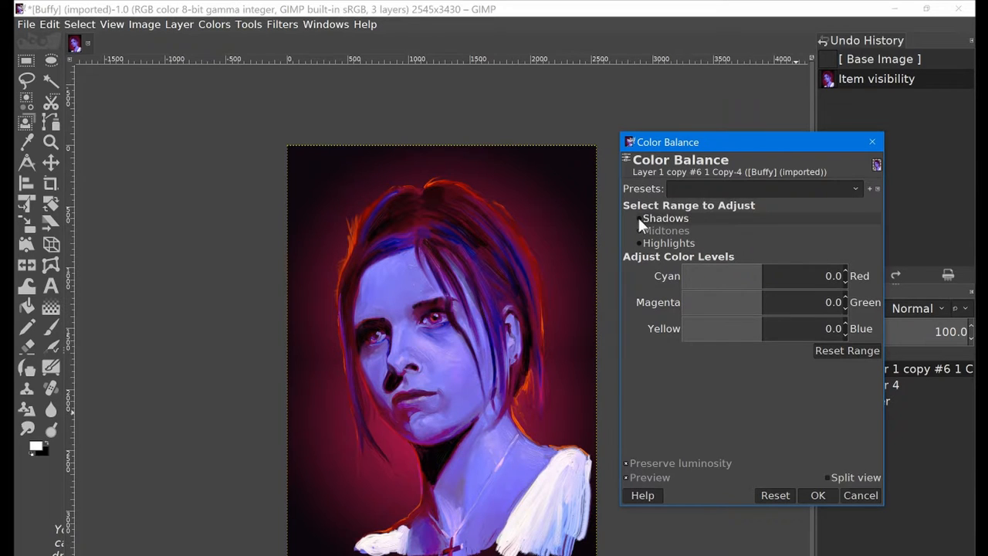
{"action": "left_click", "coordinate": [643, 230]}
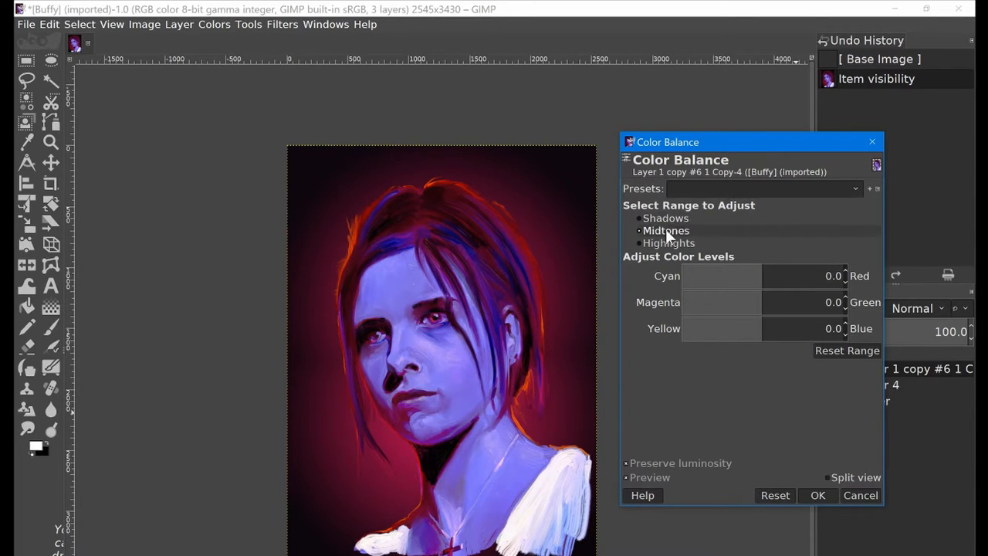
{"action": "left_click", "coordinate": [665, 218]}
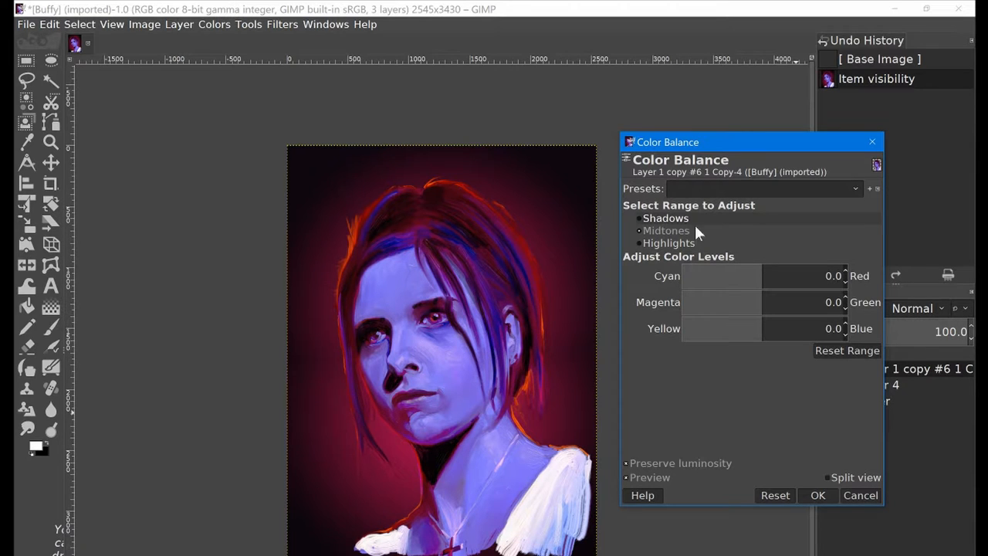
{"action": "left_click", "coordinate": [667, 230]}
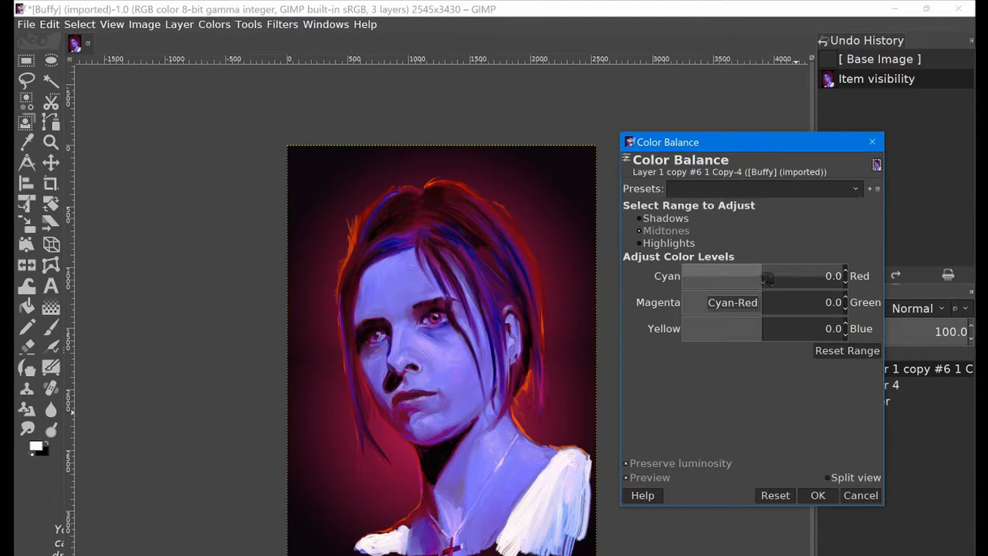
- Trial midtone Cyan-Red, Magenta-Green and Yellow-Blue shifts while toggling Preview
{"action": "left_click_drag", "start_coordinate": [766, 276], "coordinate": [788, 276]}
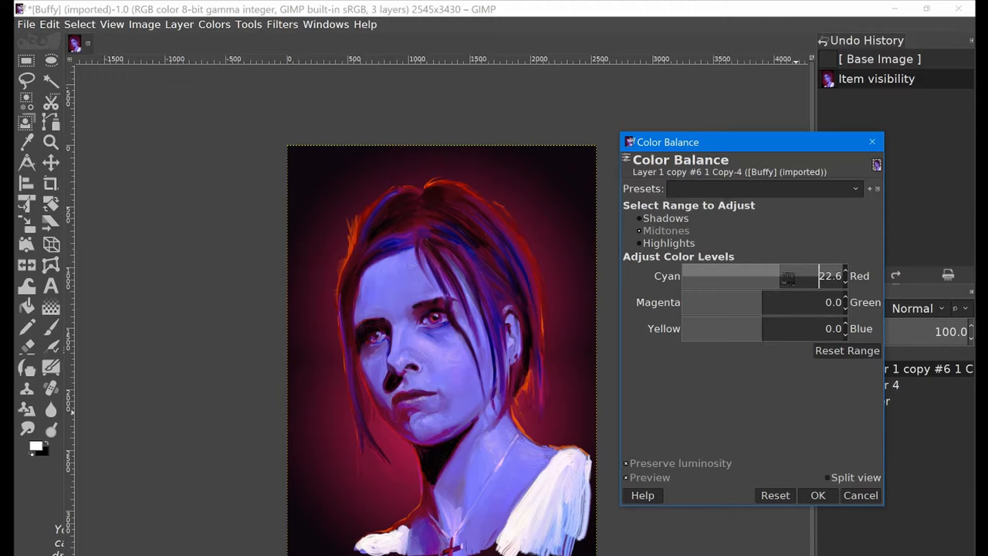
{"action": "left_click_drag", "start_coordinate": [787, 275], "coordinate": [778, 276]}
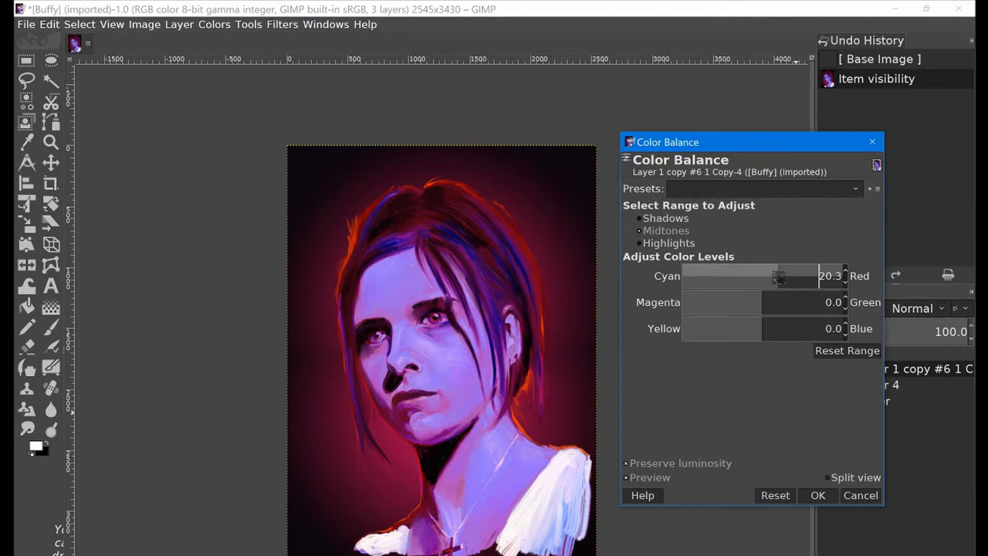
{"action": "left_click_drag", "start_coordinate": [778, 275], "coordinate": [745, 276]}
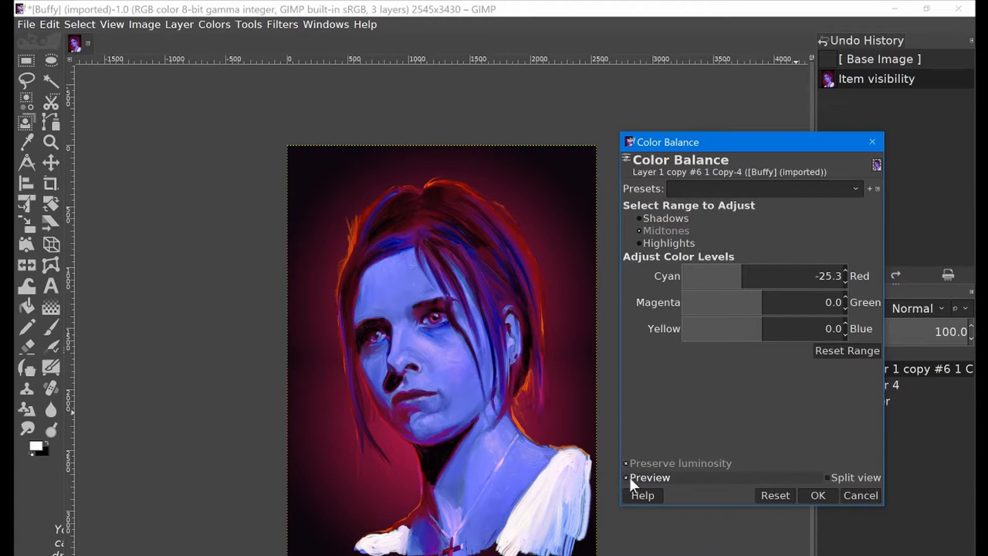
{"action": "left_click", "coordinate": [626, 477]}
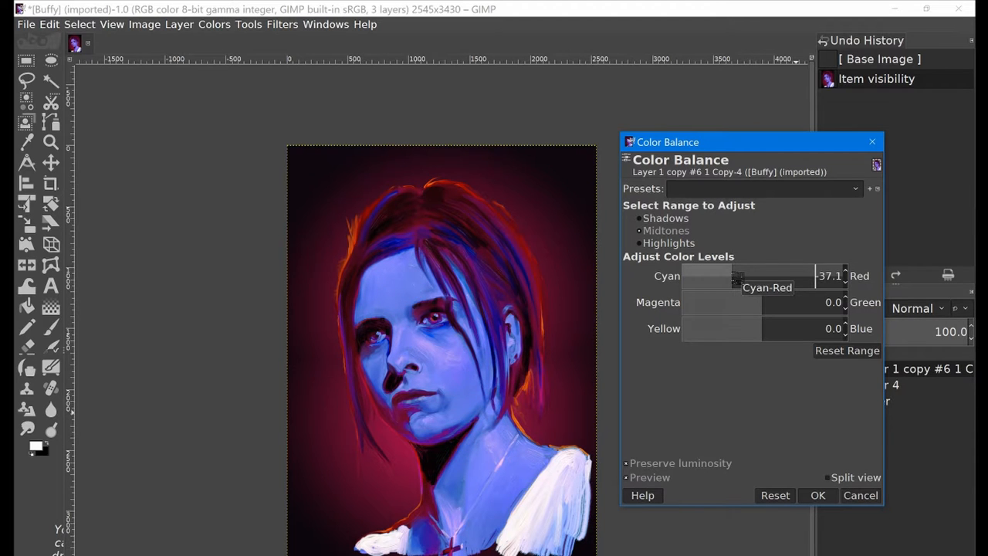
{"action": "mouse_move", "coordinate": [741, 302]}
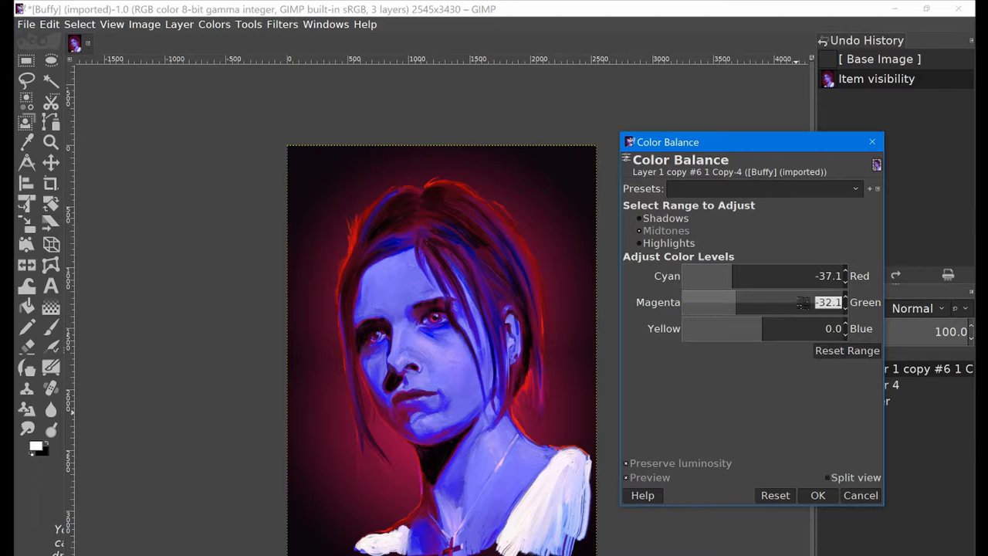
{"action": "left_click_drag", "start_coordinate": [801, 302], "coordinate": [814, 302]}
{"action": "type", "text": "-64"}
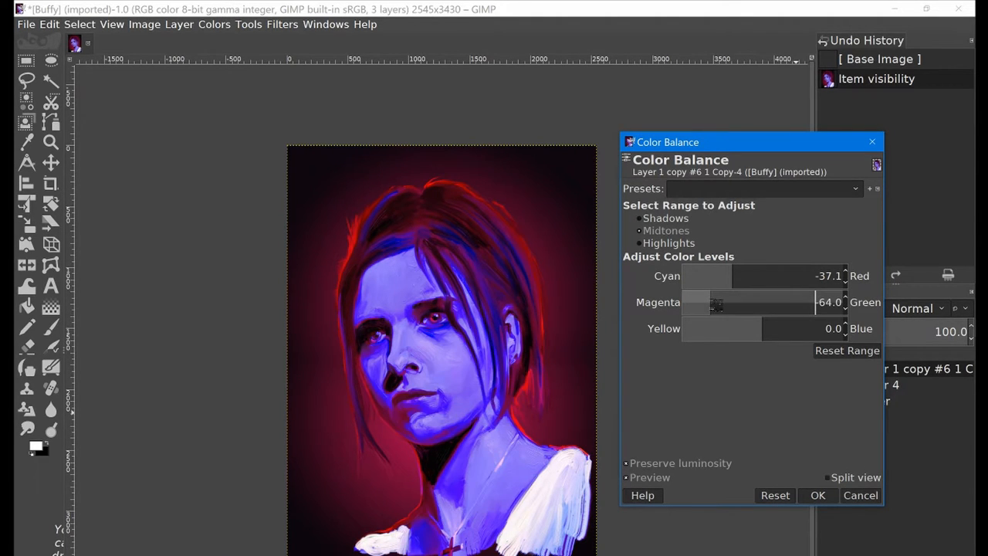
{"action": "left_click_drag", "start_coordinate": [714, 302], "coordinate": [793, 302]}
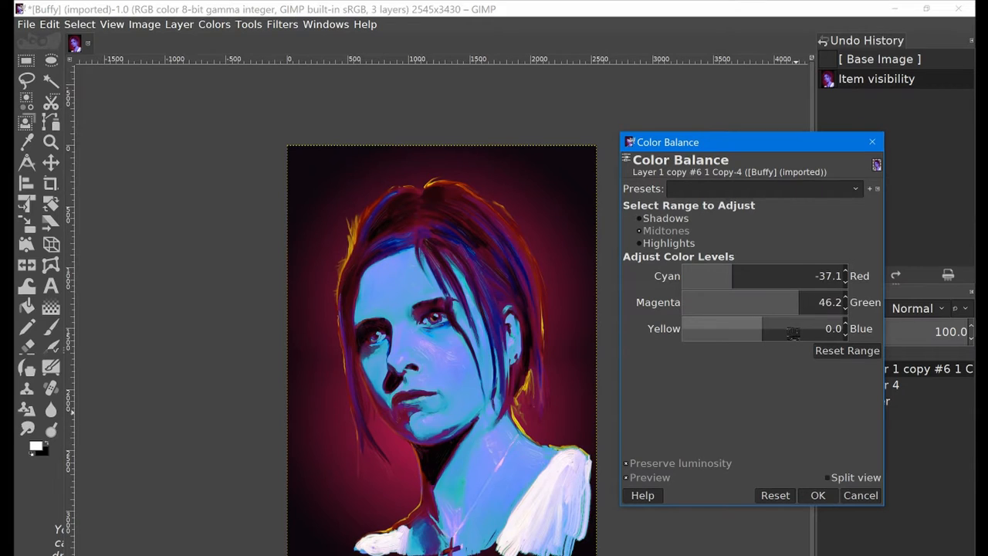
{"action": "left_click_drag", "start_coordinate": [791, 328], "coordinate": [718, 328]}
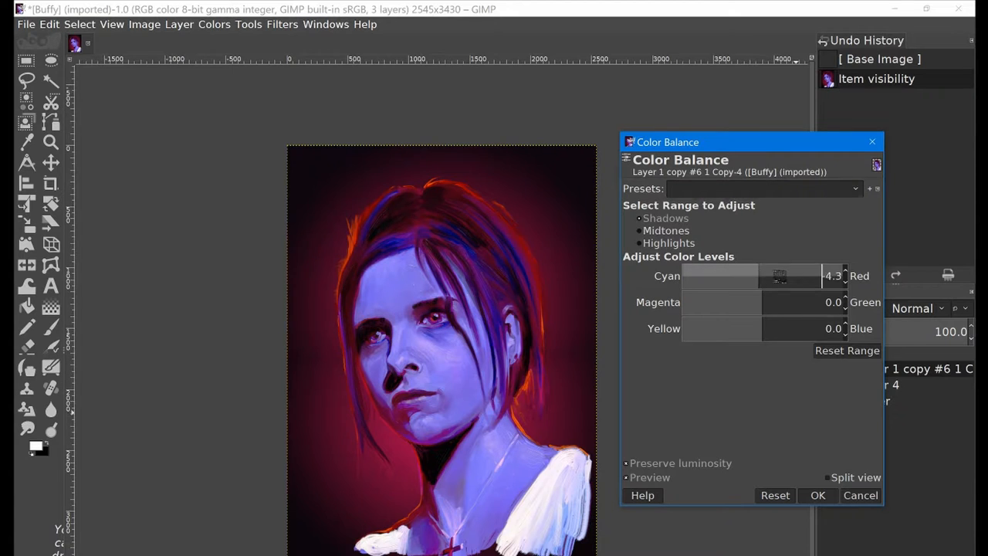
- Set shadow Cyan-Red to -21.2, Magenta-Green to -3.0 and Yellow-Blue to -43.5
{"action": "left_click_drag", "start_coordinate": [822, 276], "coordinate": [749, 276]}
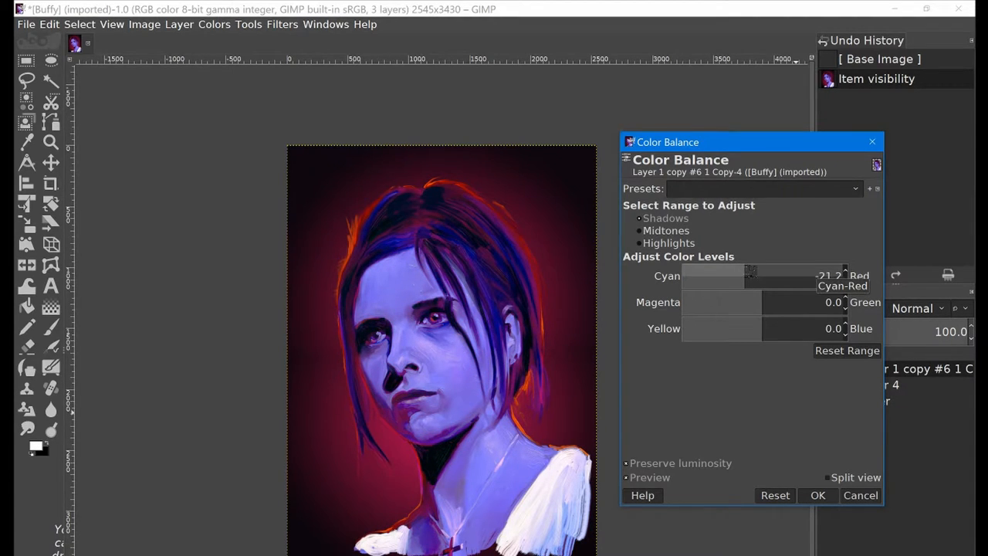
{"action": "left_click_drag", "start_coordinate": [764, 302], "coordinate": [791, 302]}
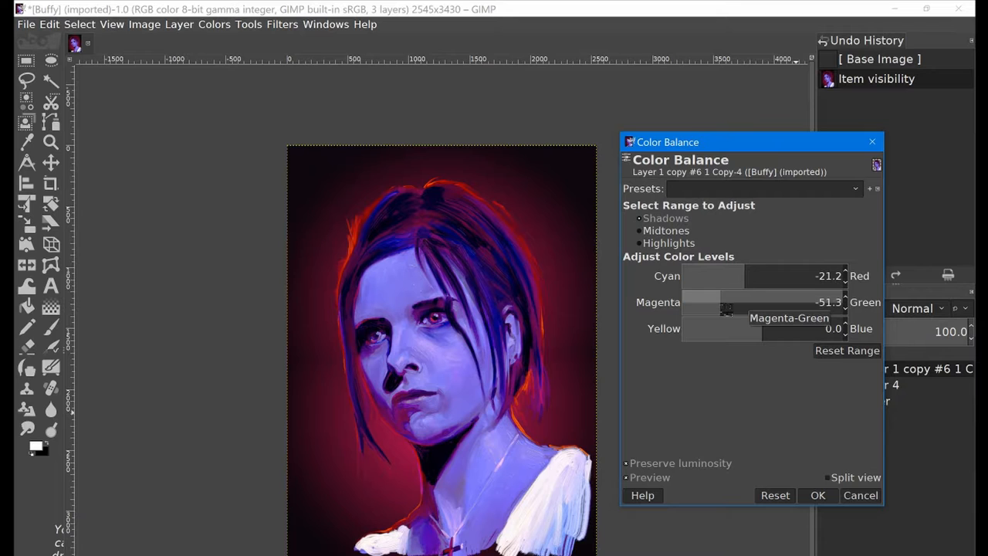
{"action": "left_click_drag", "start_coordinate": [725, 302], "coordinate": [767, 302]}
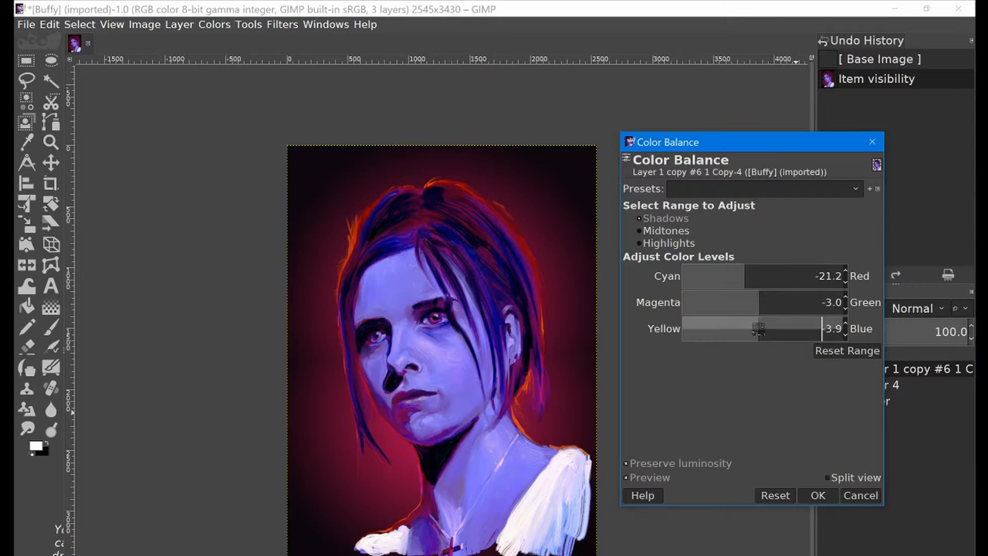
{"action": "left_click_drag", "start_coordinate": [759, 329], "coordinate": [732, 330]}
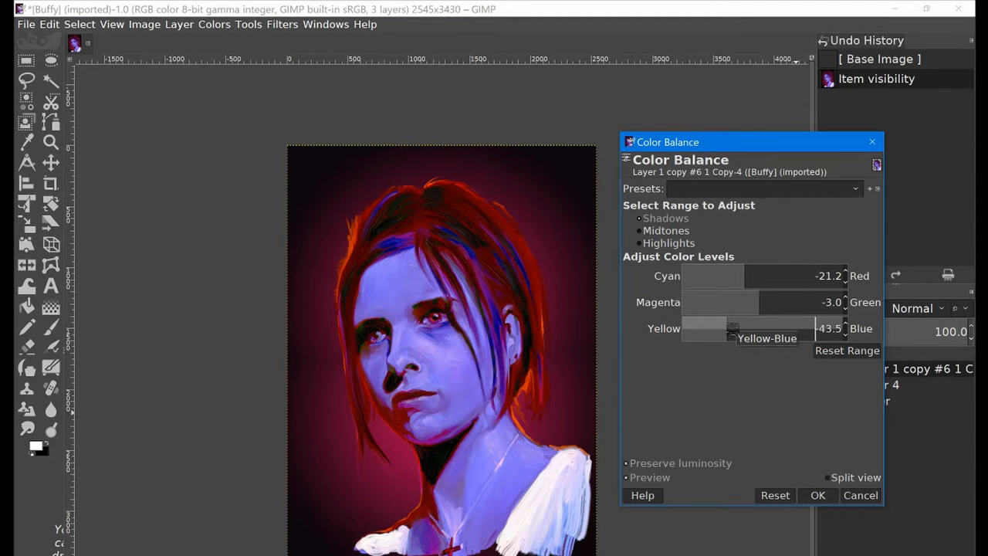
{"action": "left_click_drag", "start_coordinate": [729, 328], "coordinate": [735, 328]}
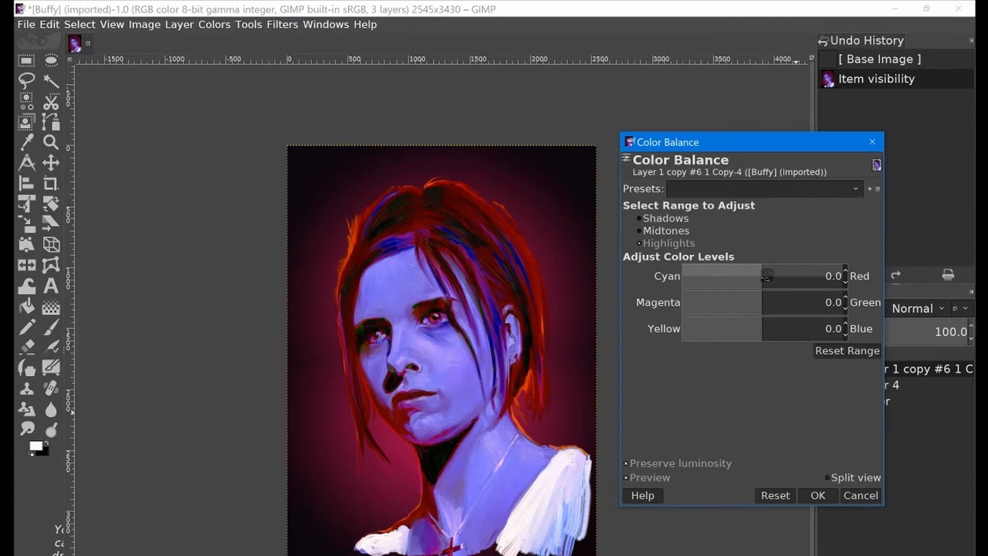
- Set highlight Cyan-Red 8.0, Magenta-Green 13.4, Yellow-Blue -18.9, toggling Split view
{"action": "left_click_drag", "start_coordinate": [767, 276], "coordinate": [799, 276]}
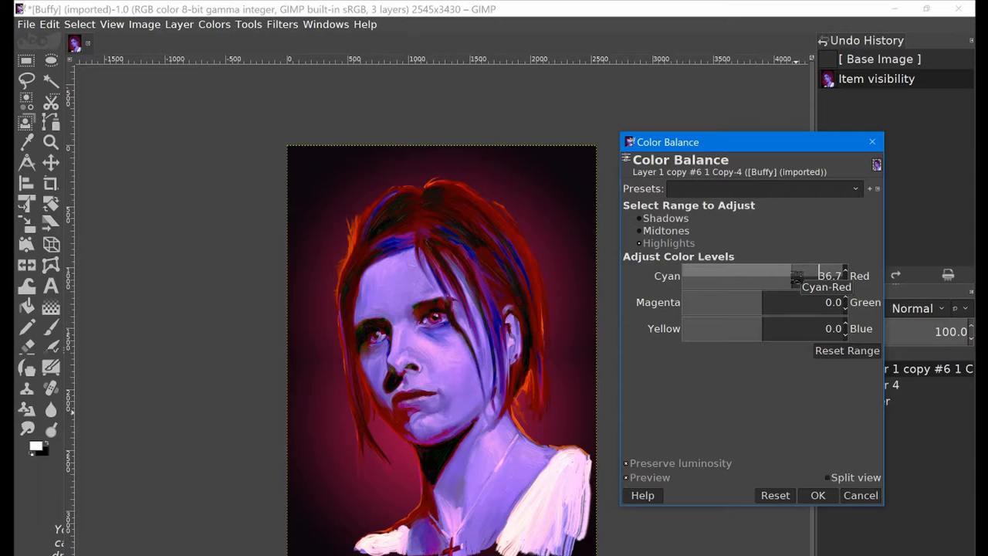
{"action": "left_click_drag", "start_coordinate": [799, 275], "coordinate": [756, 275]}
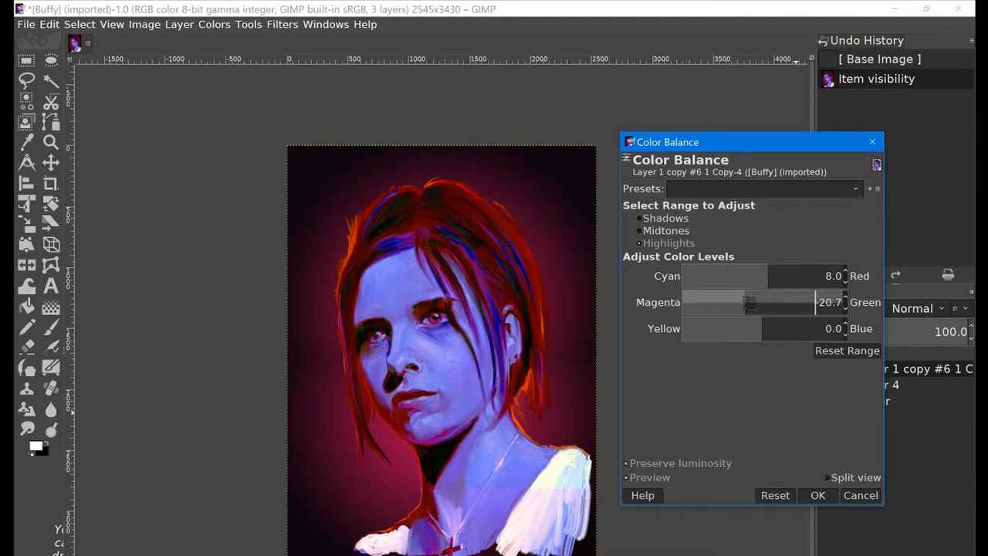
{"action": "left_click_drag", "start_coordinate": [744, 302], "coordinate": [791, 302]}
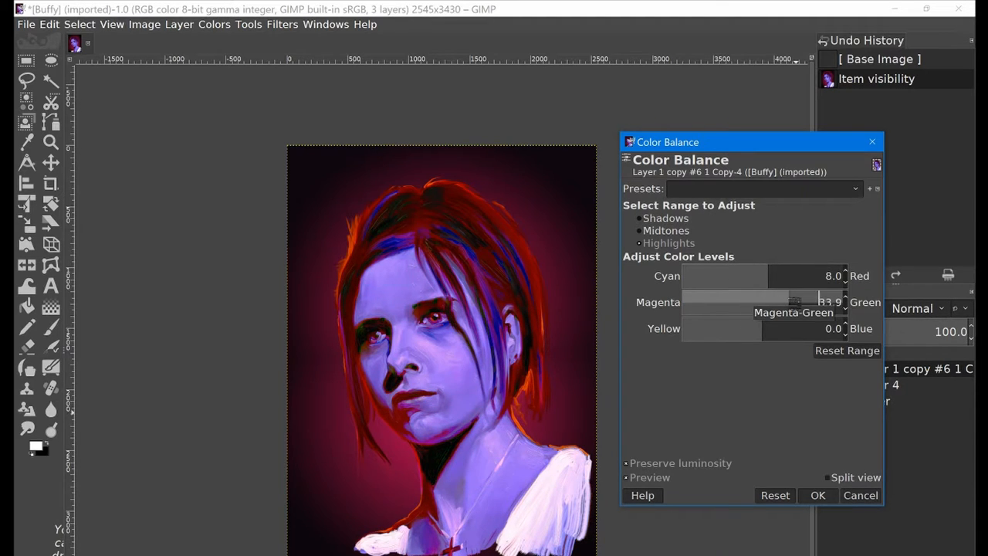
{"action": "left_click_drag", "start_coordinate": [795, 301], "coordinate": [776, 302]}
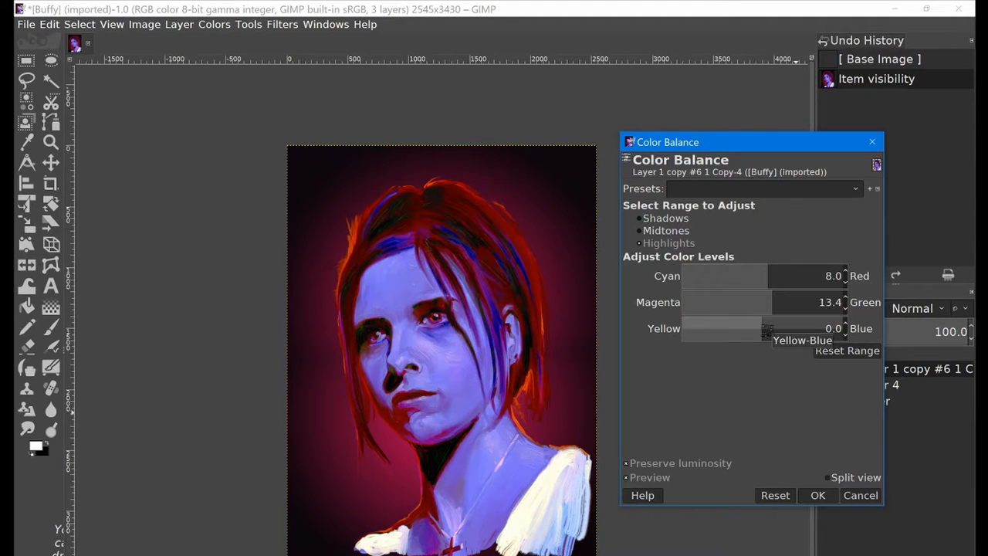
{"action": "left_click_drag", "start_coordinate": [764, 328], "coordinate": [791, 328]}
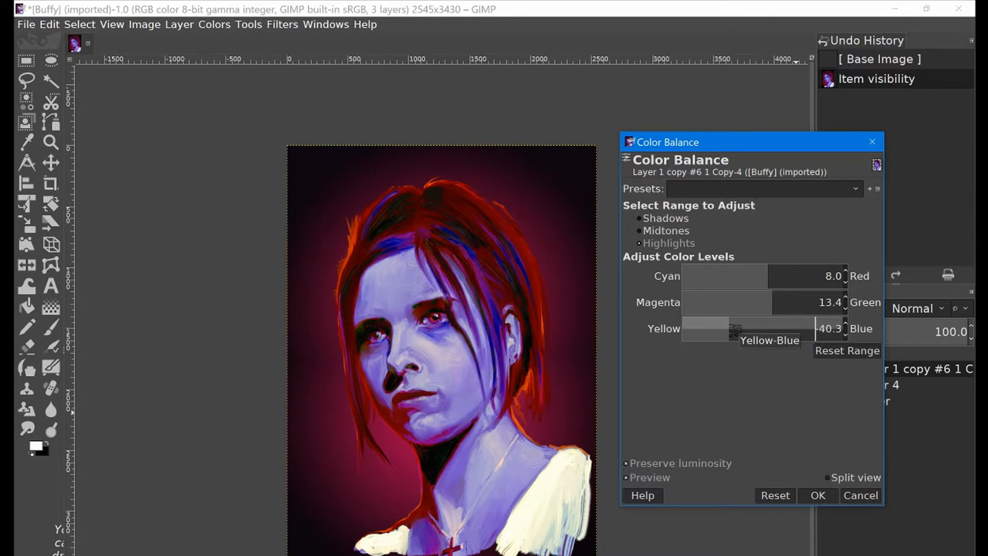
{"action": "left_click_drag", "start_coordinate": [733, 329], "coordinate": [753, 329]}
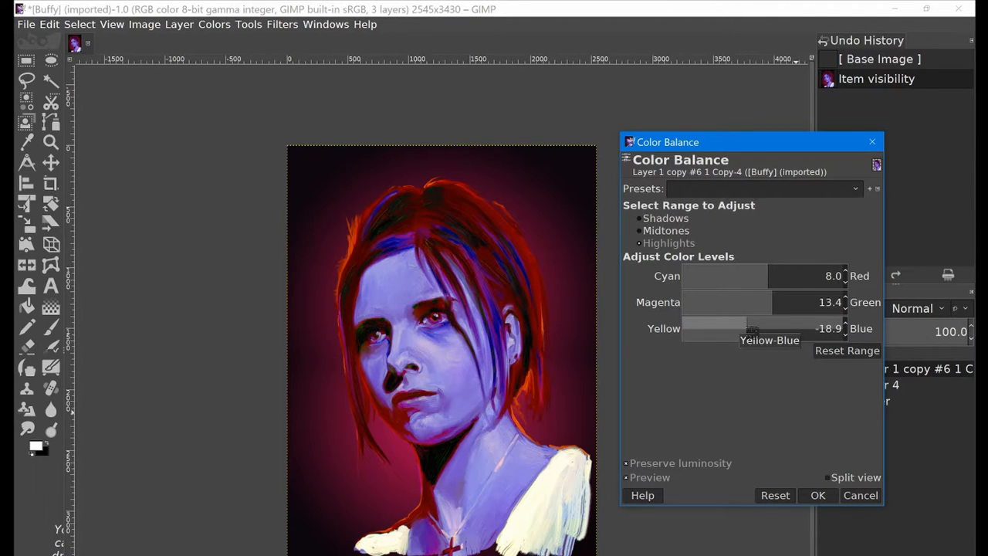
{"action": "mouse_move", "coordinate": [741, 436]}
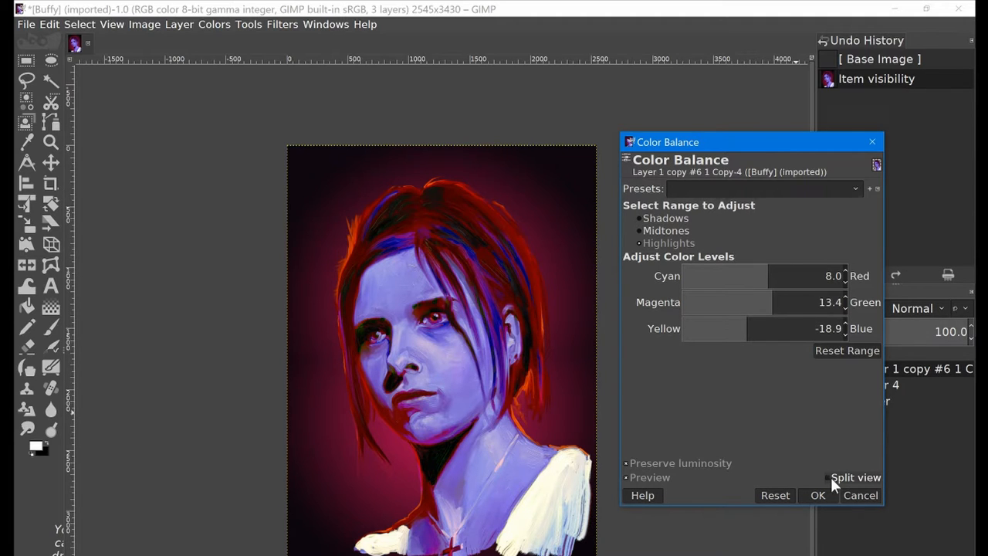
{"action": "left_click", "coordinate": [827, 477]}
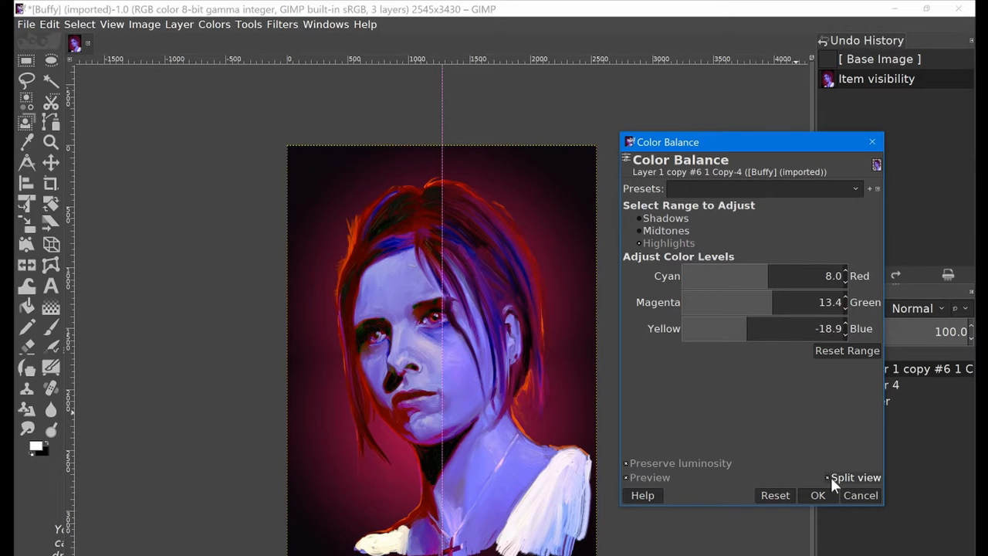
{"action": "left_click", "coordinate": [826, 477]}
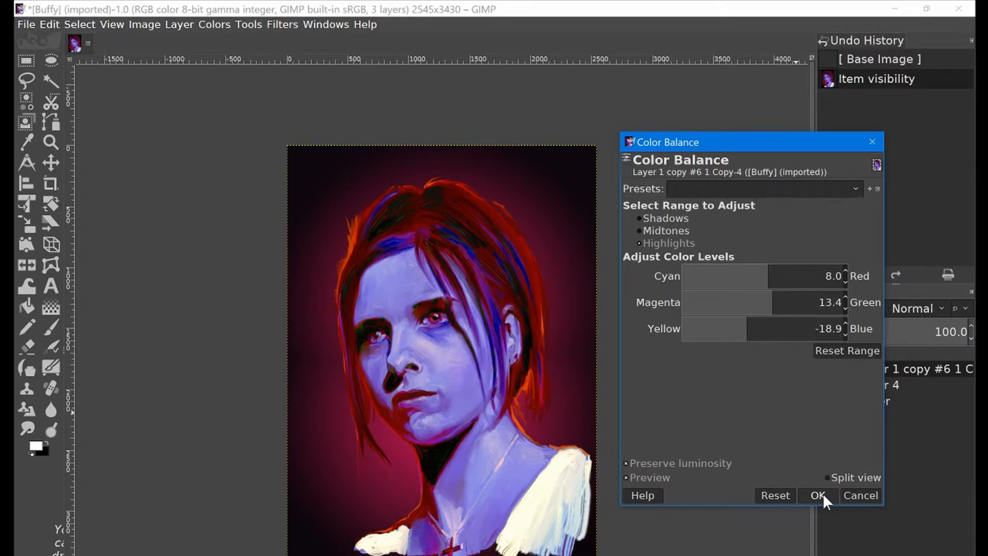
- Apply Color Balance and flip Undo History before/after, ending on the balanced state
{"action": "left_click", "coordinate": [817, 495]}
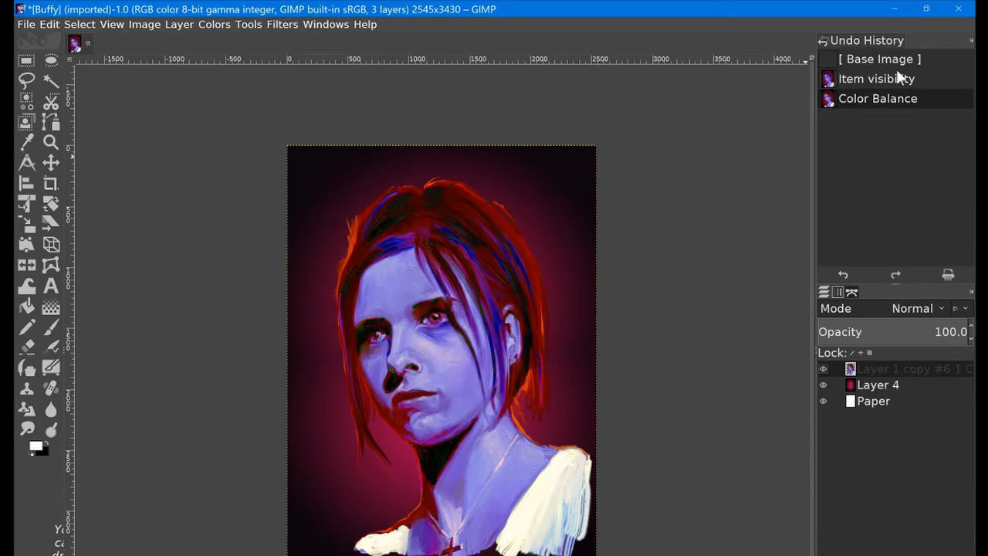
{"action": "mouse_move", "coordinate": [880, 147]}
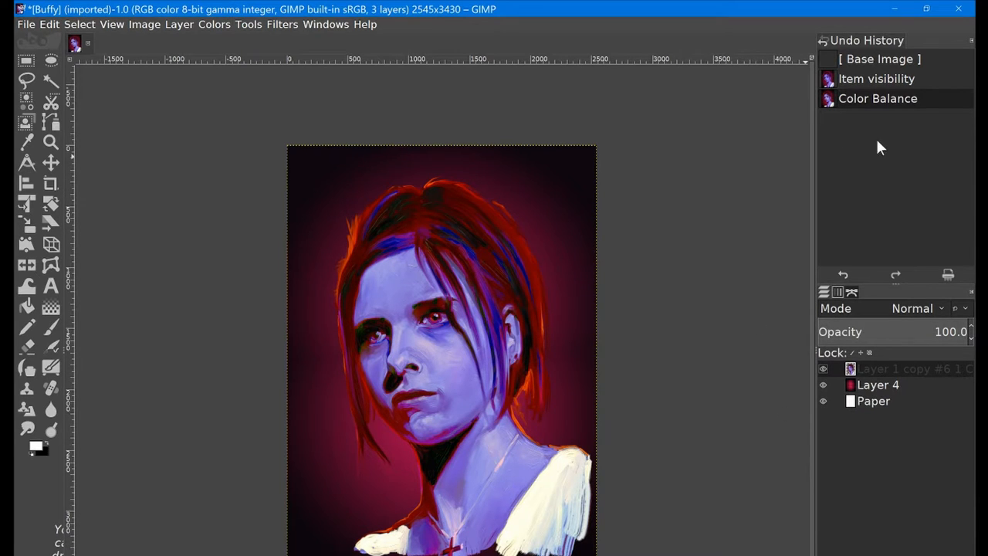
{"action": "left_click", "coordinate": [876, 78]}
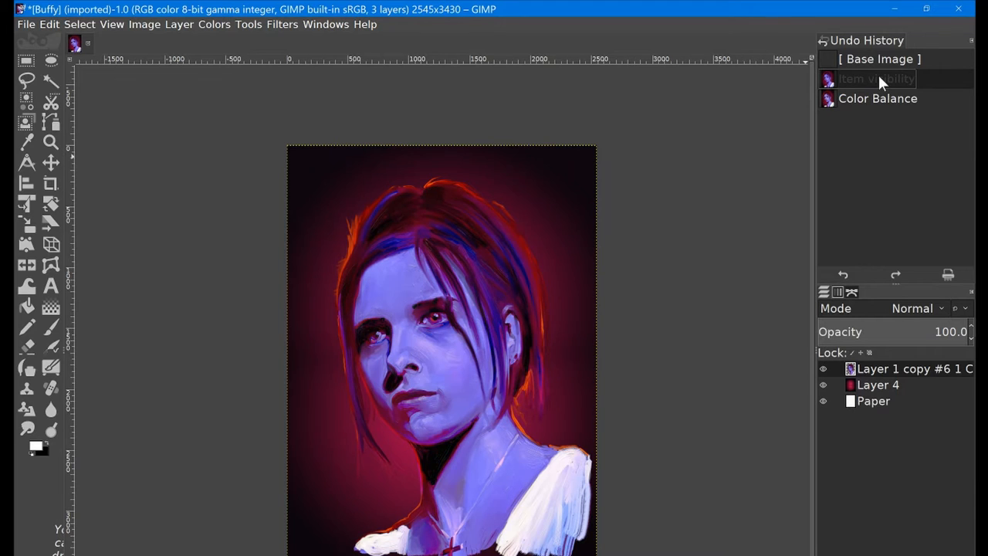
{"action": "left_click", "coordinate": [878, 98]}
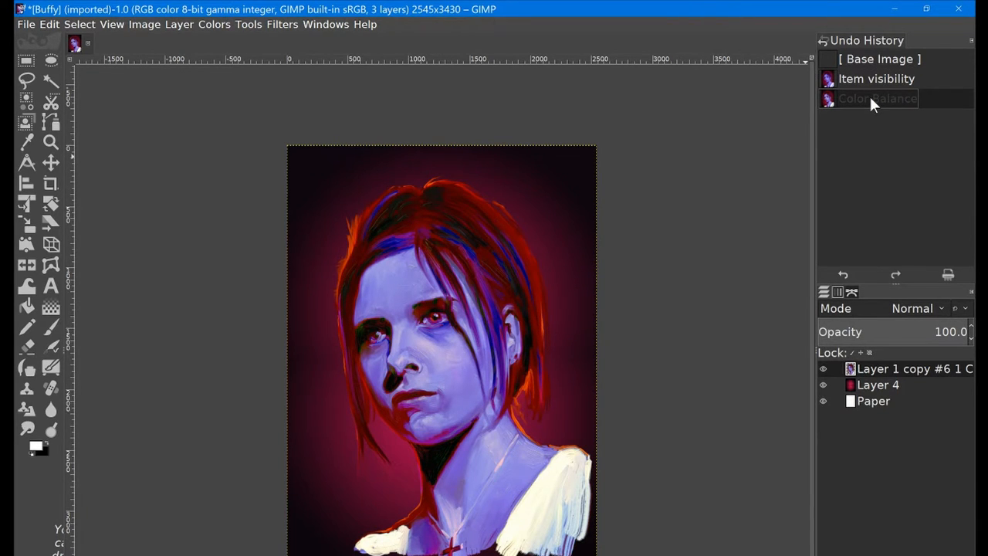
{"action": "left_click", "coordinate": [877, 78]}
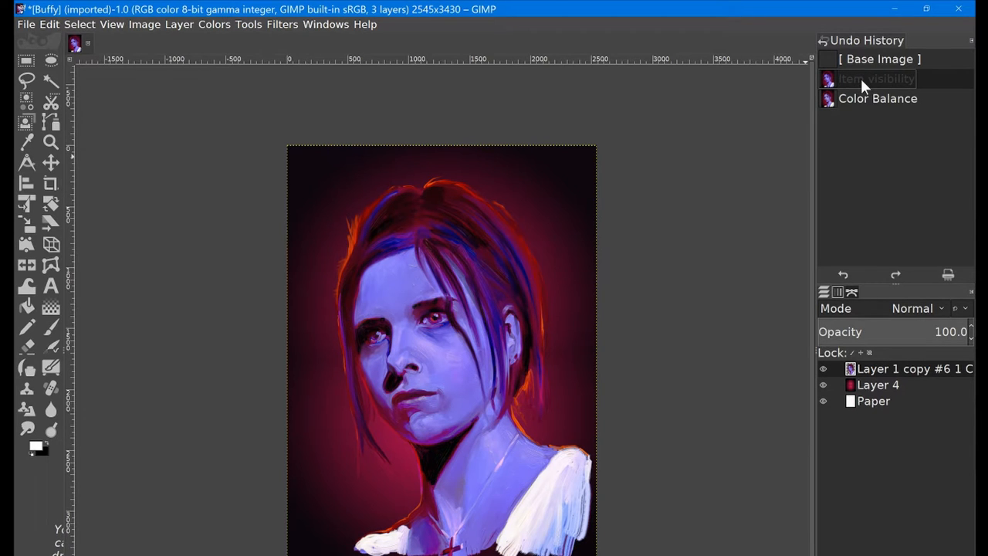
{"action": "left_click", "coordinate": [878, 98]}
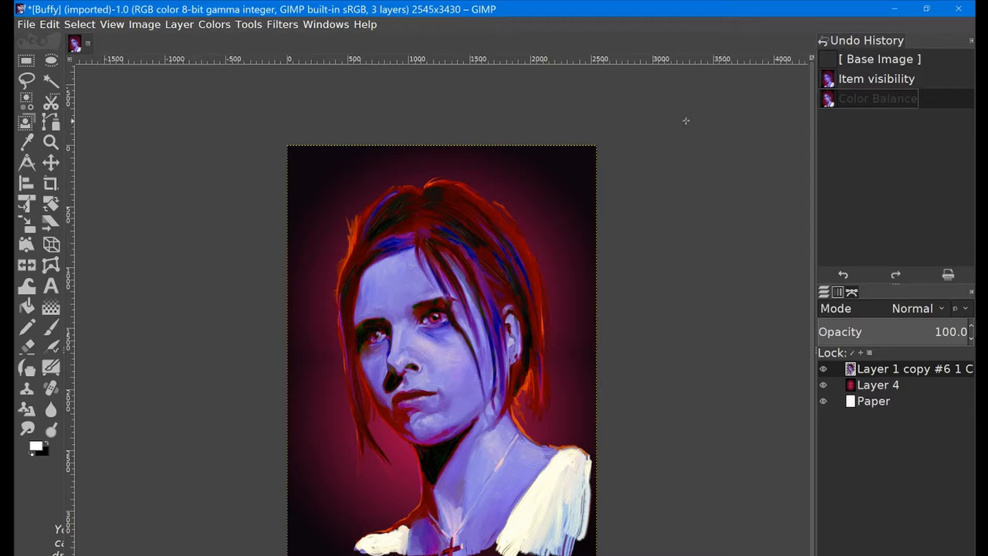
{"action": "left_click", "coordinate": [214, 24]}
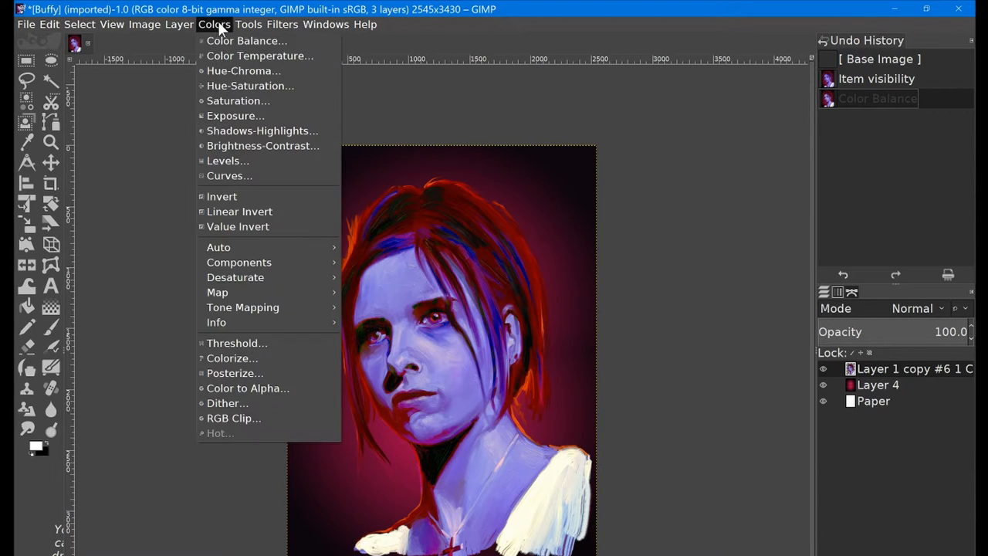
{"action": "left_click", "coordinate": [259, 56]}
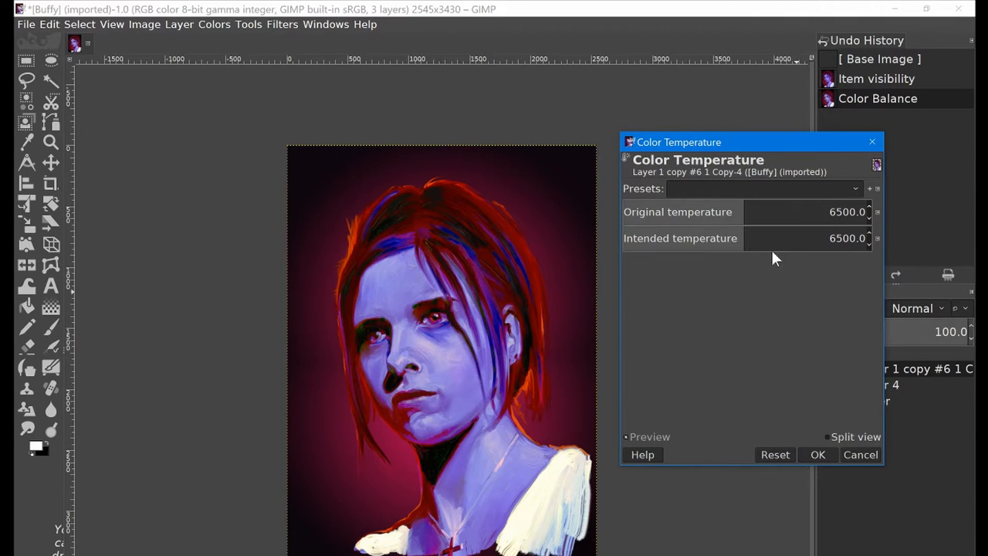
{"action": "mouse_move", "coordinate": [772, 216]}
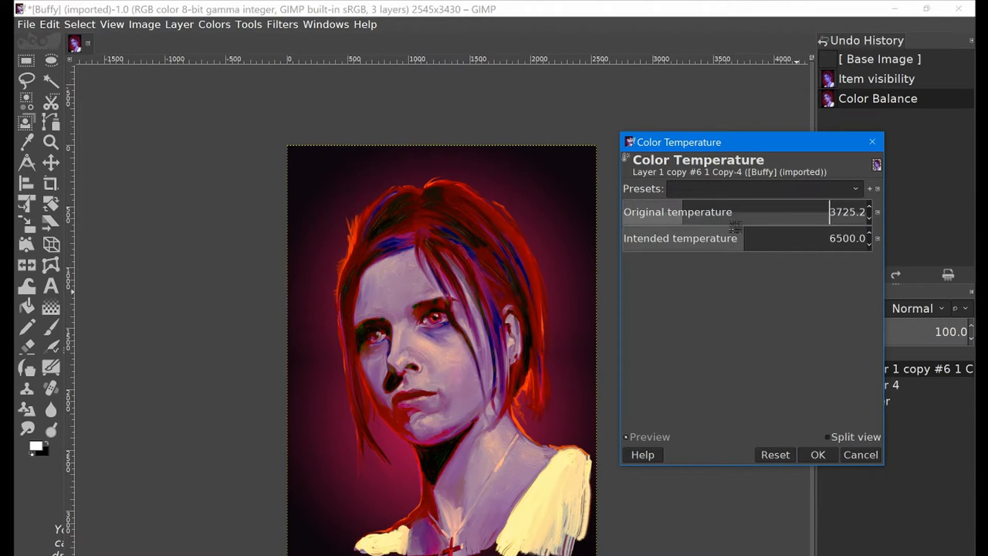
{"action": "left_click_drag", "start_coordinate": [787, 238], "coordinate": [818, 238]}
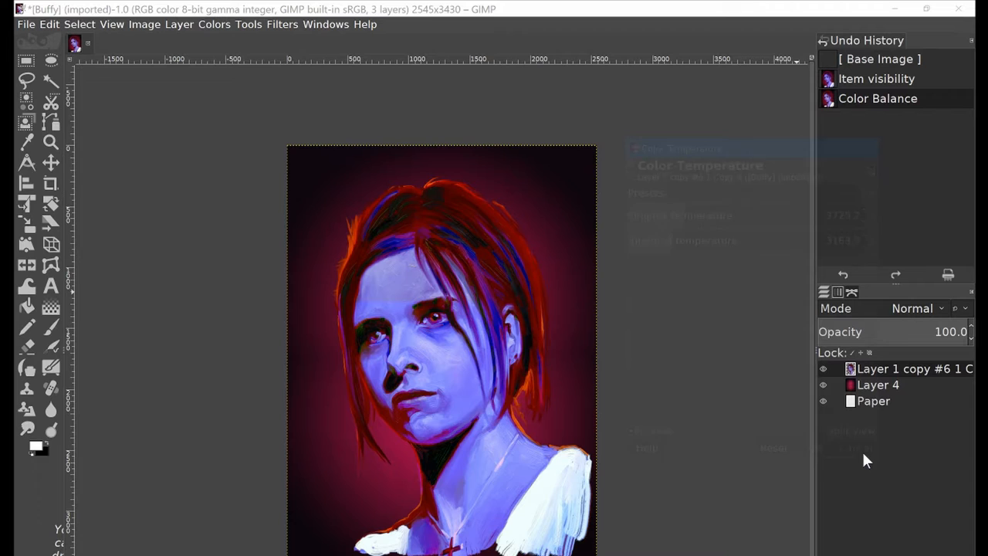
{"action": "left_click", "coordinate": [215, 24]}
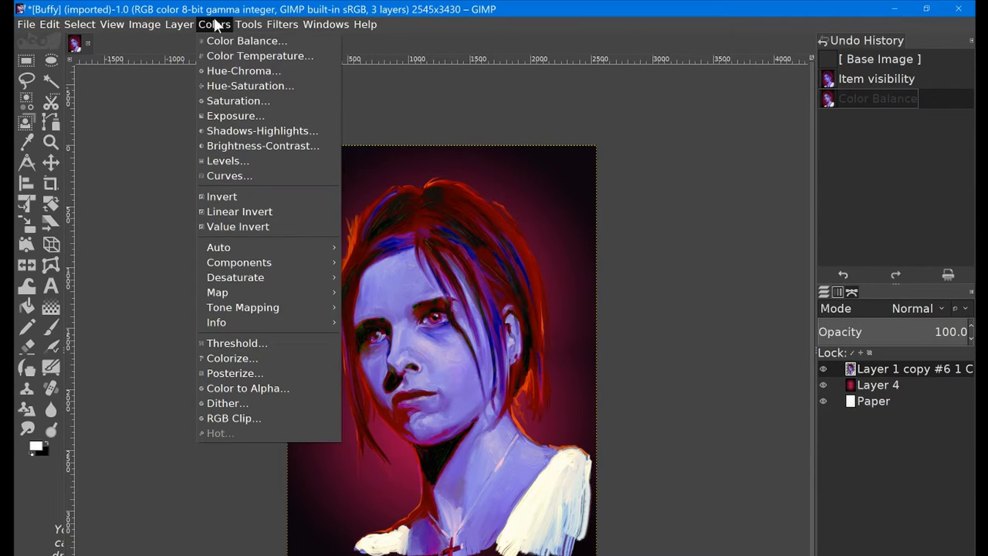
{"action": "left_click", "coordinate": [243, 71]}
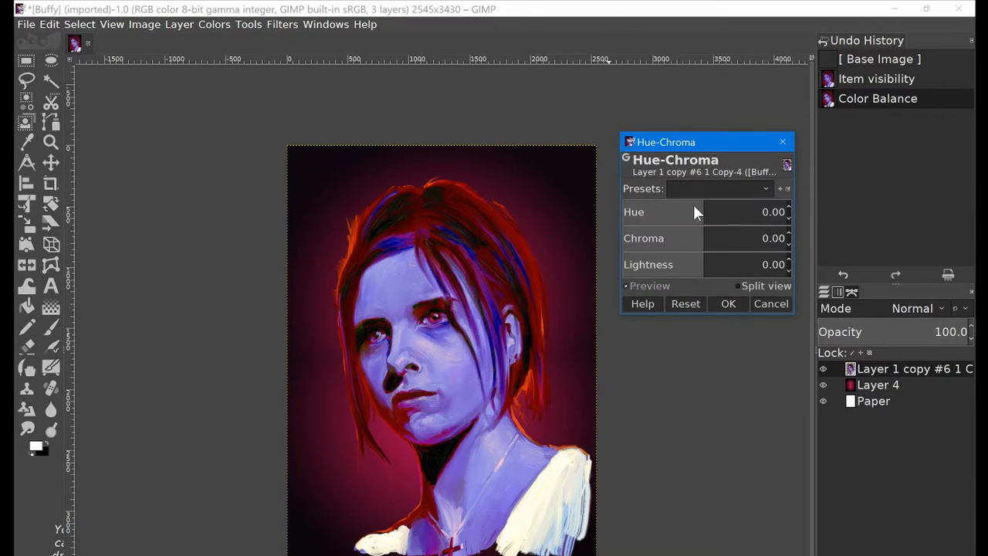
{"action": "left_click_drag", "start_coordinate": [698, 212], "coordinate": [745, 212]}
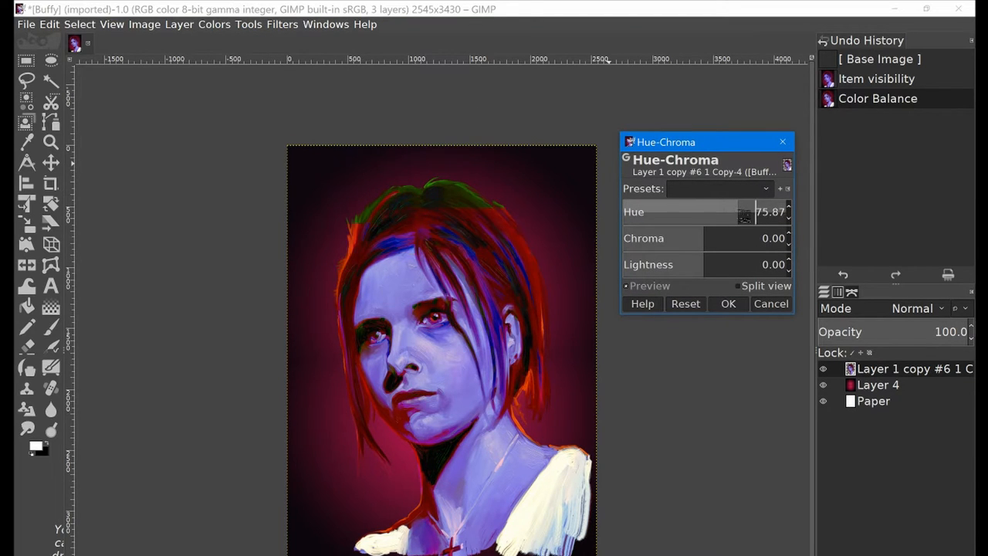
{"action": "left_click_drag", "start_coordinate": [745, 212], "coordinate": [683, 211]}
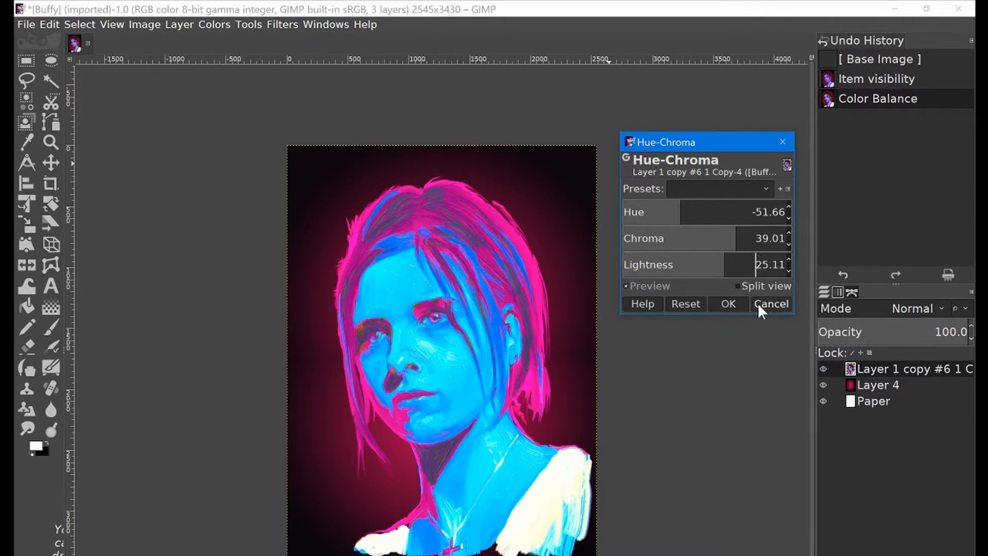
{"action": "left_click", "coordinate": [771, 303]}
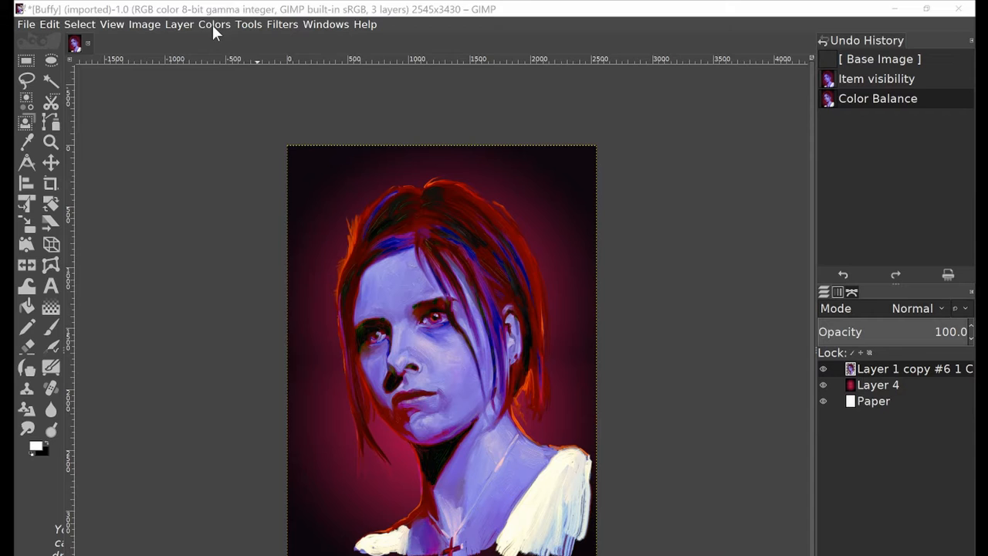
- Open Hue-Saturation and set Master Hue 16.8 and Saturation -22.7
{"action": "left_click", "coordinate": [214, 24]}
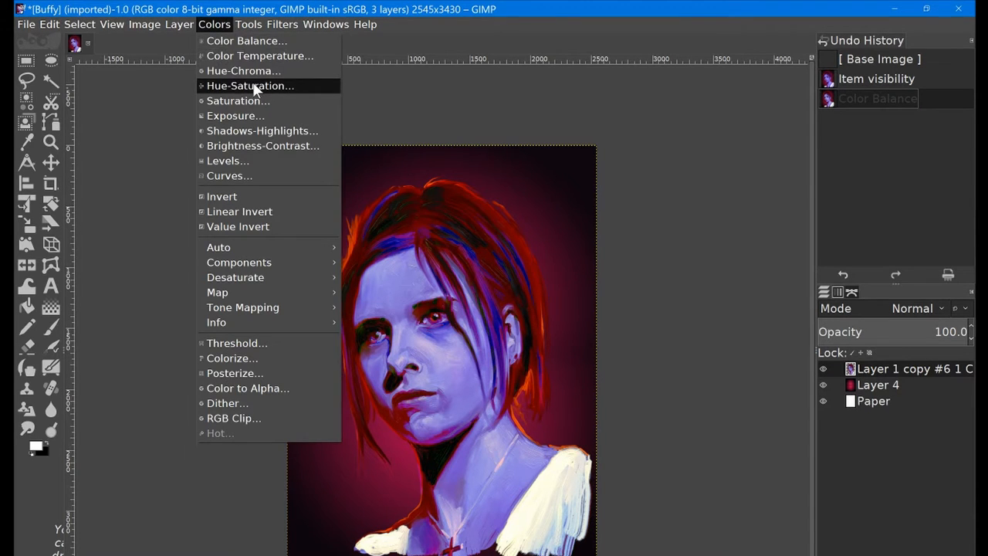
{"action": "left_click", "coordinate": [250, 85]}
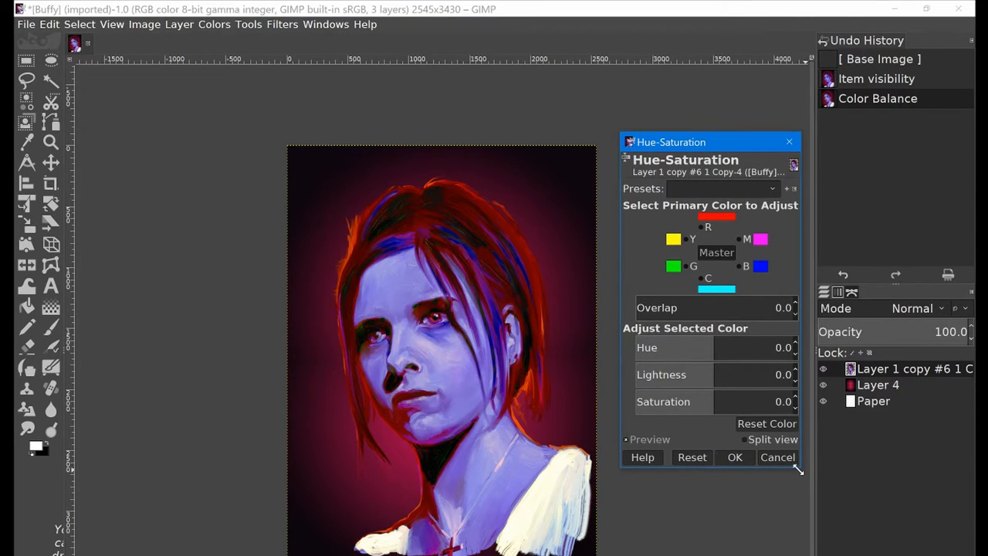
{"action": "left_click_drag", "start_coordinate": [710, 142], "coordinate": [760, 142]}
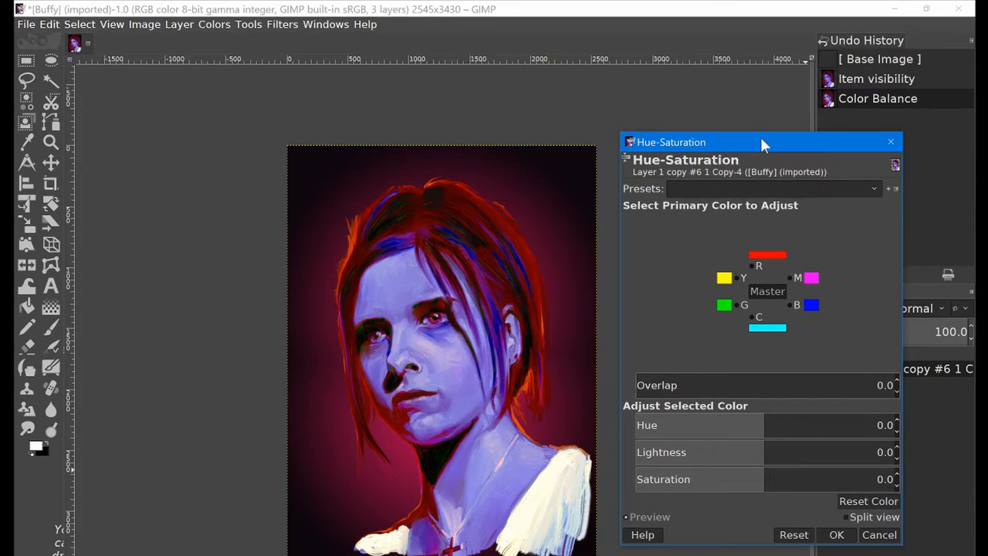
{"action": "left_click_drag", "start_coordinate": [757, 142], "coordinate": [757, 107]}
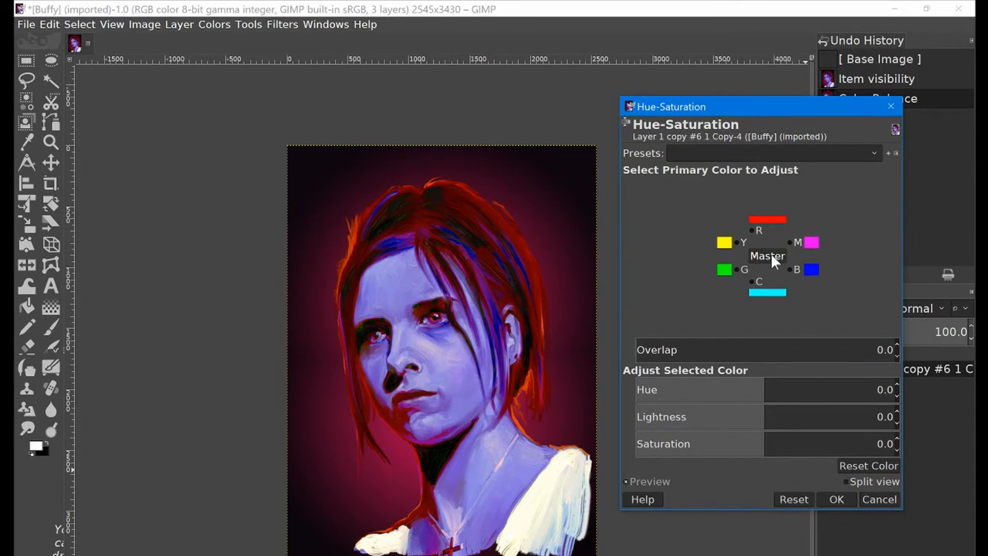
{"action": "mouse_move", "coordinate": [781, 381]}
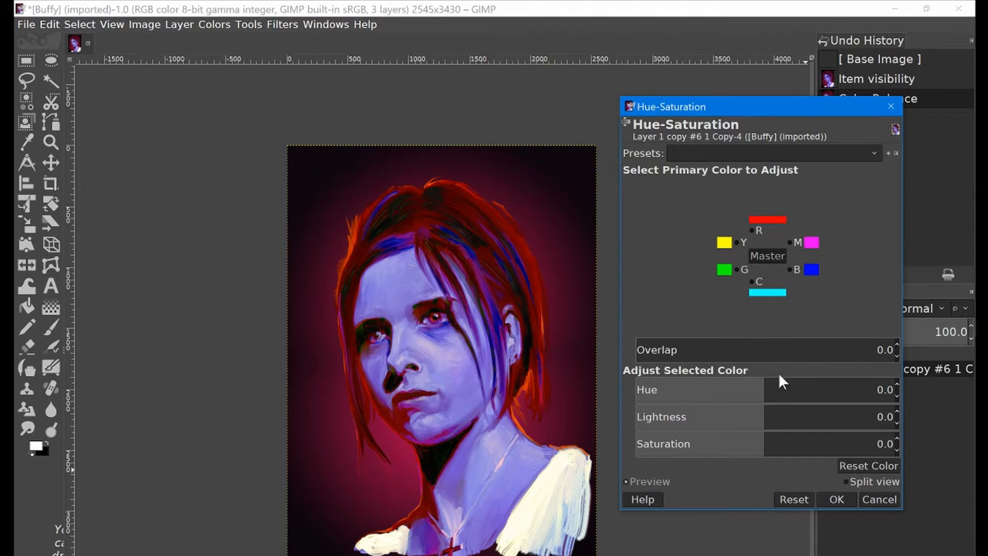
{"action": "mouse_move", "coordinate": [768, 390]}
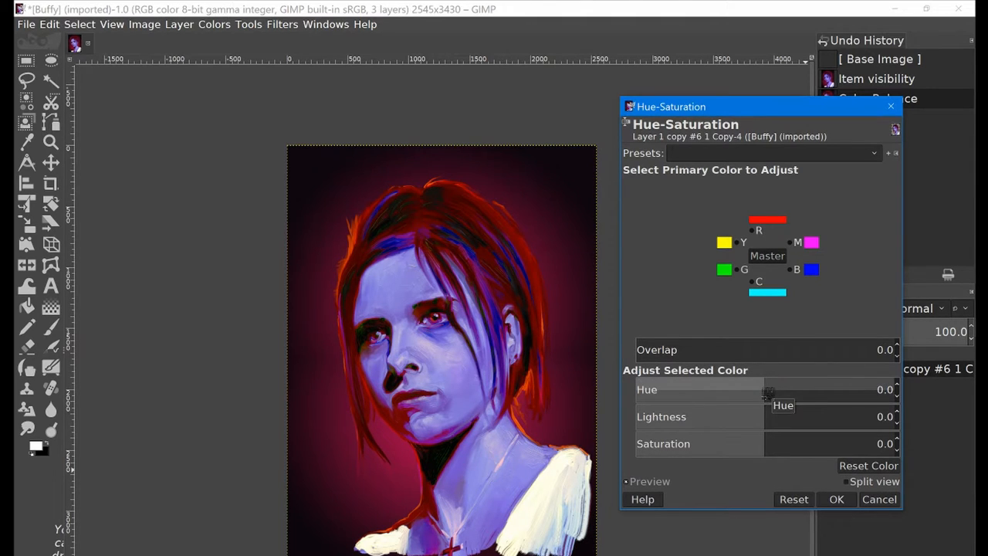
{"action": "left_click_drag", "start_coordinate": [768, 389], "coordinate": [786, 389]}
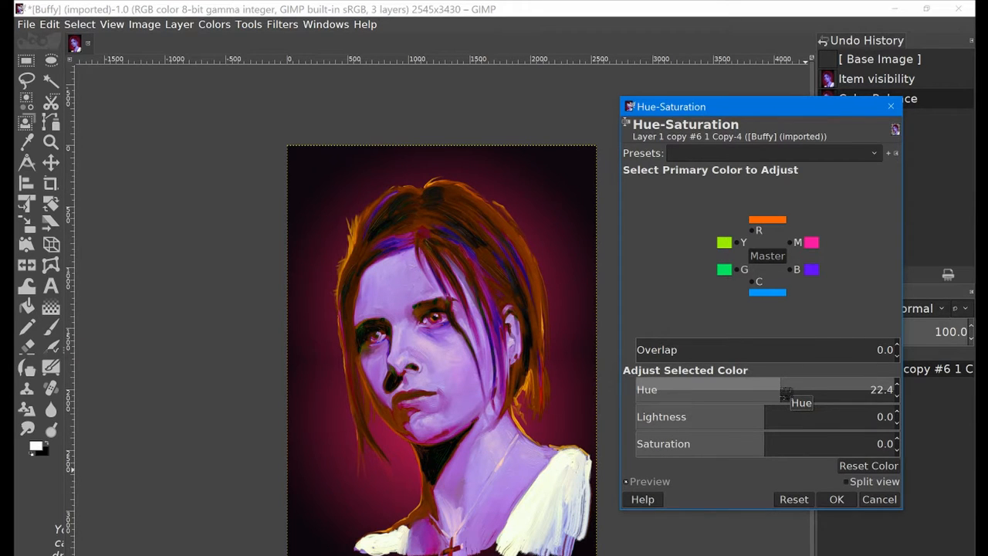
{"action": "left_click_drag", "start_coordinate": [783, 389], "coordinate": [745, 389]}
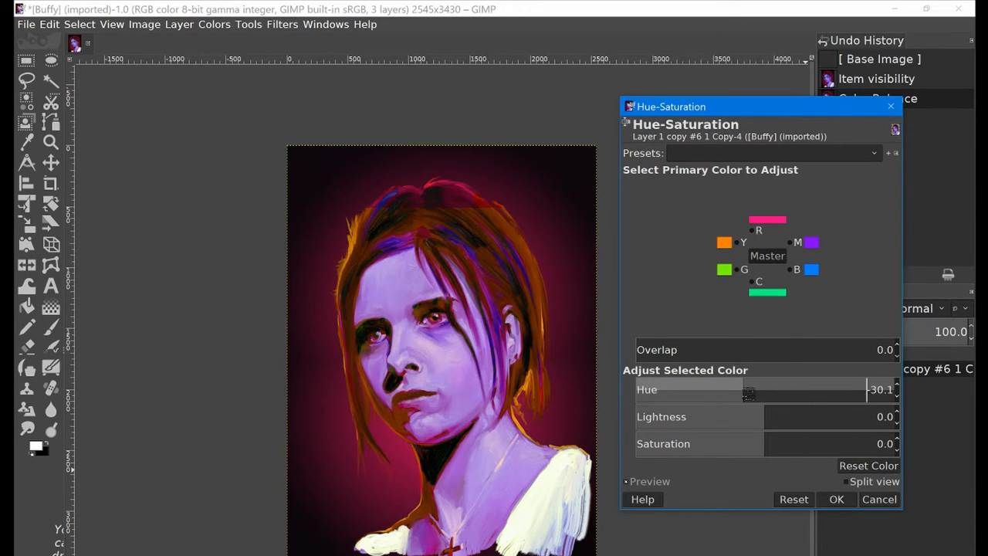
{"action": "left_click_drag", "start_coordinate": [747, 389], "coordinate": [723, 389]}
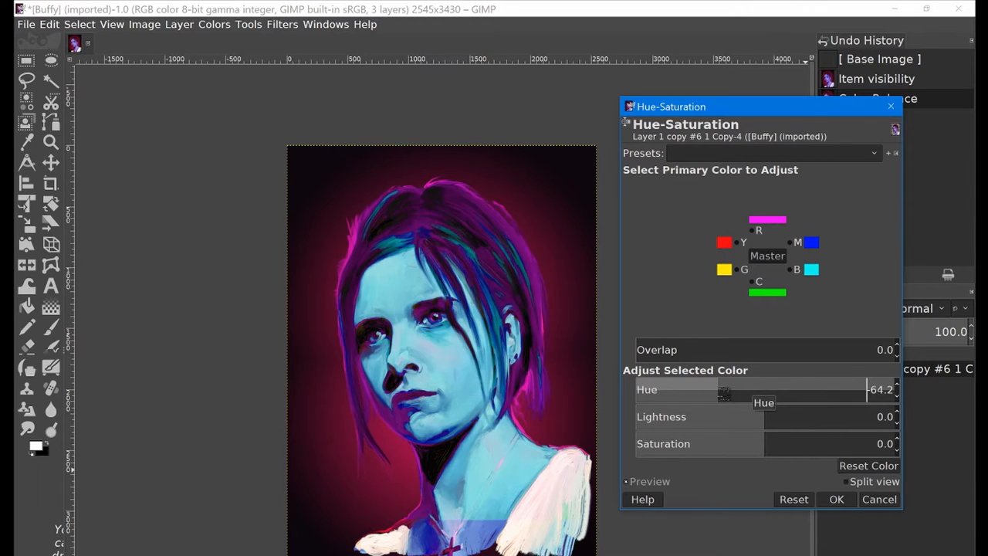
{"action": "left_click_drag", "start_coordinate": [702, 389], "coordinate": [776, 389]}
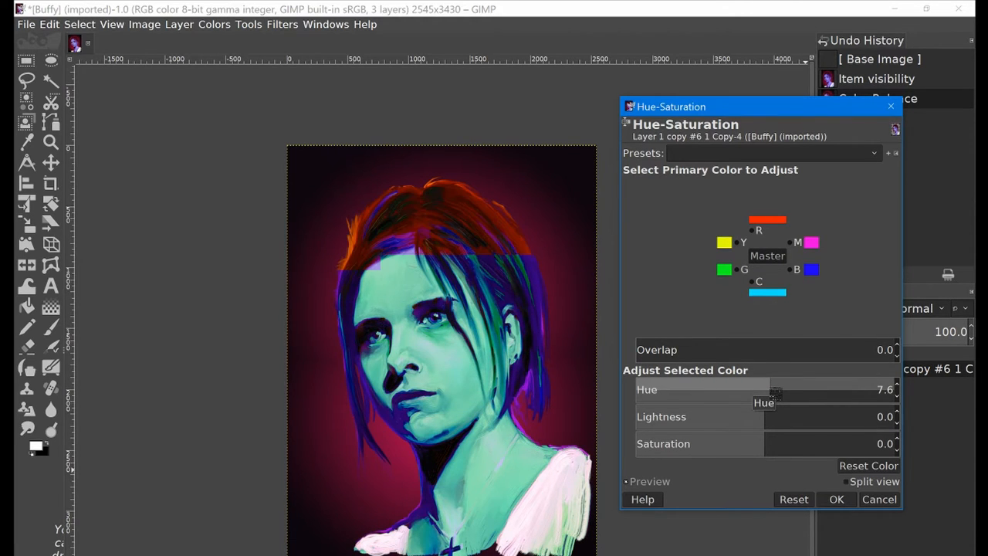
{"action": "left_click_drag", "start_coordinate": [776, 389], "coordinate": [792, 389]}
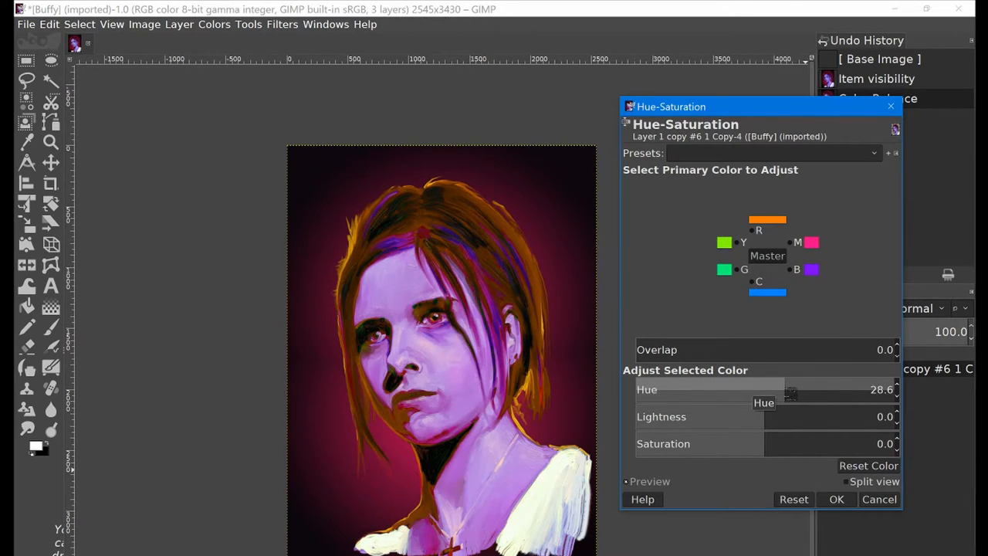
{"action": "left_click_drag", "start_coordinate": [792, 390], "coordinate": [769, 389]}
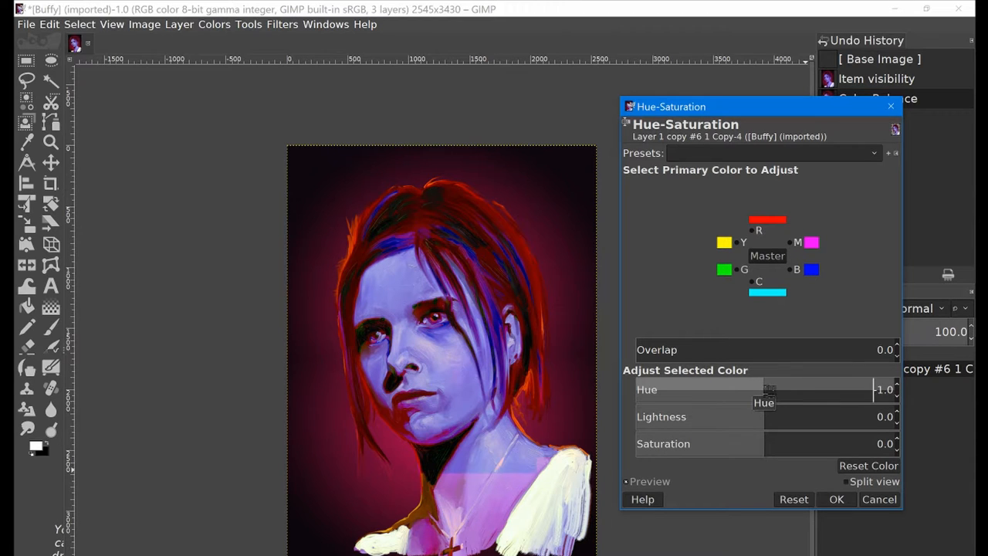
{"action": "left_click_drag", "start_coordinate": [770, 389], "coordinate": [782, 389]}
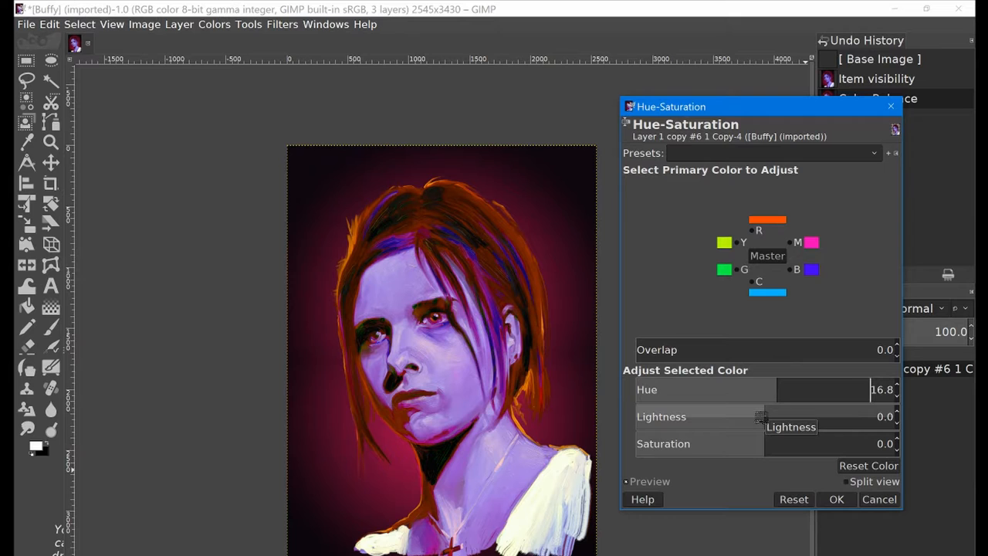
{"action": "mouse_move", "coordinate": [769, 443]}
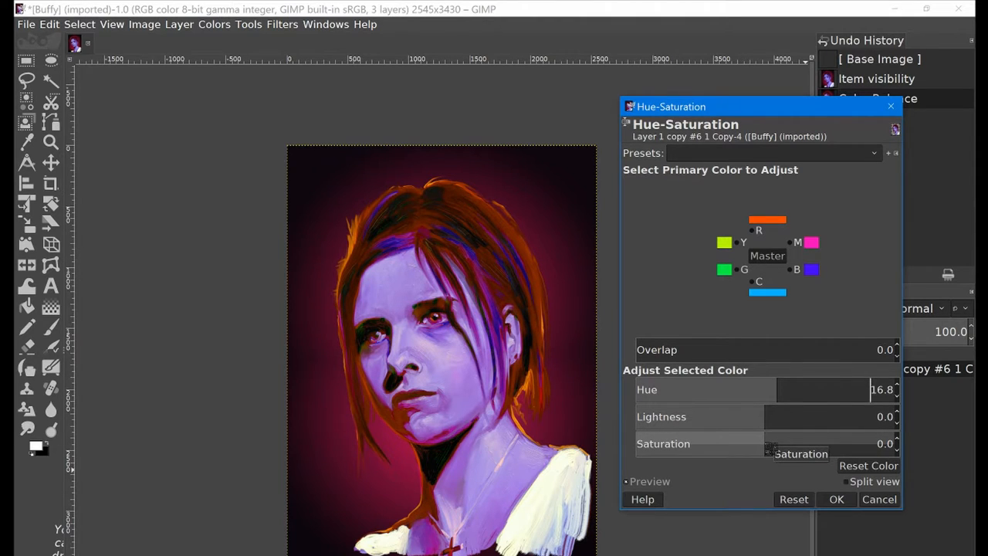
{"action": "left_click_drag", "start_coordinate": [772, 443], "coordinate": [737, 449]}
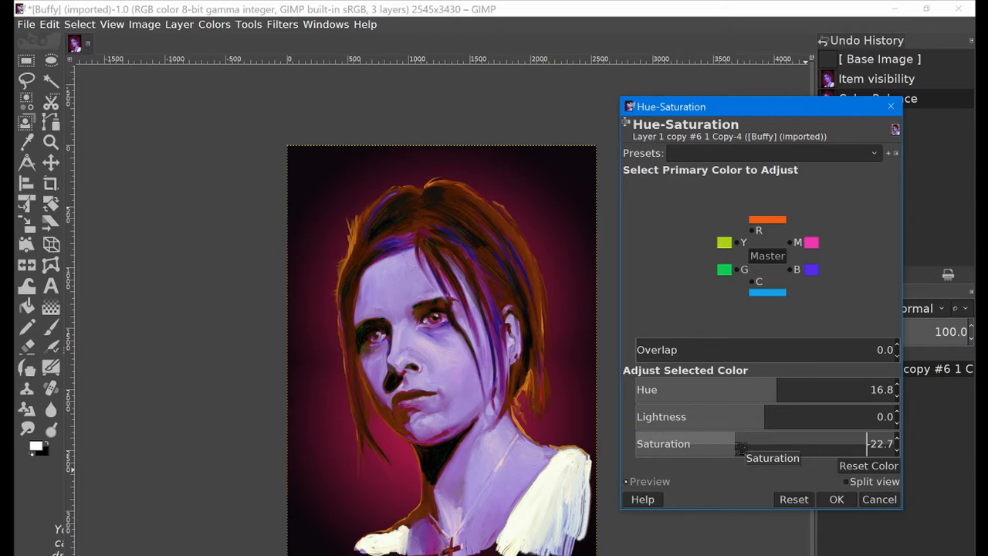
{"action": "mouse_move", "coordinate": [756, 370]}
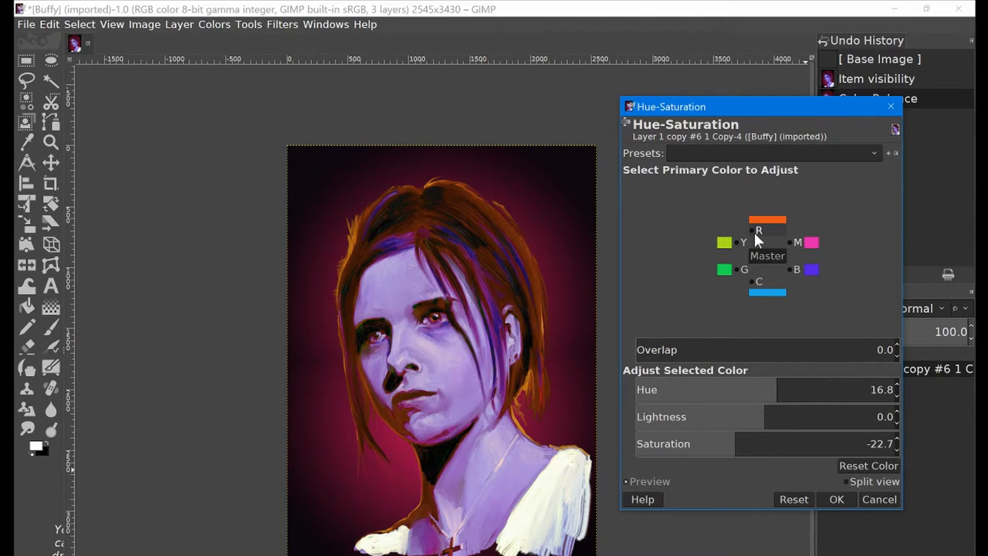
- Slightly tweak the Red hue and apply the Hue-Saturation adjustment
{"action": "left_click", "coordinate": [793, 498]}
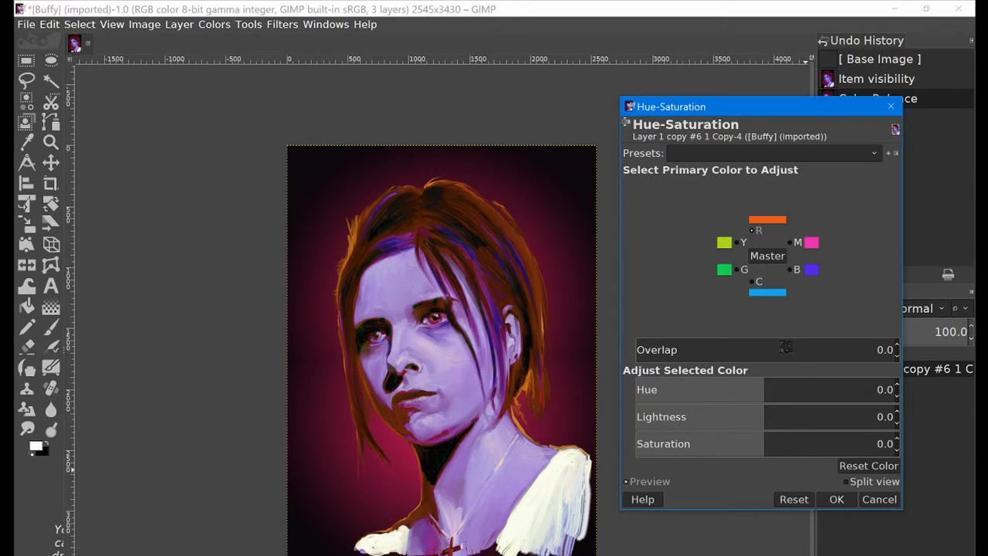
{"action": "left_click_drag", "start_coordinate": [768, 389], "coordinate": [873, 390]}
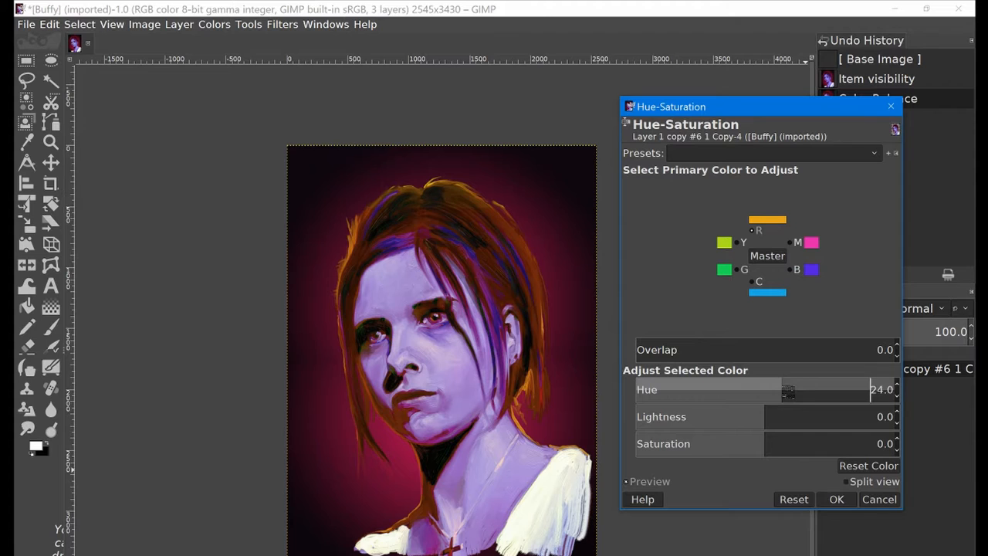
{"action": "left_click_drag", "start_coordinate": [787, 389], "coordinate": [741, 389]}
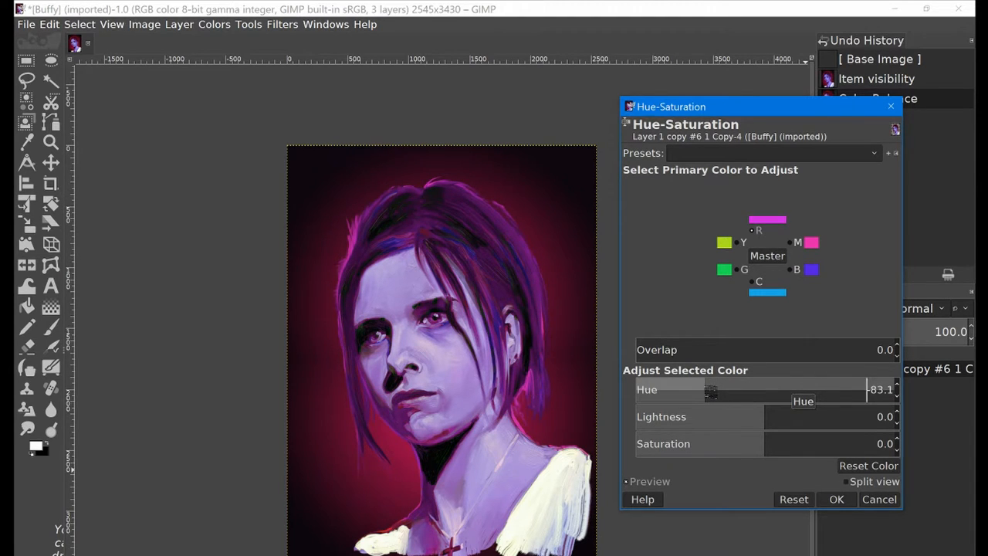
{"action": "left_click_drag", "start_coordinate": [710, 390], "coordinate": [764, 390]}
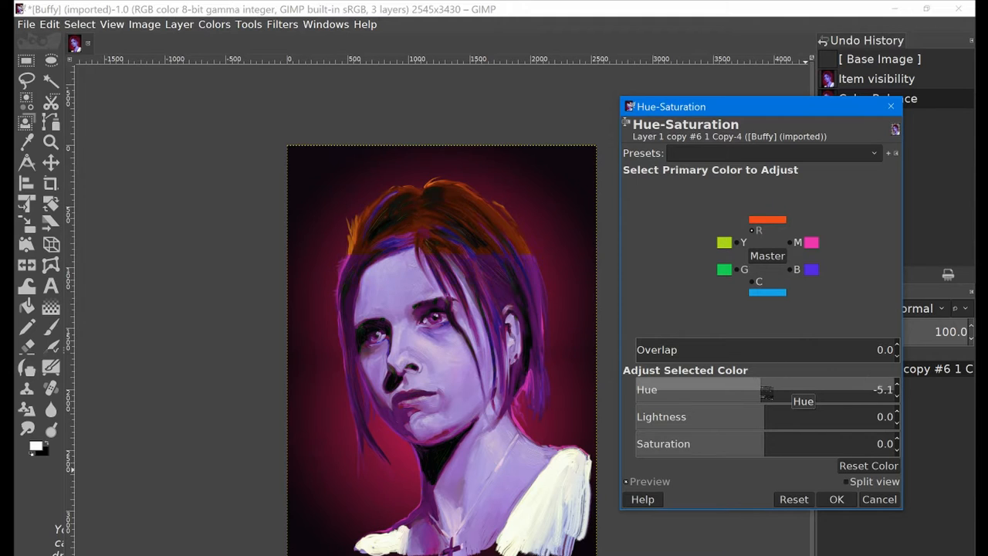
{"action": "left_click_drag", "start_coordinate": [765, 394], "coordinate": [771, 394]}
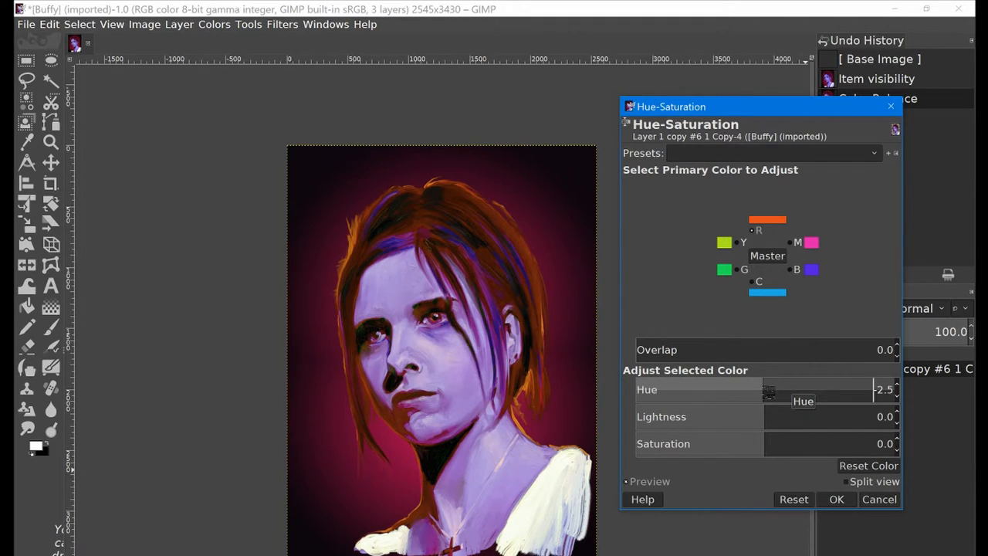
{"action": "left_click", "coordinate": [836, 499]}
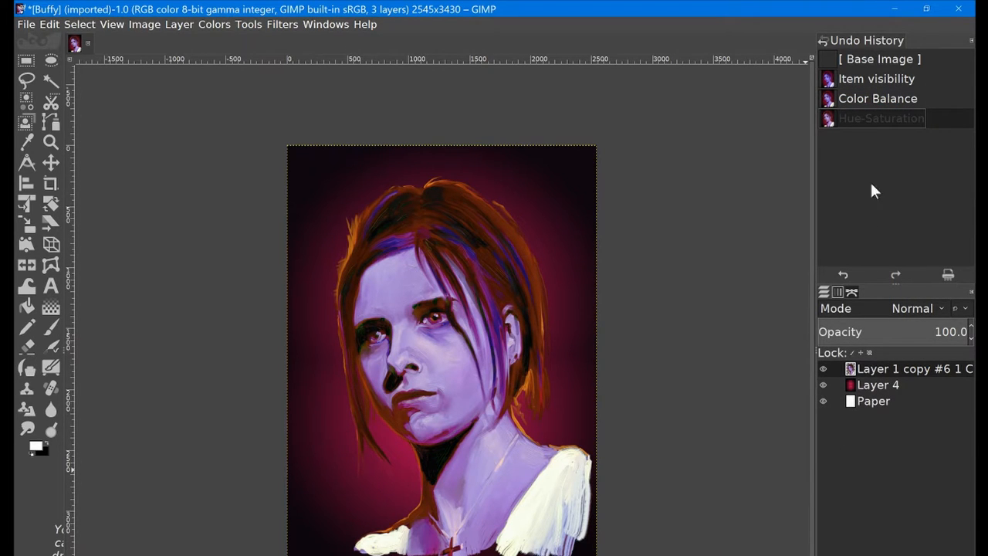
- Compare the portrait before and after the colour adjustments in Undo History
{"action": "left_click", "coordinate": [876, 78]}
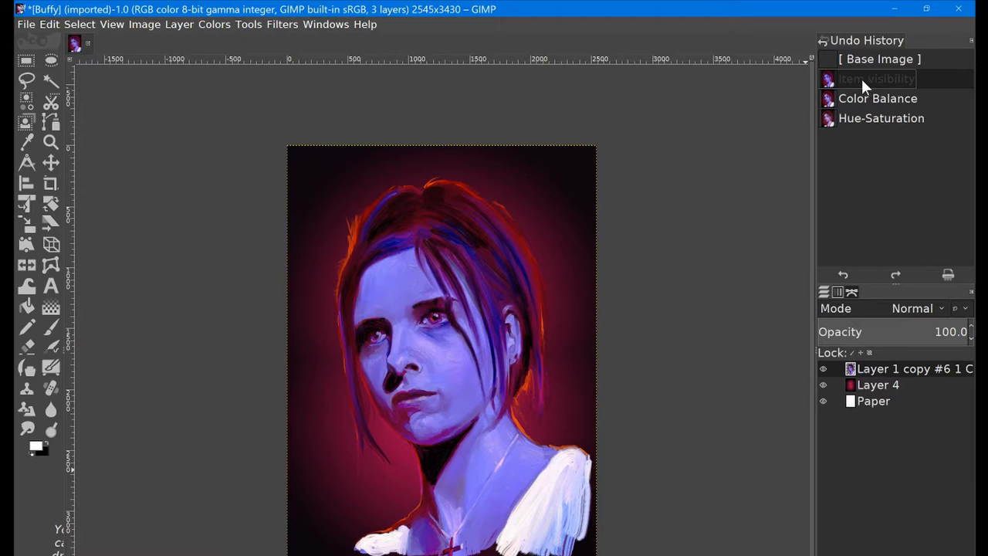
{"action": "left_click", "coordinate": [881, 118]}
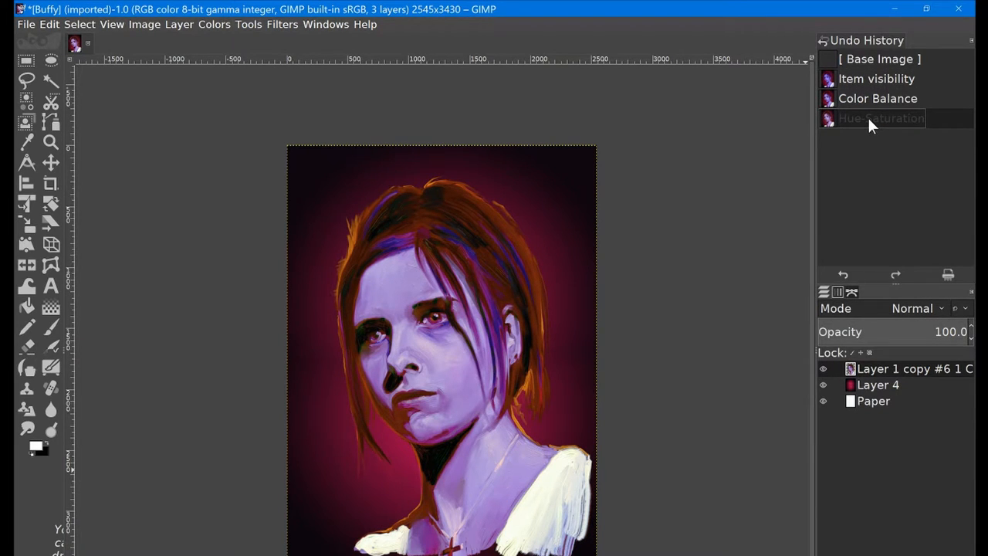
{"action": "left_click", "coordinate": [881, 118]}
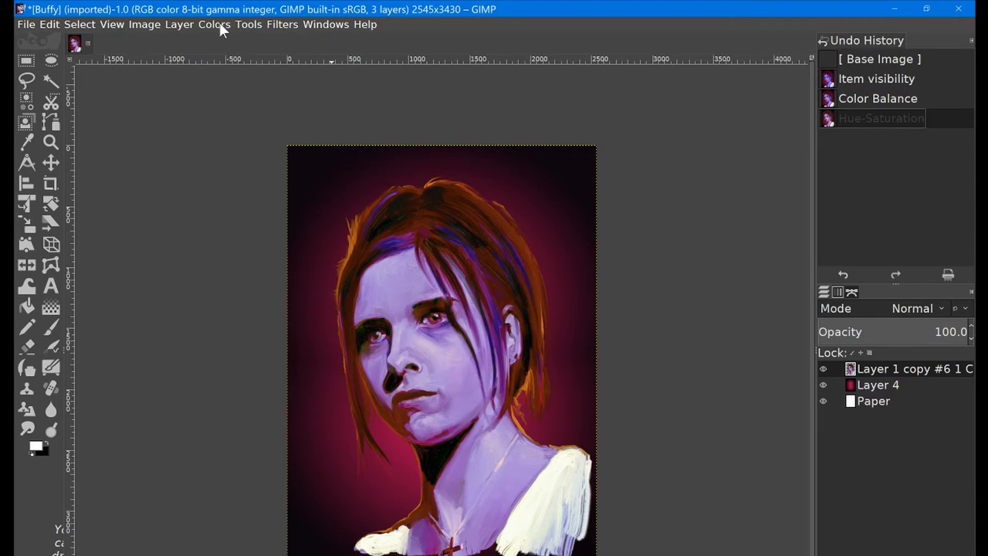
- Apply a Saturation boost with scale about 1.444
{"action": "left_click", "coordinate": [213, 24]}
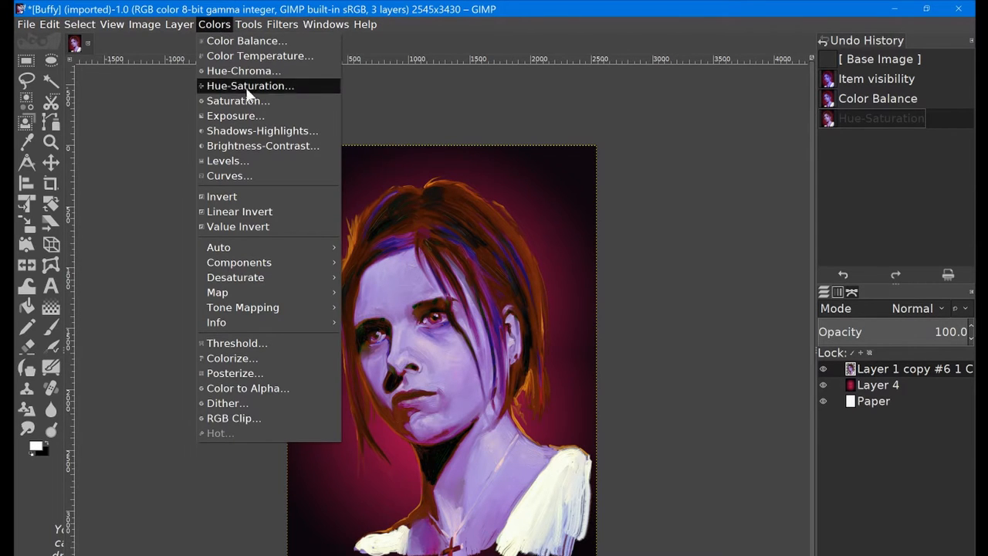
{"action": "left_click", "coordinate": [238, 101]}
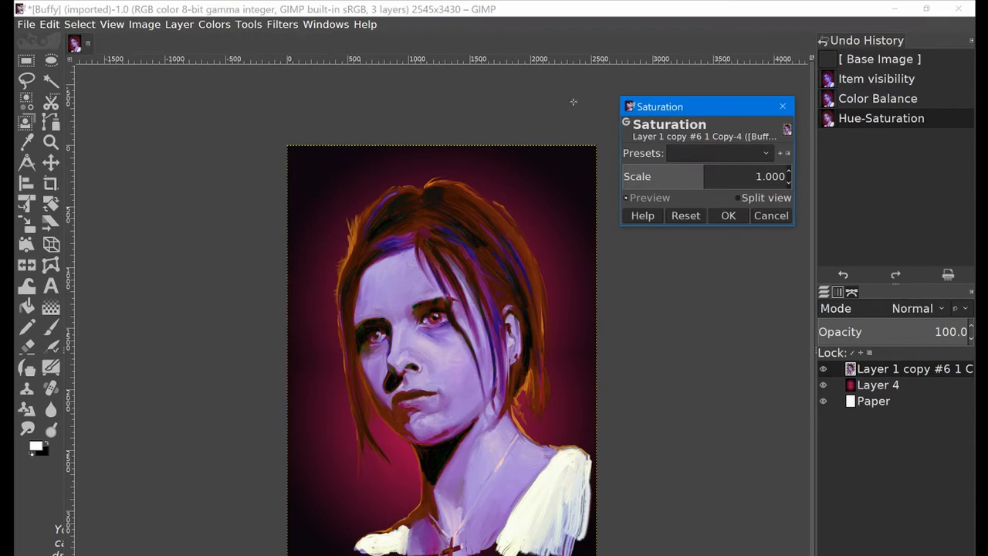
{"action": "left_click_drag", "start_coordinate": [702, 176], "coordinate": [752, 176]}
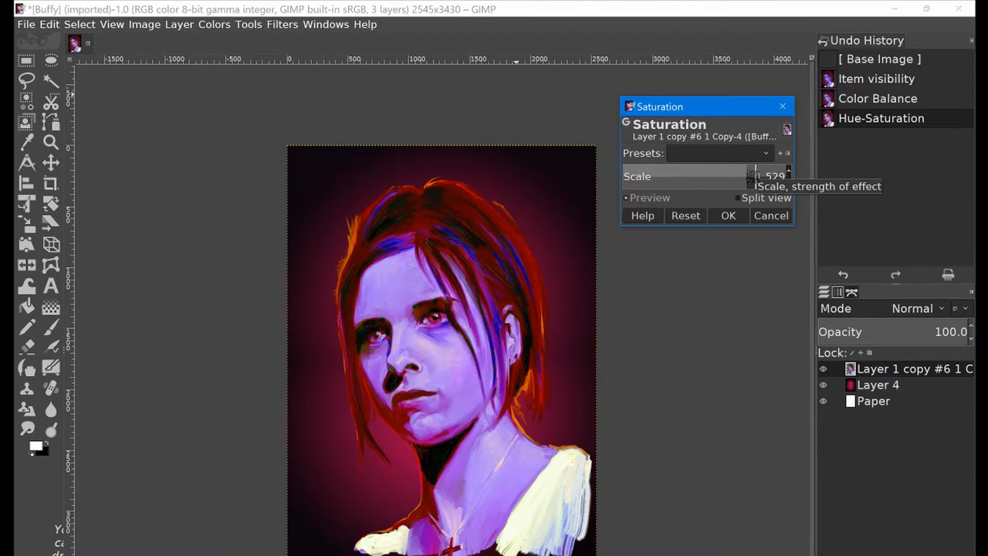
{"action": "left_click_drag", "start_coordinate": [764, 176], "coordinate": [744, 176]}
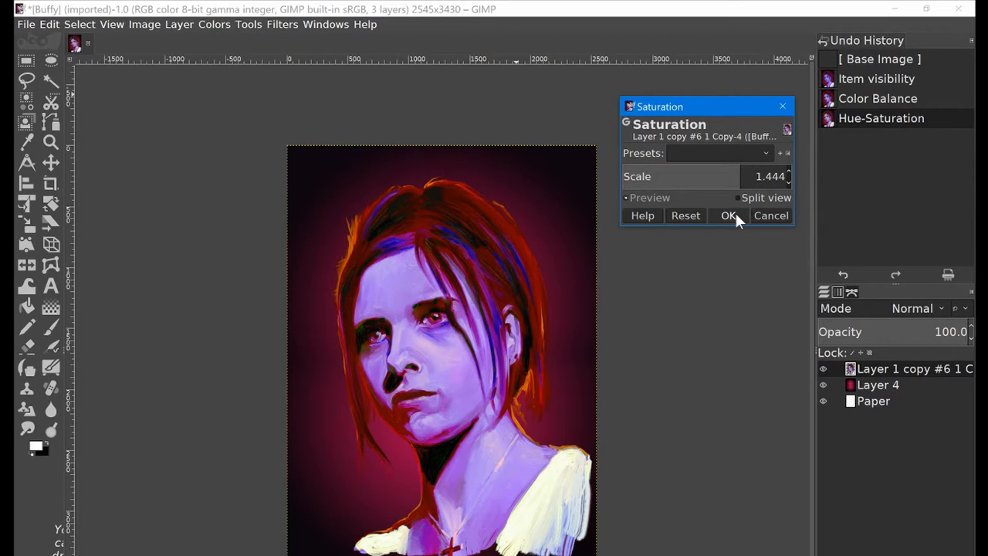
{"action": "left_click", "coordinate": [727, 216]}
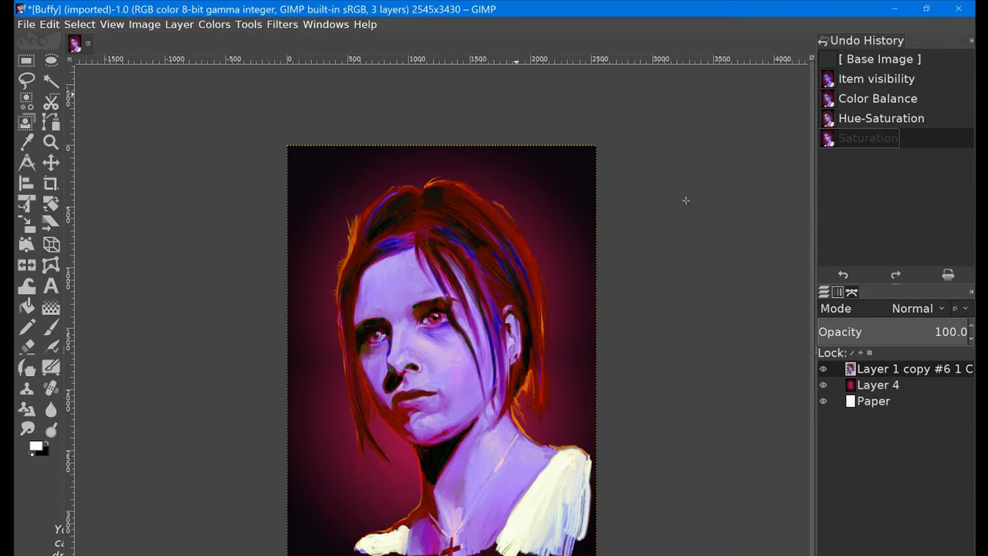
{"action": "left_click", "coordinate": [214, 24]}
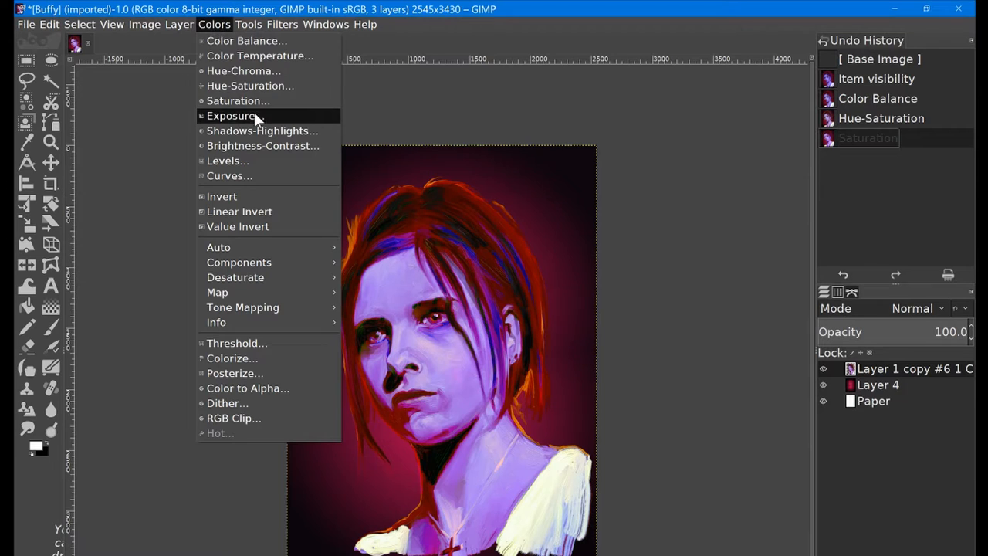
- Apply Exposure with black level 0.026 and exposure -0.045
{"action": "left_click", "coordinate": [233, 115]}
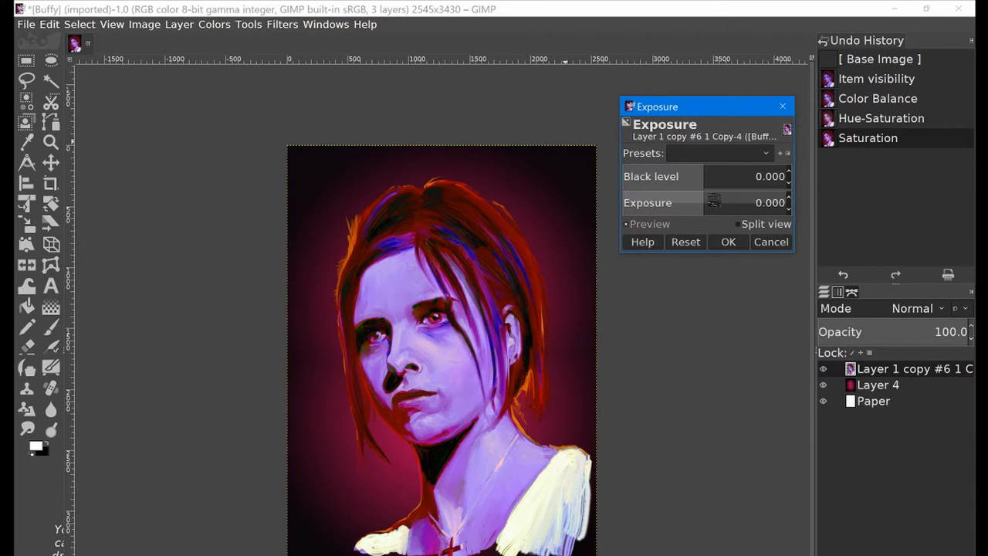
{"action": "left_click_drag", "start_coordinate": [714, 202], "coordinate": [760, 203]}
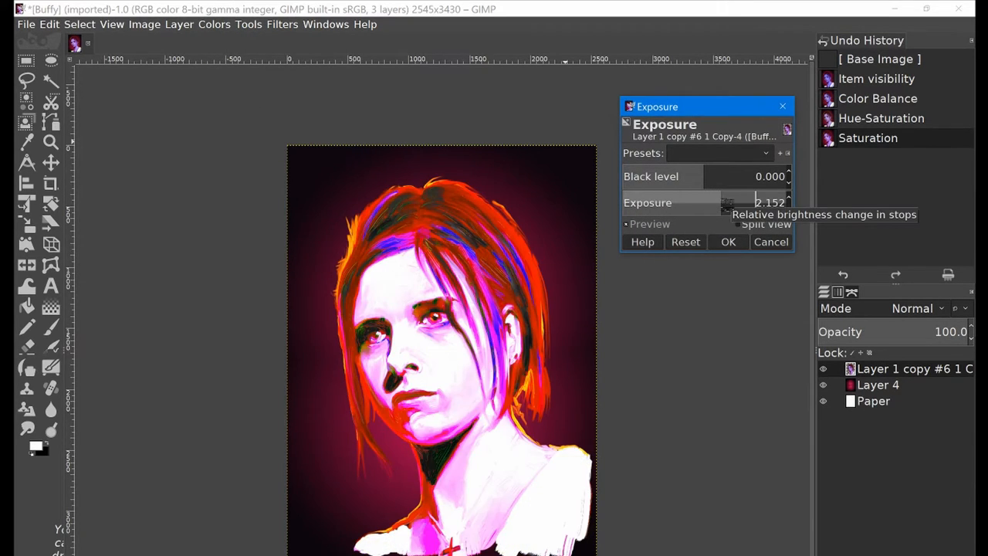
{"action": "left_click_drag", "start_coordinate": [757, 203], "coordinate": [724, 202]}
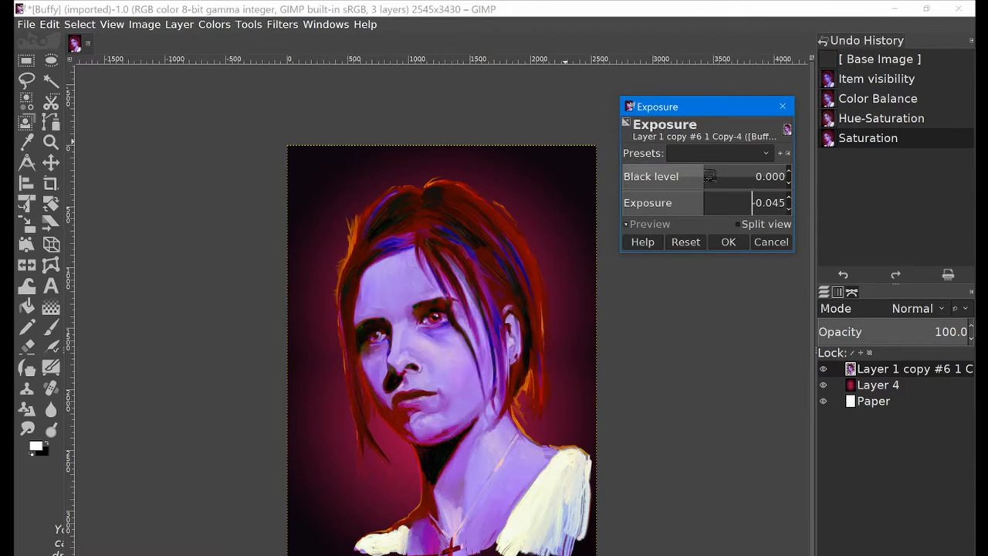
{"action": "left_click_drag", "start_coordinate": [710, 176], "coordinate": [737, 176]}
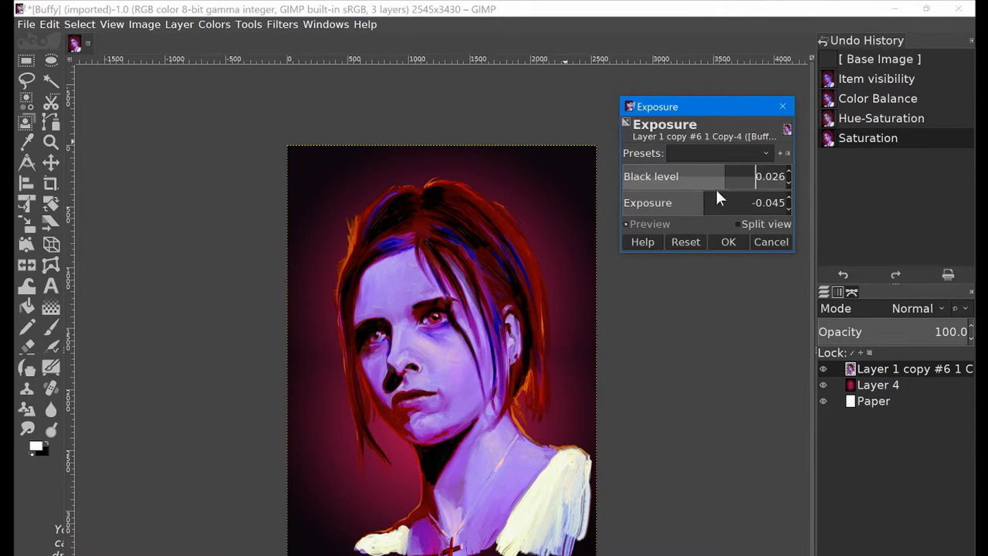
{"action": "left_click", "coordinate": [727, 241]}
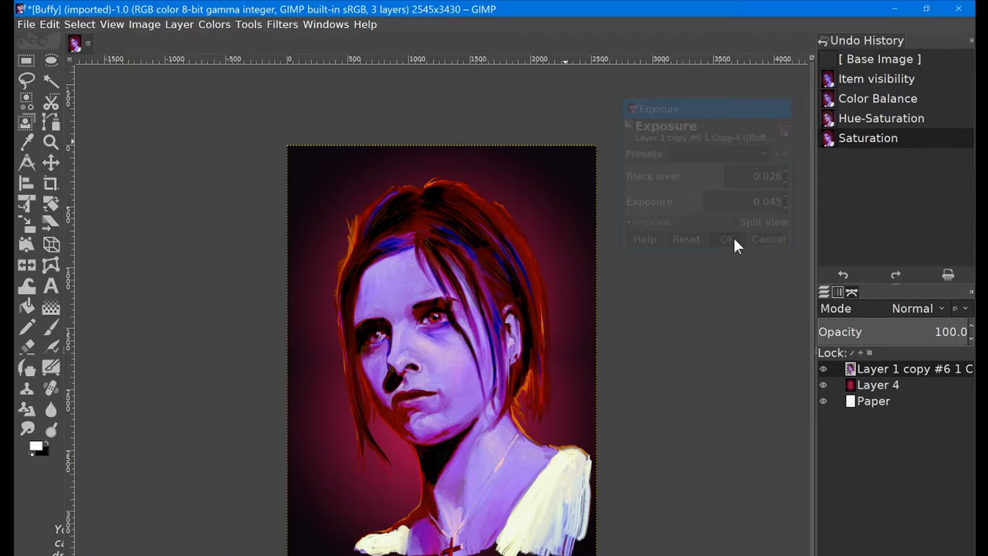
{"action": "left_click", "coordinate": [725, 238]}
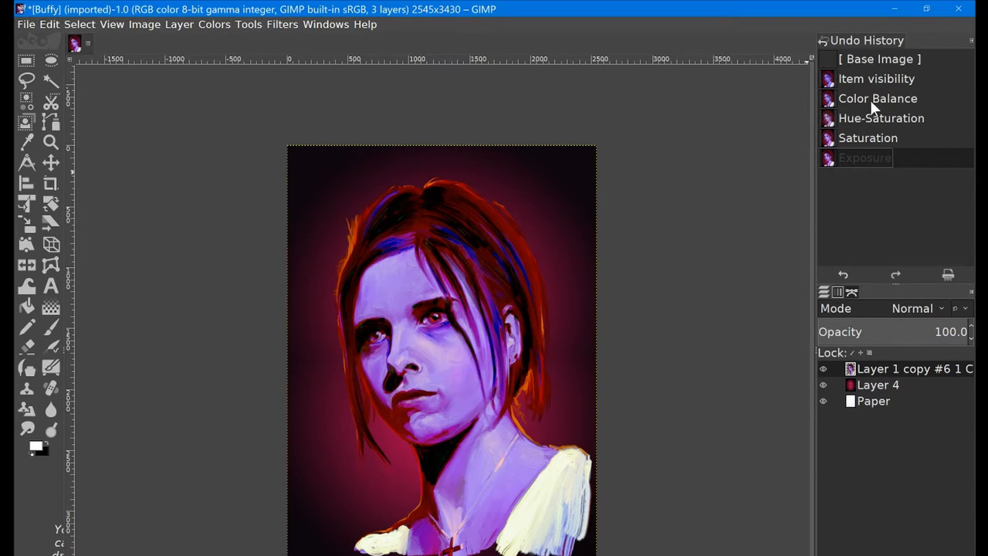
- Compare the exposure-adjusted portrait against the earlier state in Undo History
{"action": "left_click", "coordinate": [876, 79]}
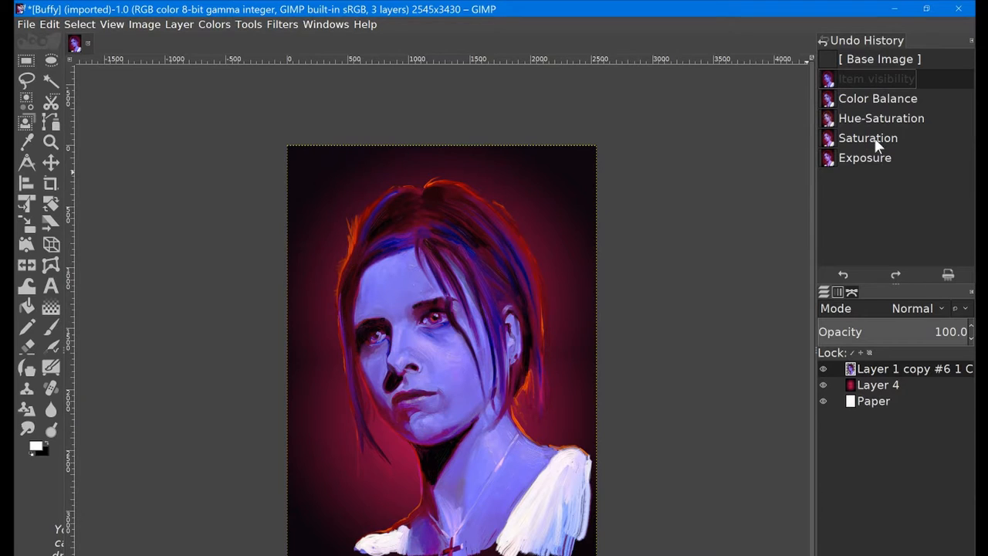
{"action": "left_click", "coordinate": [865, 157]}
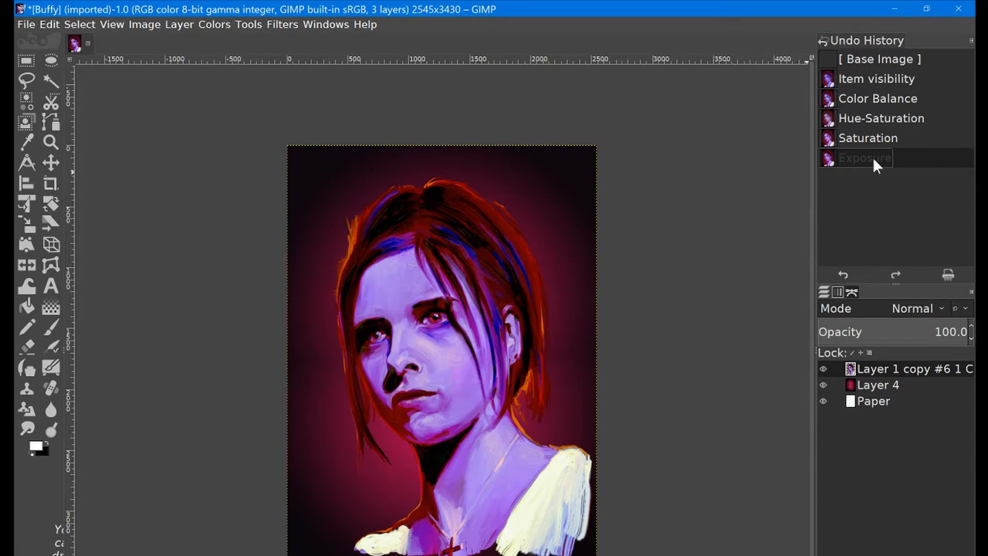
{"action": "mouse_move", "coordinate": [874, 118]}
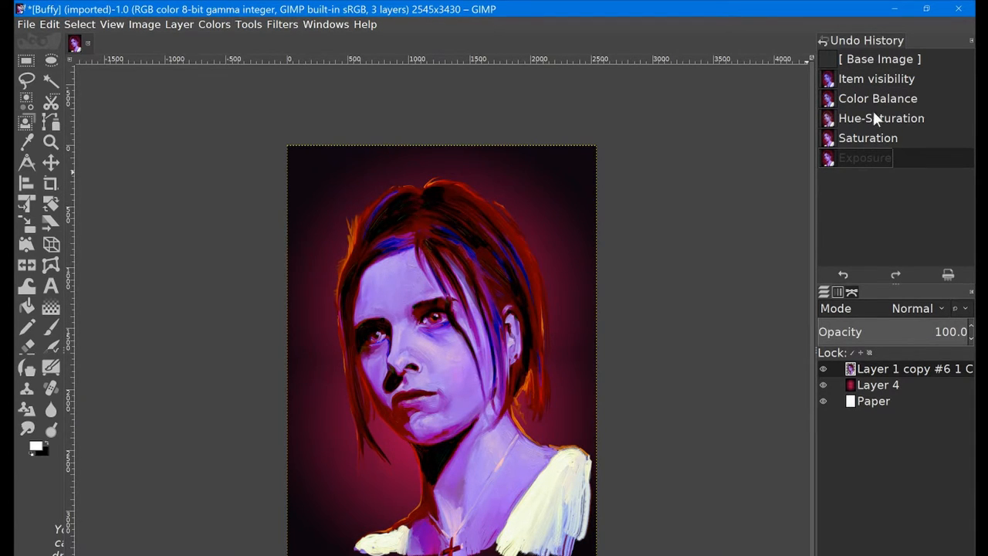
{"action": "left_click", "coordinate": [876, 78]}
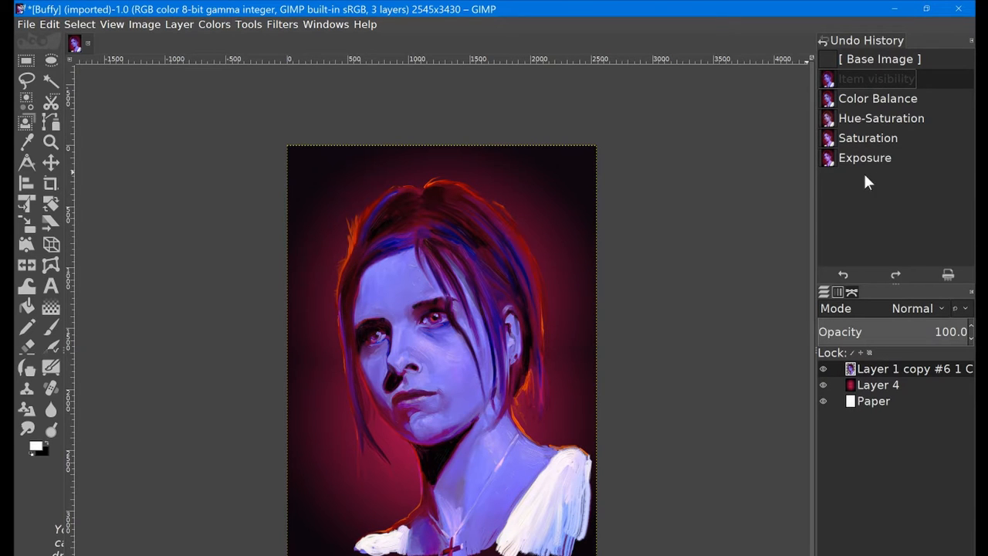
{"action": "left_click", "coordinate": [865, 157]}
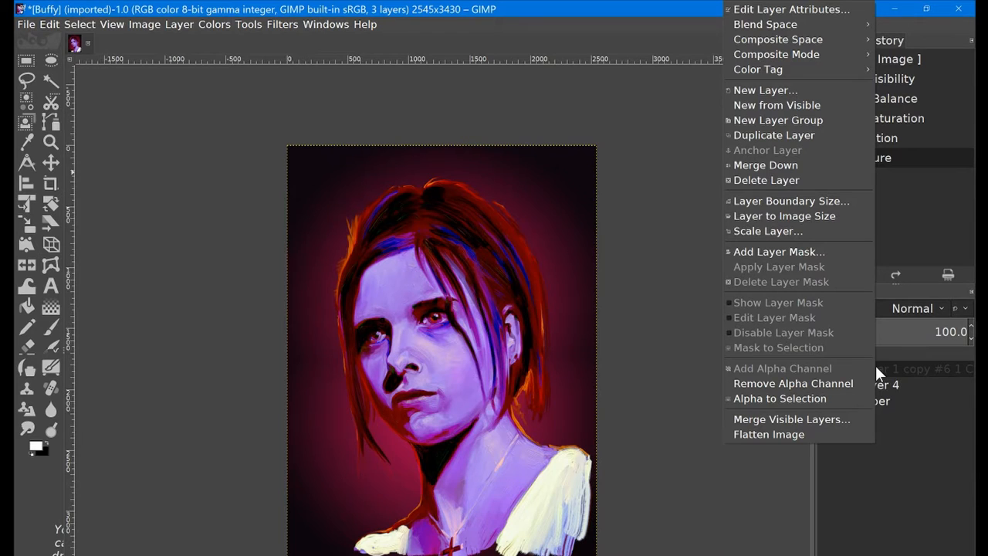
{"action": "mouse_move", "coordinate": [692, 147]}
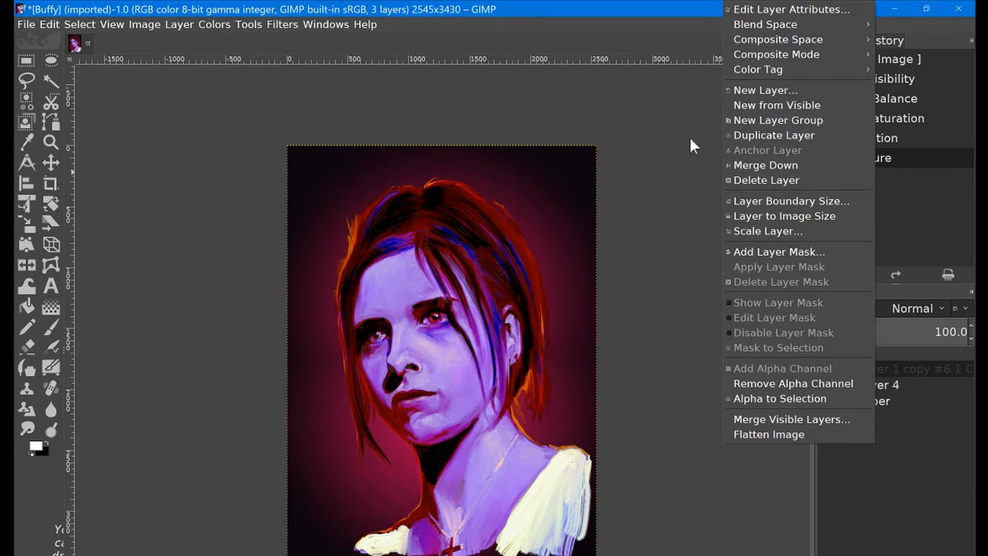
- Restore the latest Undo History state and duplicate the colour-adjusted portrait layer
{"action": "left_click", "coordinate": [678, 169]}
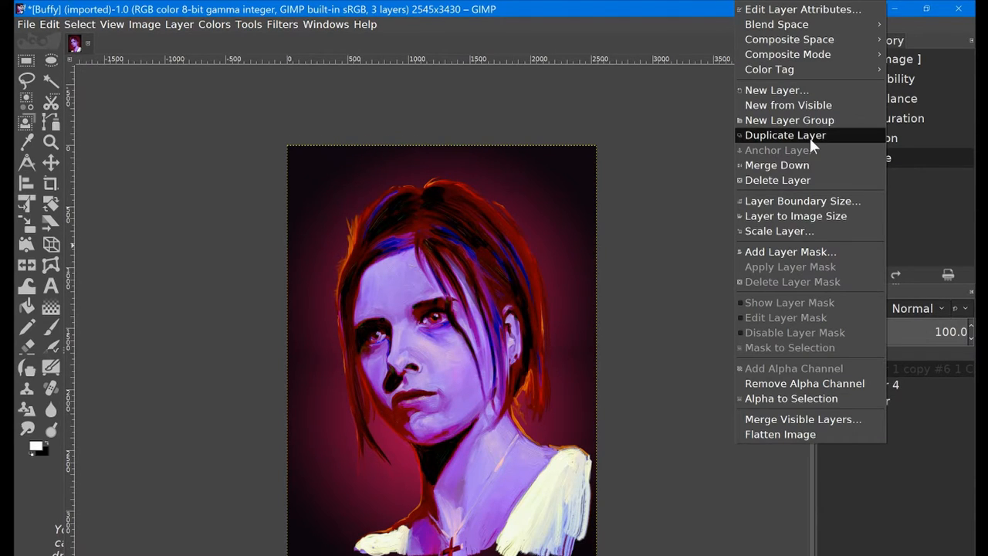
{"action": "left_click", "coordinate": [785, 136]}
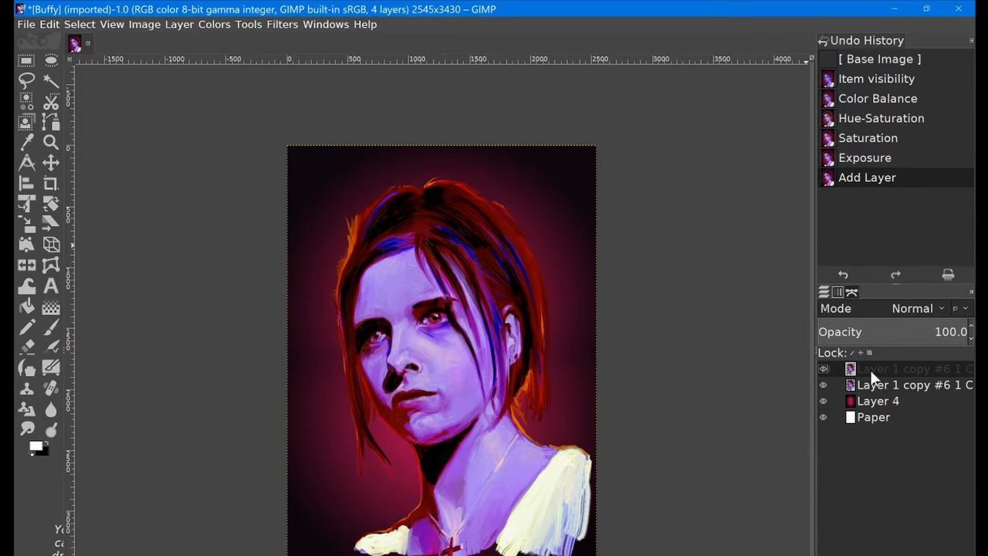
{"action": "mouse_move", "coordinate": [270, 32]}
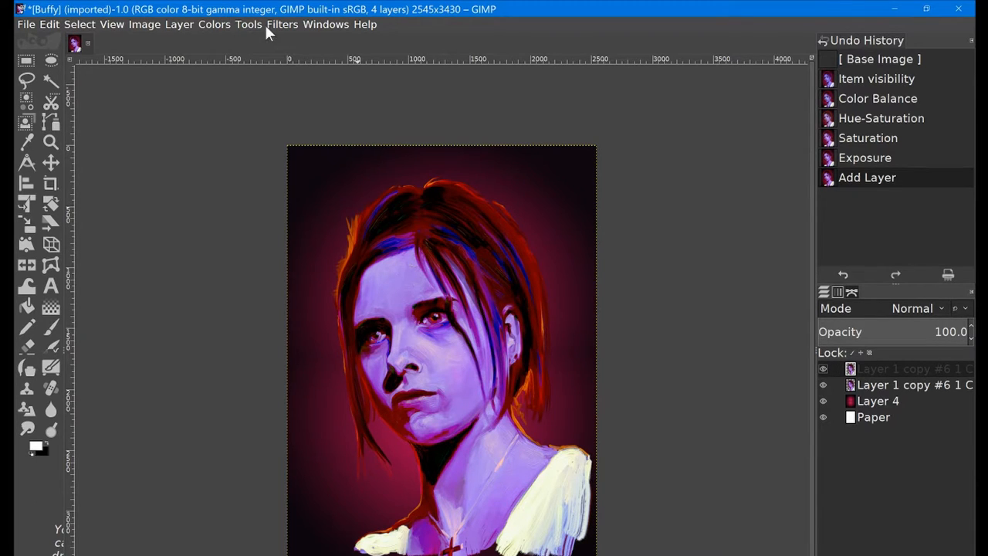
{"action": "left_click", "coordinate": [215, 24]}
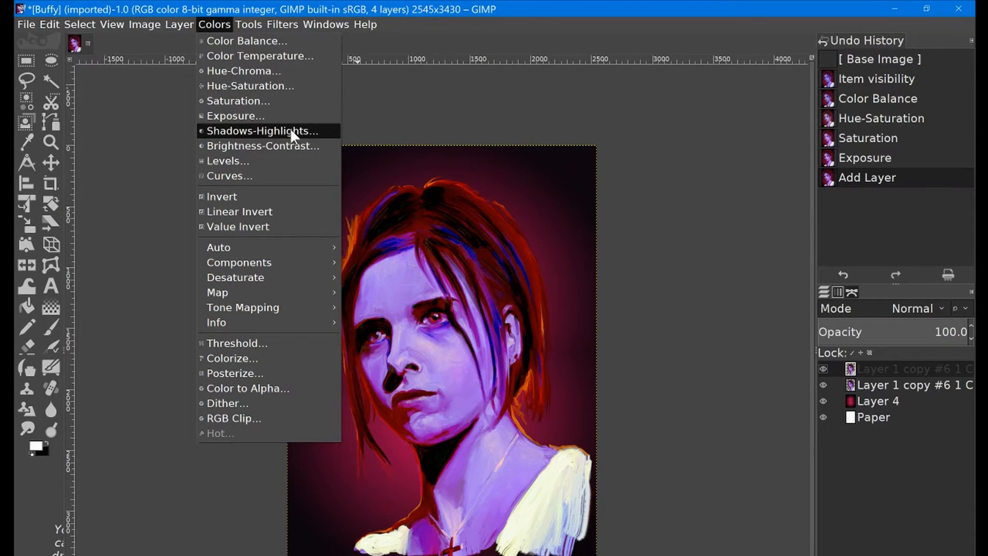
{"action": "left_click", "coordinate": [261, 131]}
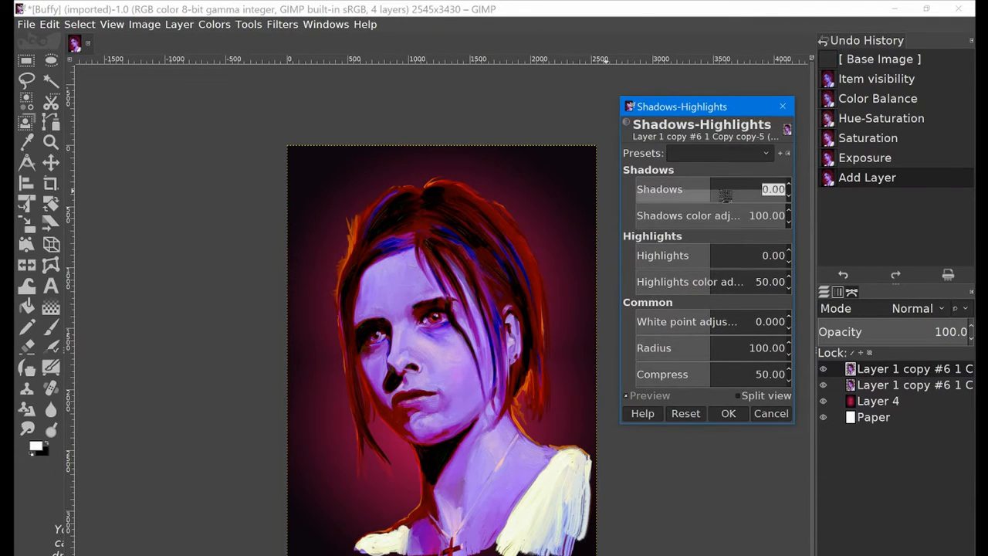
{"action": "left_click_drag", "start_coordinate": [702, 189], "coordinate": [748, 189]}
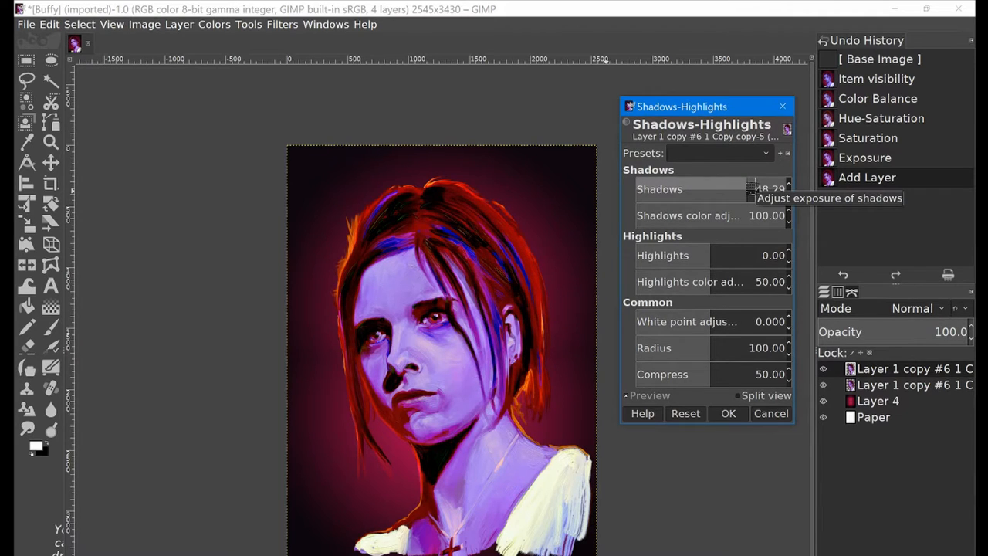
{"action": "left_click_drag", "start_coordinate": [764, 189], "coordinate": [741, 189]}
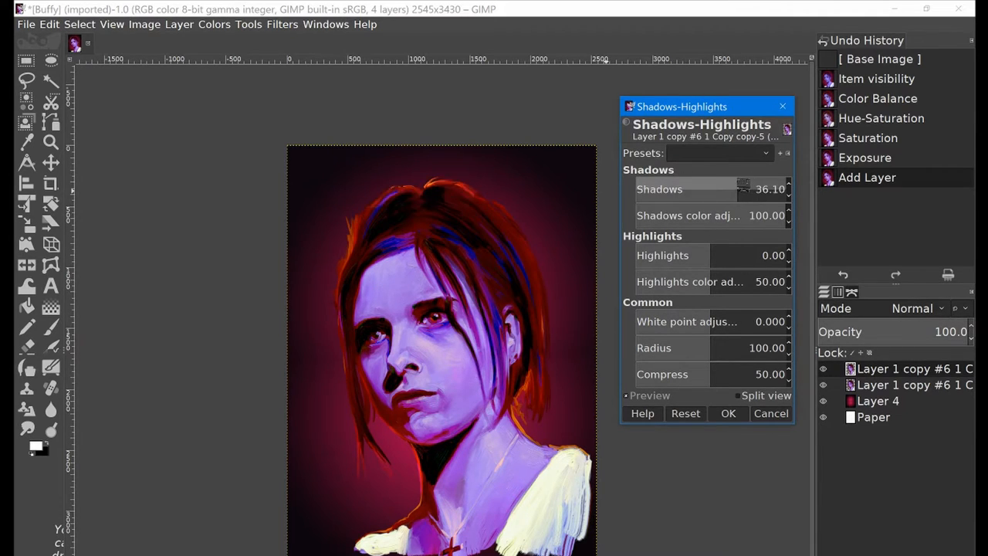
{"action": "left_click_drag", "start_coordinate": [671, 256], "coordinate": [737, 256]}
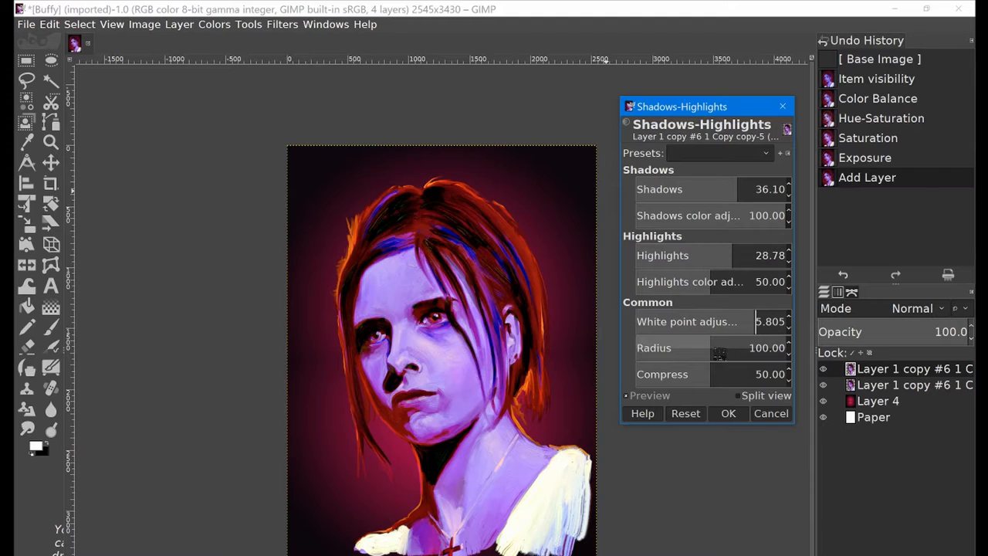
{"action": "left_click_drag", "start_coordinate": [748, 347], "coordinate": [706, 347]}
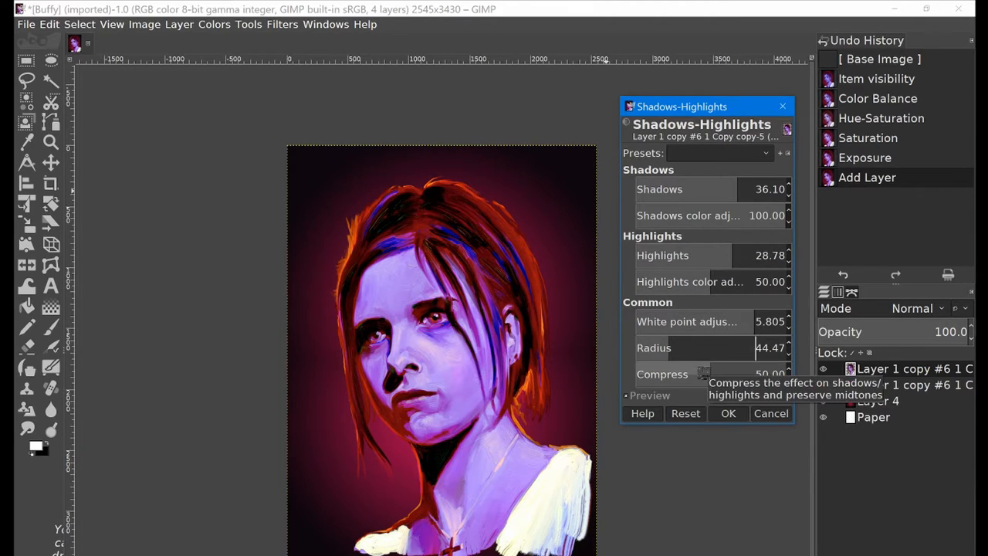
{"action": "left_click_drag", "start_coordinate": [699, 374], "coordinate": [760, 374]}
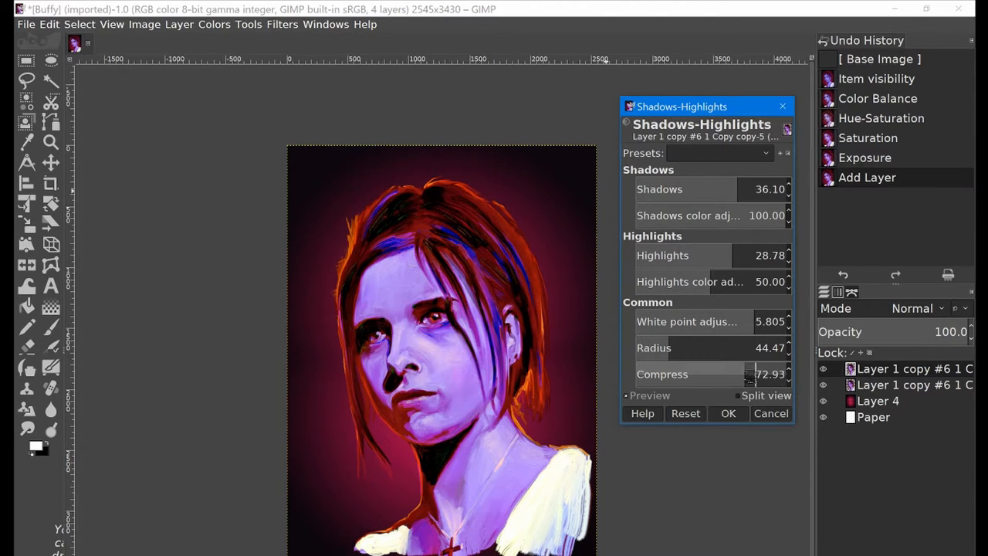
{"action": "left_click", "coordinate": [727, 413]}
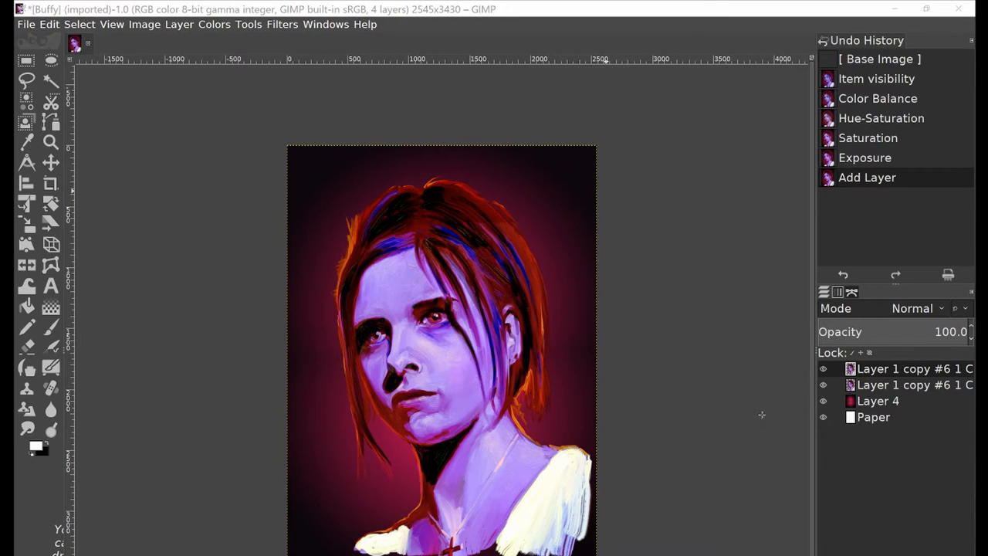
{"action": "left_click", "coordinate": [213, 23]}
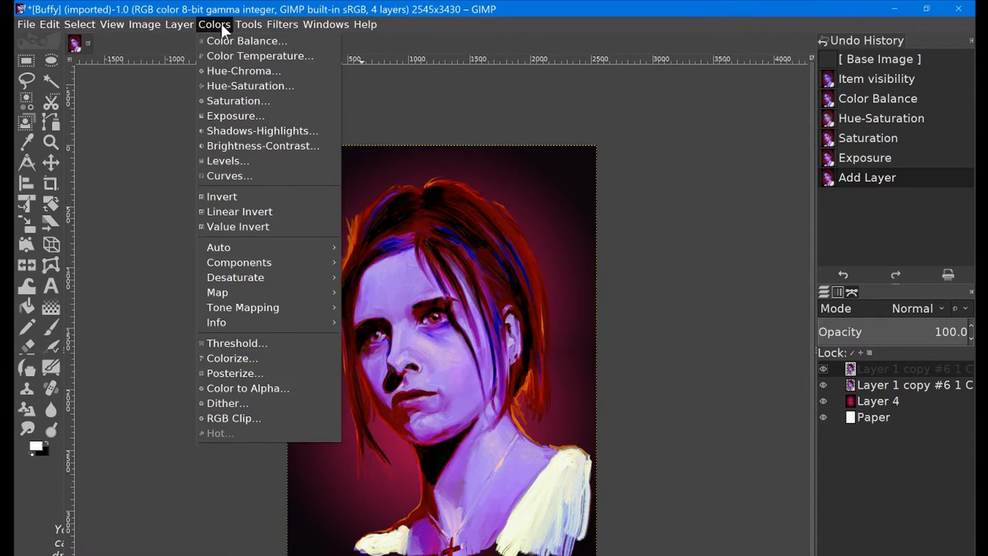
{"action": "left_click", "coordinate": [228, 160]}
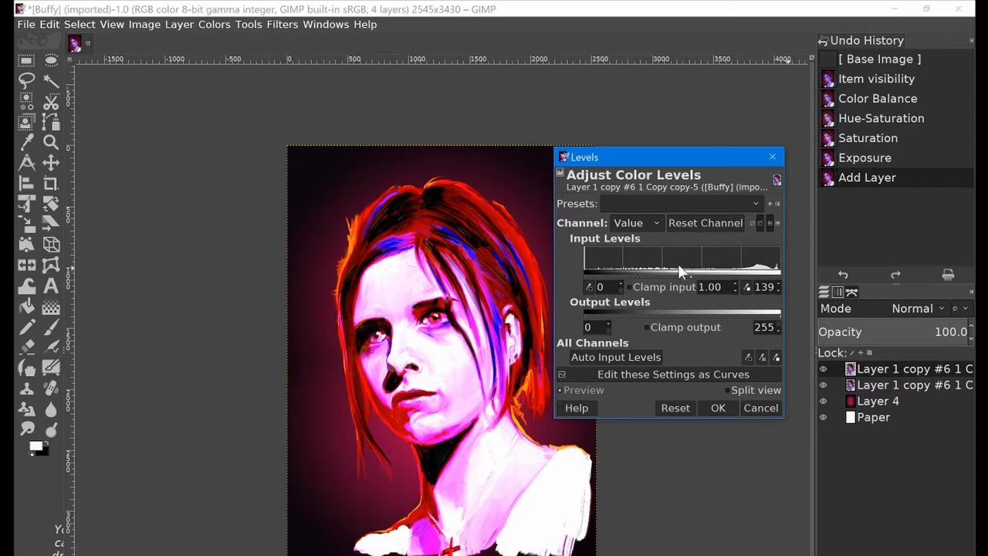
{"action": "left_click_drag", "start_coordinate": [691, 272], "coordinate": [644, 271]}
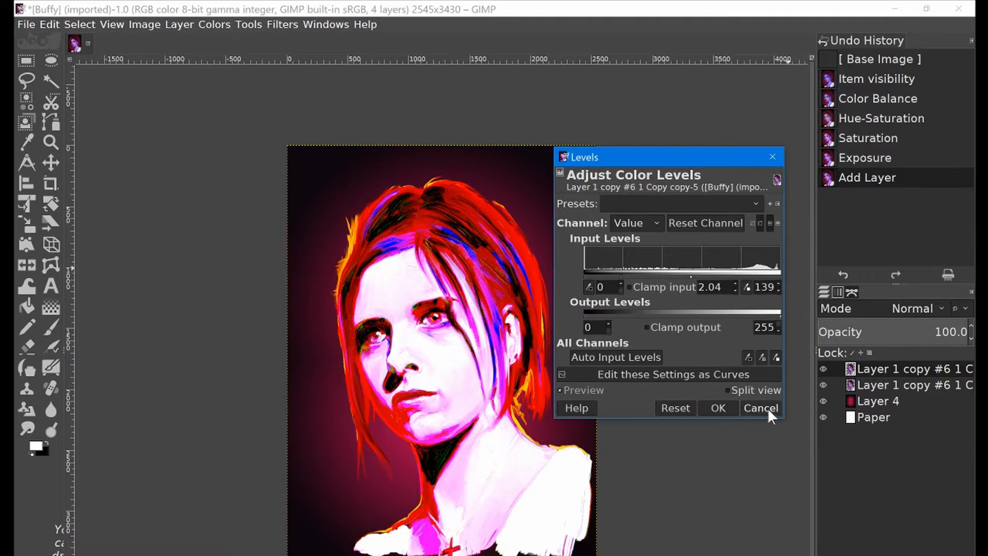
{"action": "left_click", "coordinate": [760, 408]}
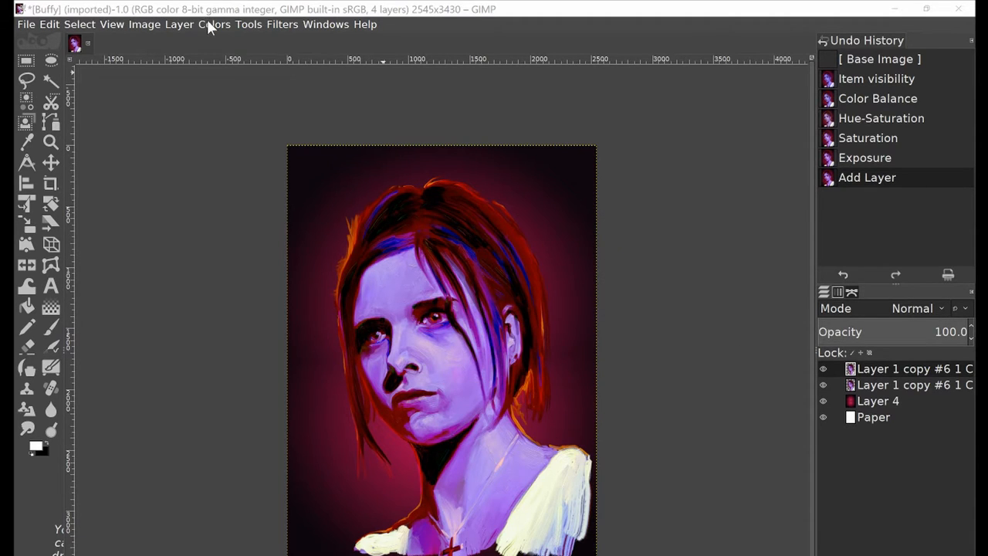
- Open Colors > Curves and enlarge the dialog beside the portrait
{"action": "left_click", "coordinate": [214, 24]}
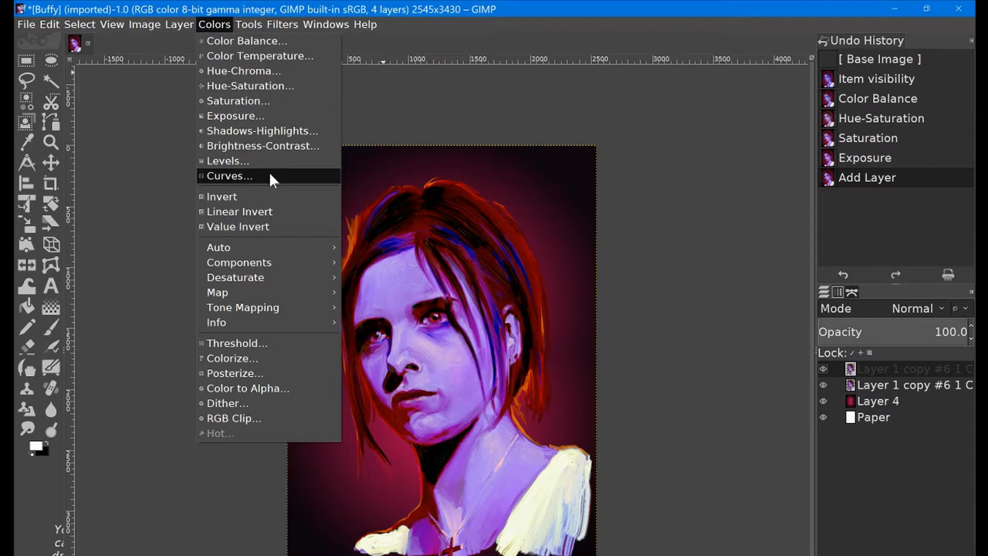
{"action": "left_click", "coordinate": [229, 175]}
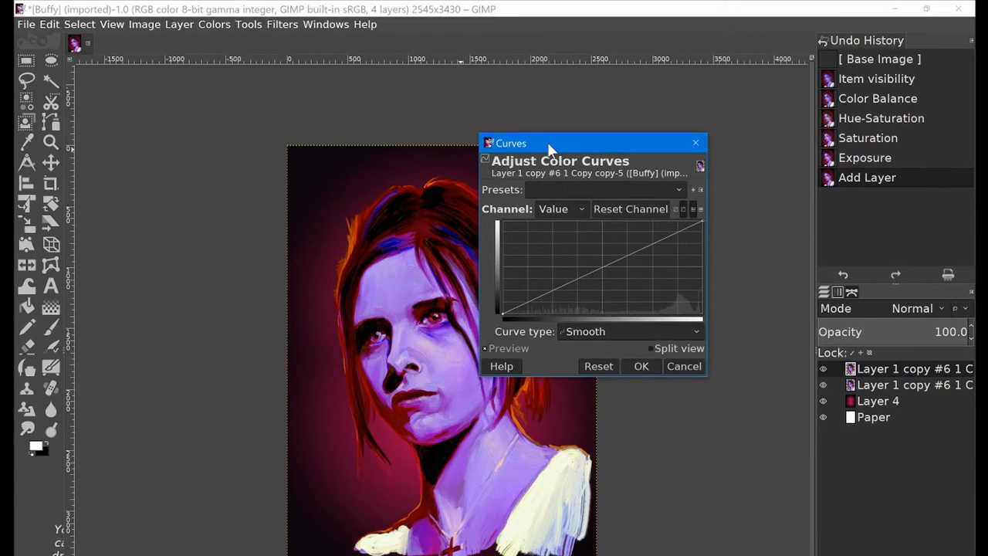
{"action": "left_click_drag", "start_coordinate": [533, 143], "coordinate": [651, 115]}
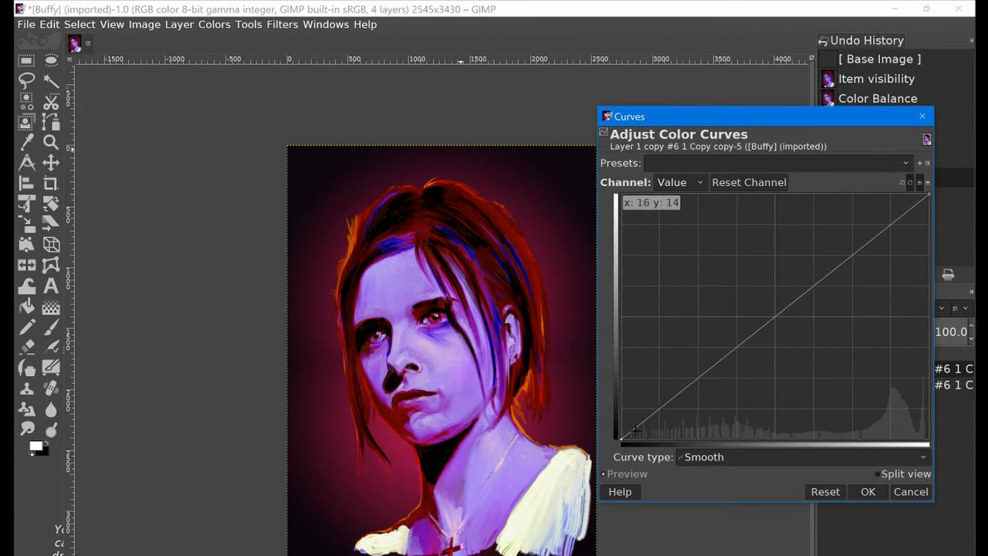
{"action": "left_click_drag", "start_coordinate": [765, 116], "coordinate": [786, 111]}
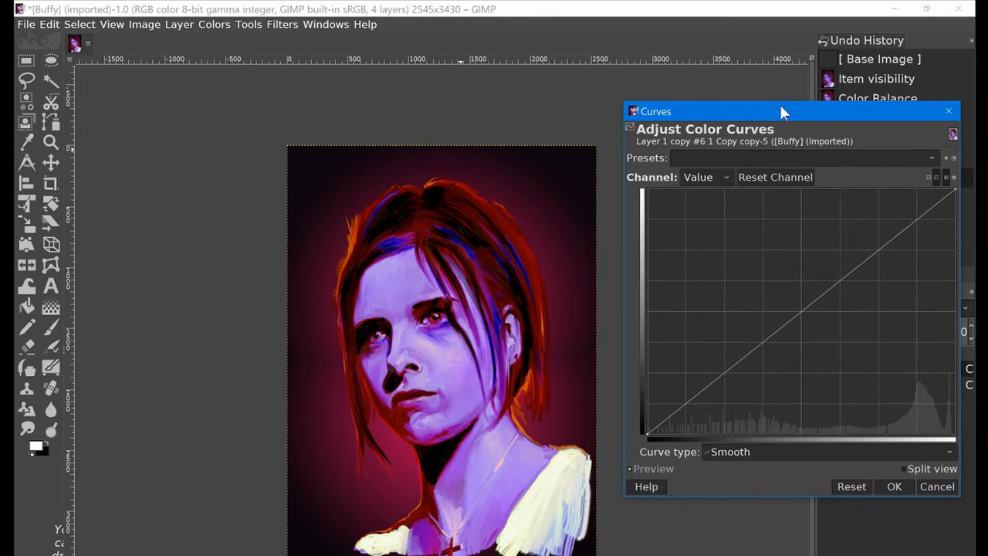
{"action": "mouse_move", "coordinate": [709, 386]}
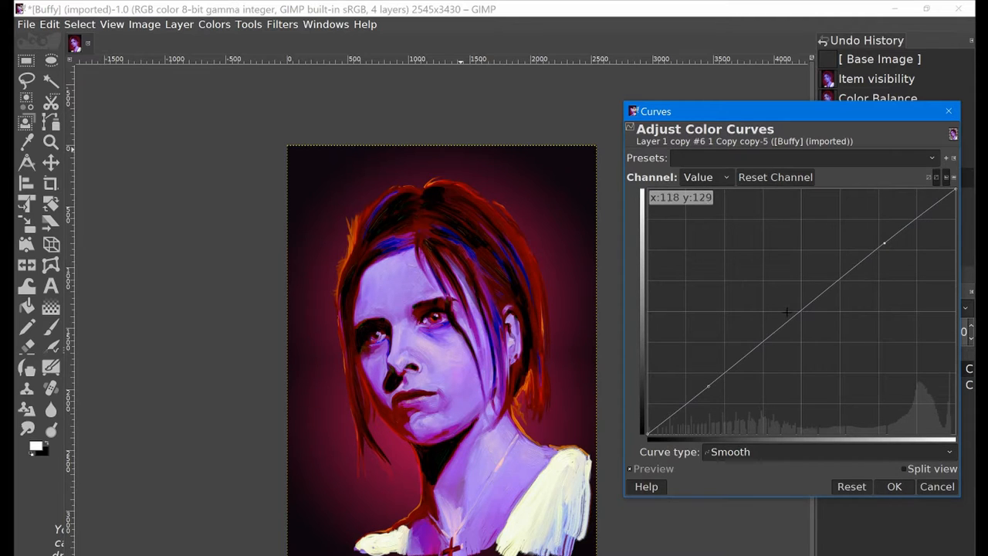
{"action": "mouse_move", "coordinate": [675, 405]}
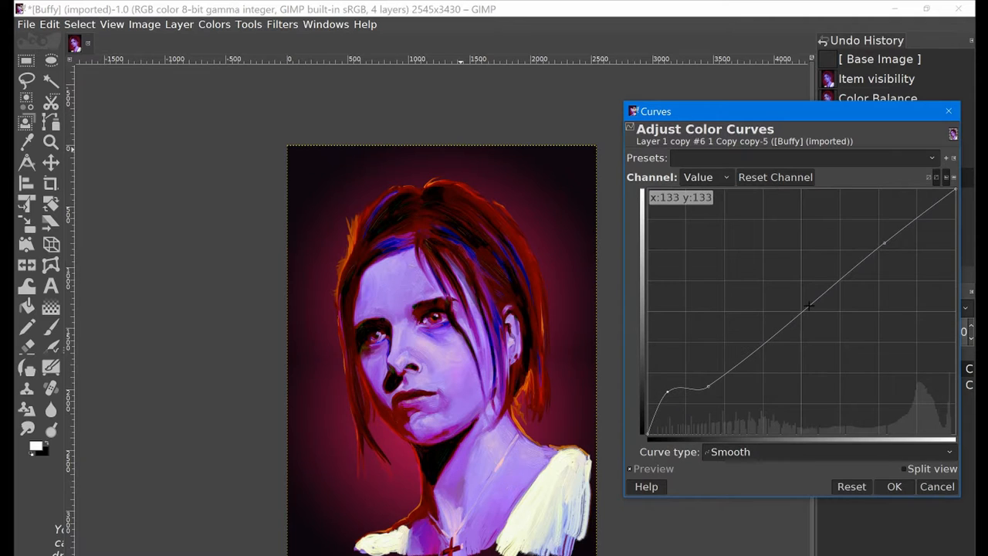
- Trial midtone and highlight shapes on the Value curve, then reset it to a straight line
{"action": "left_click_drag", "start_coordinate": [811, 305], "coordinate": [778, 284]}
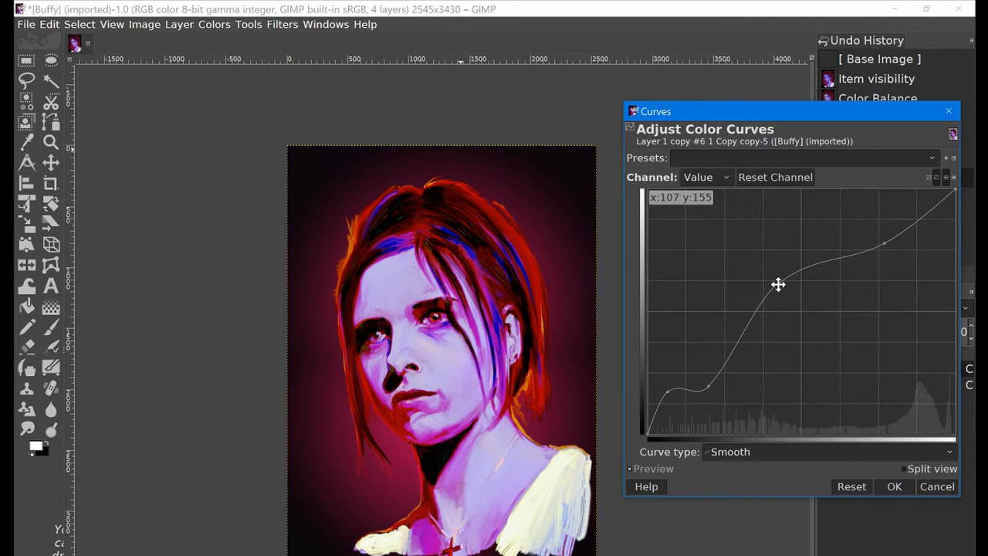
{"action": "left_click_drag", "start_coordinate": [778, 285], "coordinate": [822, 341]}
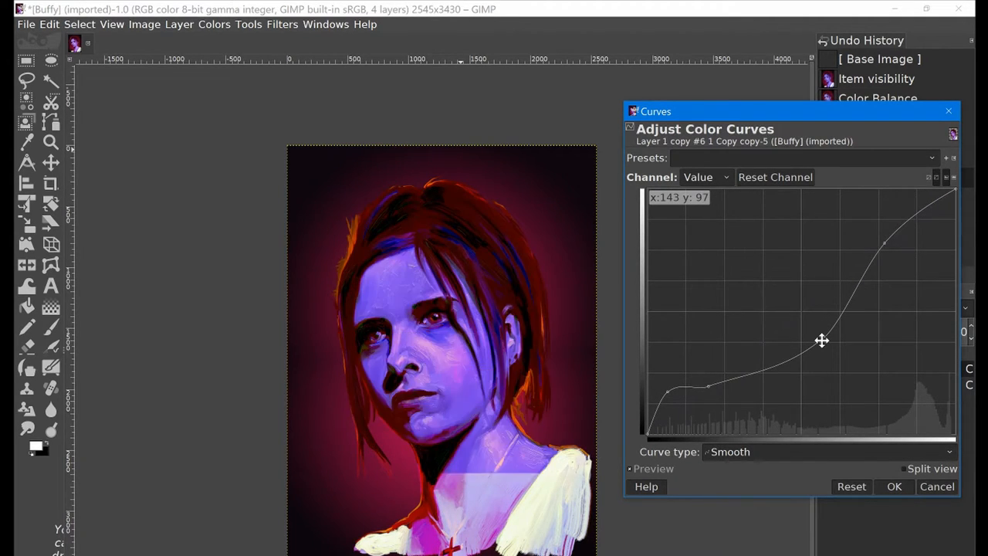
{"action": "left_click_drag", "start_coordinate": [822, 340], "coordinate": [836, 255]}
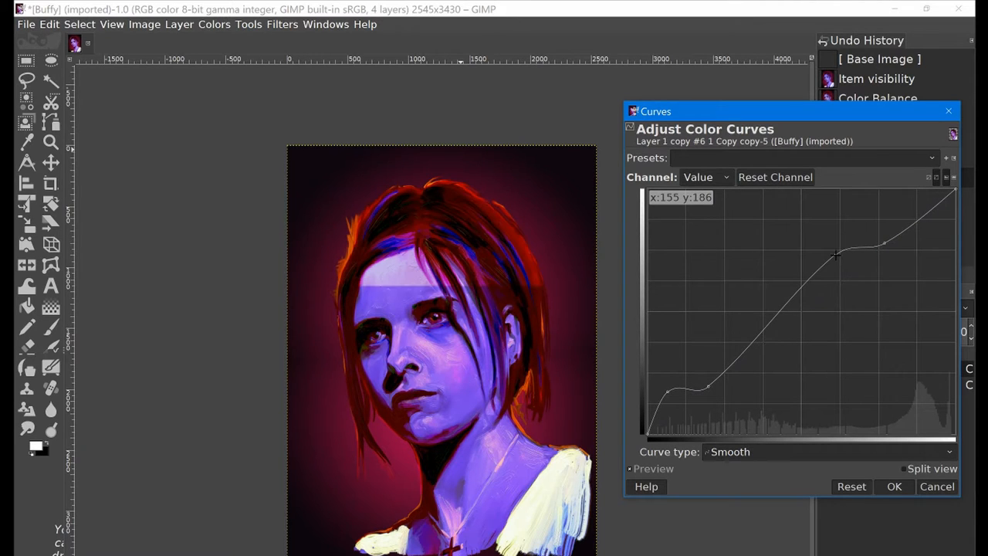
{"action": "left_click_drag", "start_coordinate": [834, 255], "coordinate": [922, 220]}
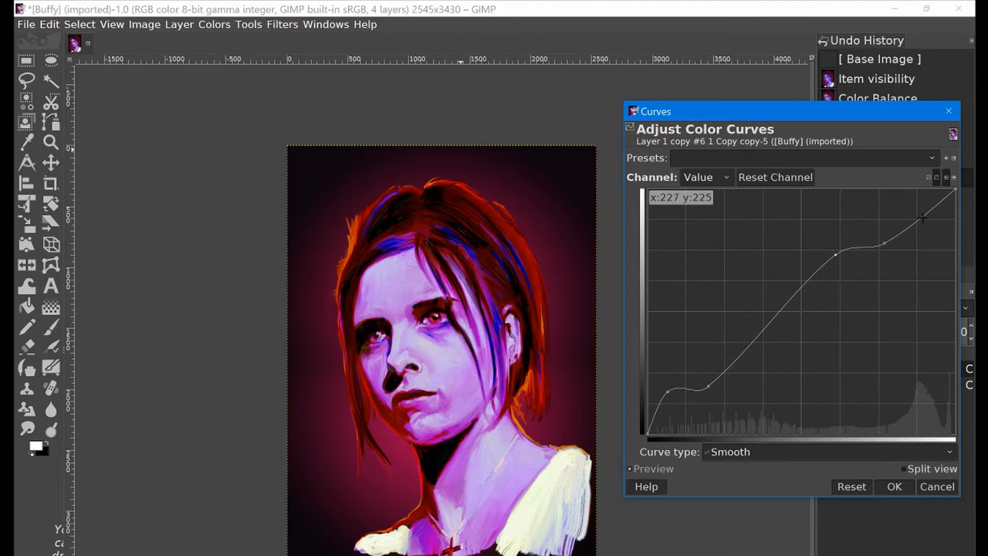
{"action": "left_click_drag", "start_coordinate": [922, 220], "coordinate": [911, 207]}
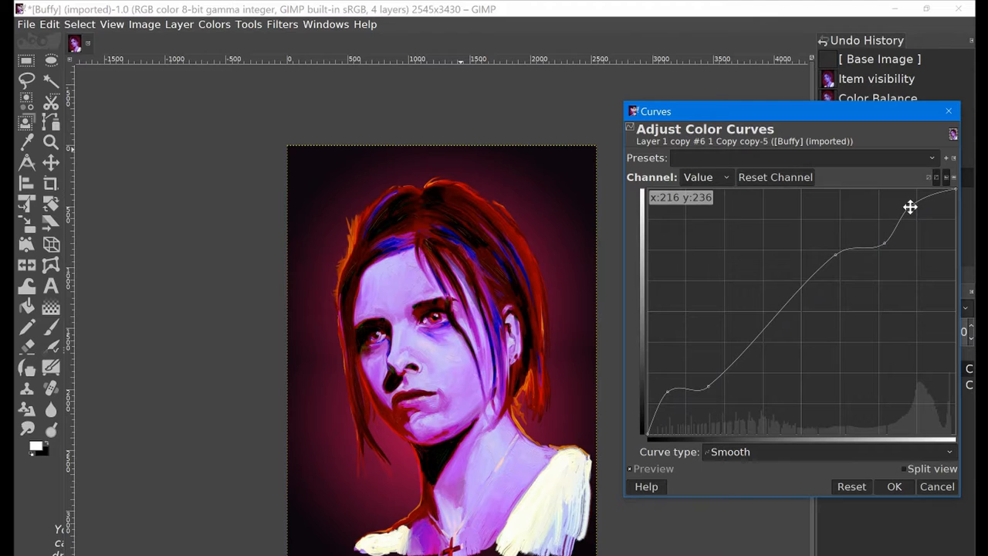
{"action": "left_click_drag", "start_coordinate": [910, 206], "coordinate": [927, 248]}
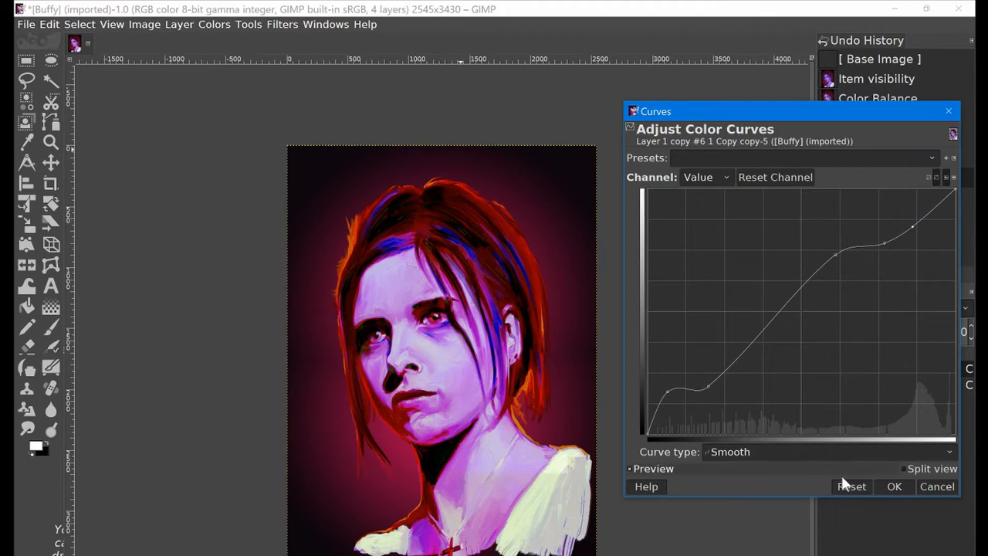
{"action": "mouse_move", "coordinate": [801, 228]}
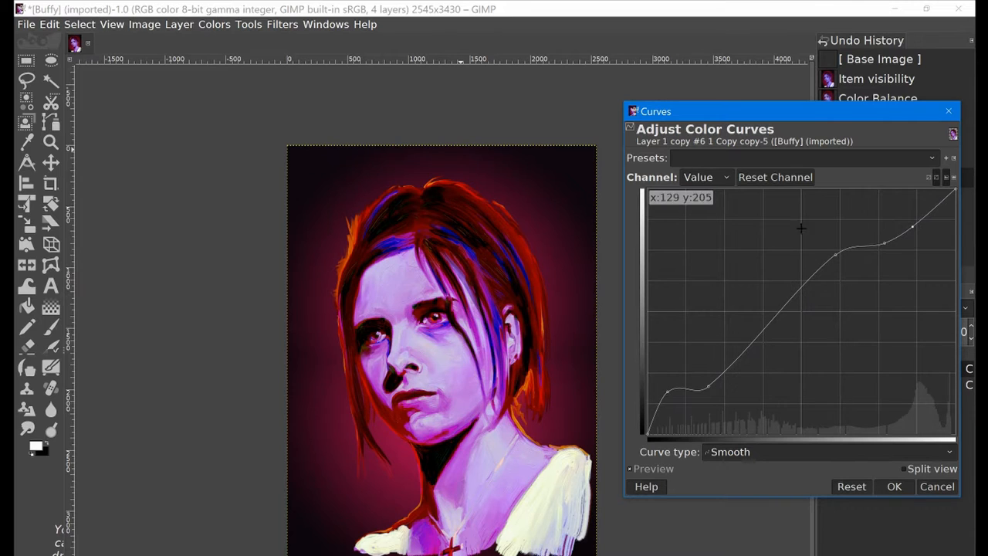
{"action": "left_click", "coordinate": [775, 177]}
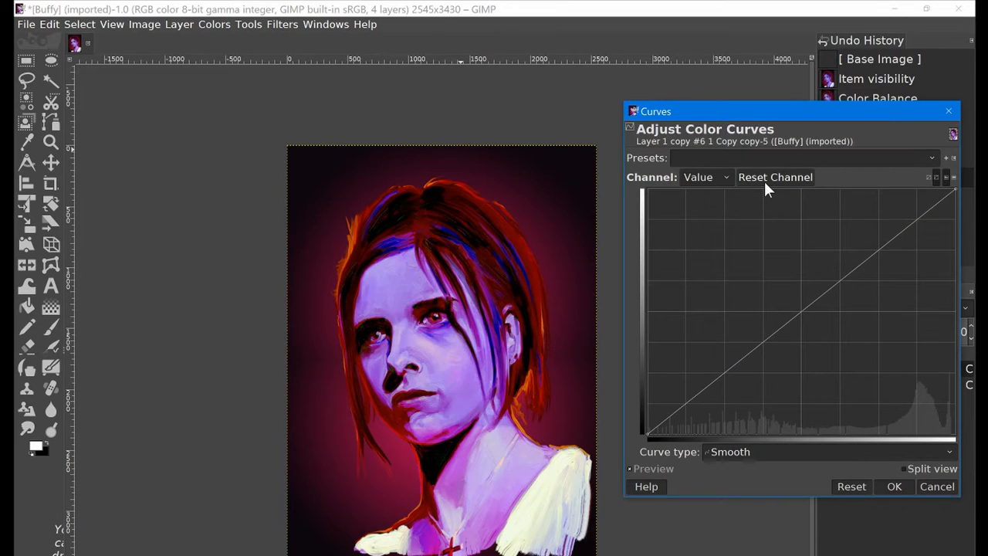
- On the Red channel, pull the curve down in the midtones and up near the highlights
{"action": "left_click", "coordinate": [702, 177]}
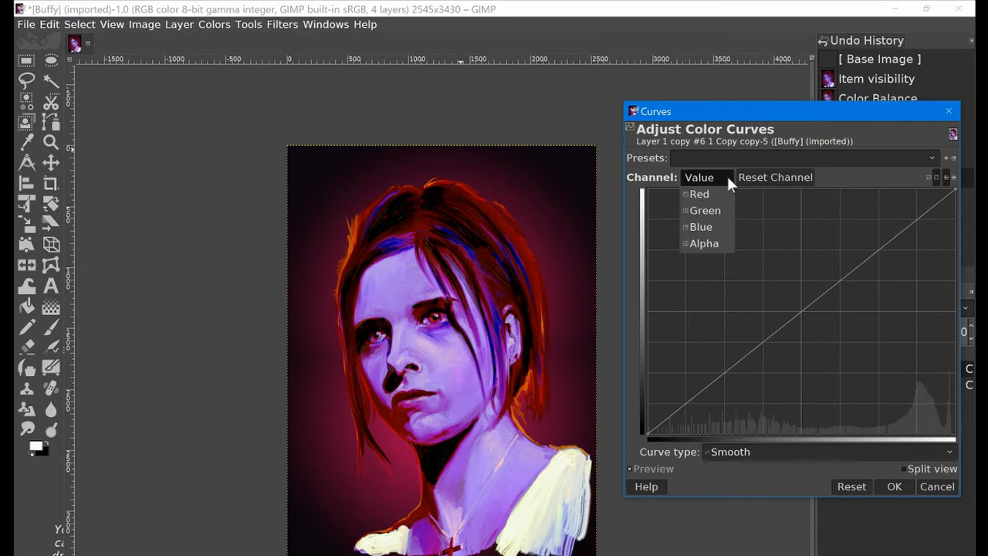
{"action": "left_click", "coordinate": [700, 194]}
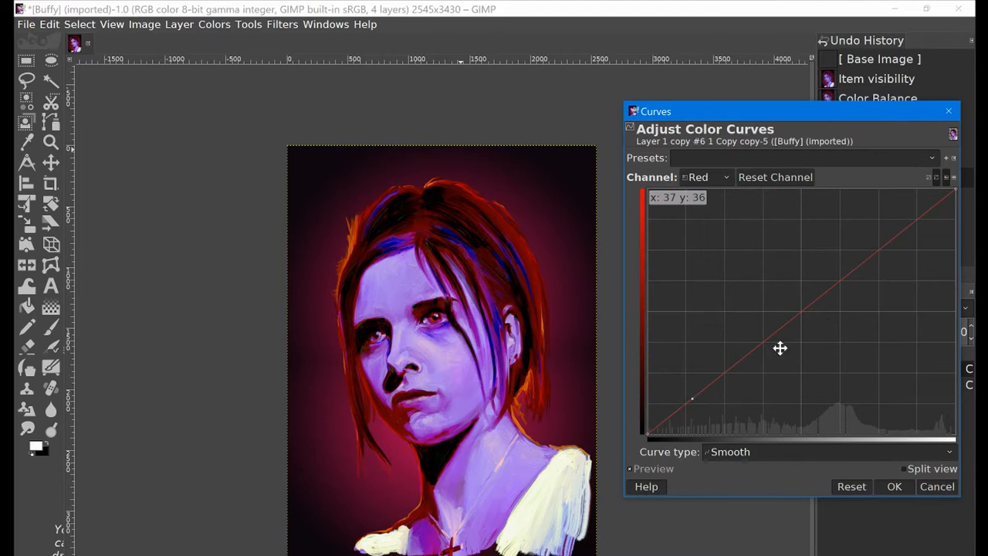
{"action": "mouse_move", "coordinate": [872, 257]}
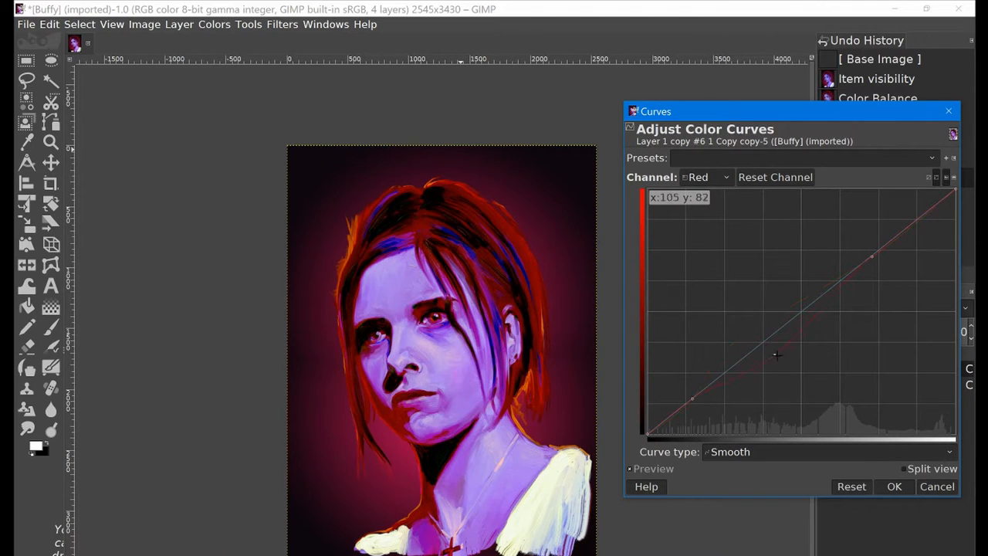
{"action": "left_click_drag", "start_coordinate": [777, 355], "coordinate": [849, 311]}
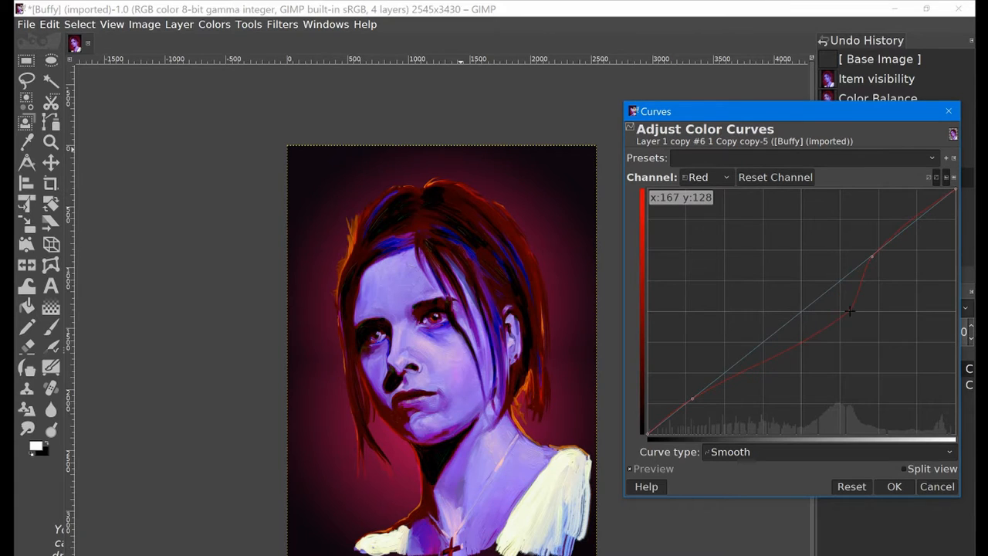
{"action": "left_click_drag", "start_coordinate": [849, 311], "coordinate": [791, 345]}
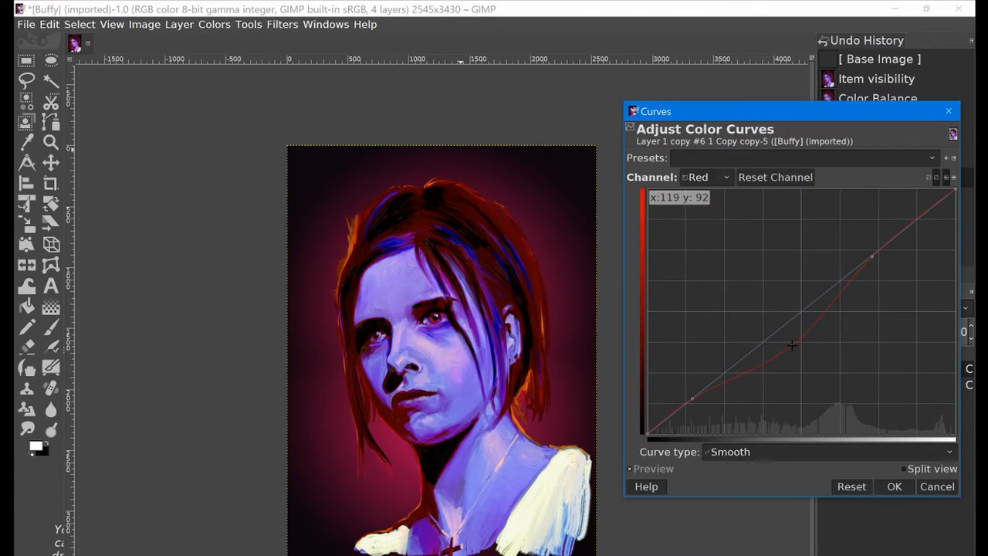
{"action": "left_click_drag", "start_coordinate": [791, 345], "coordinate": [792, 280]}
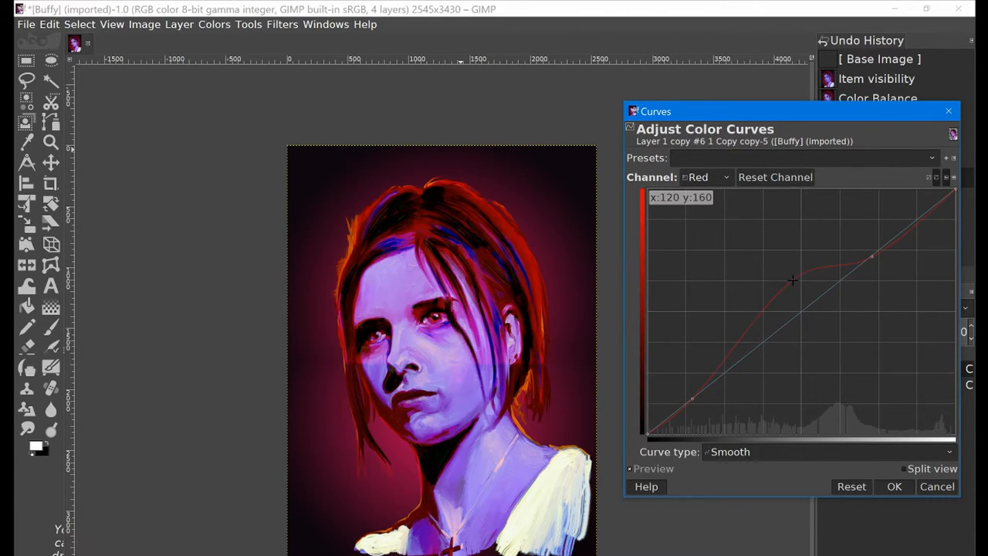
{"action": "left_click_drag", "start_coordinate": [791, 279], "coordinate": [833, 318]}
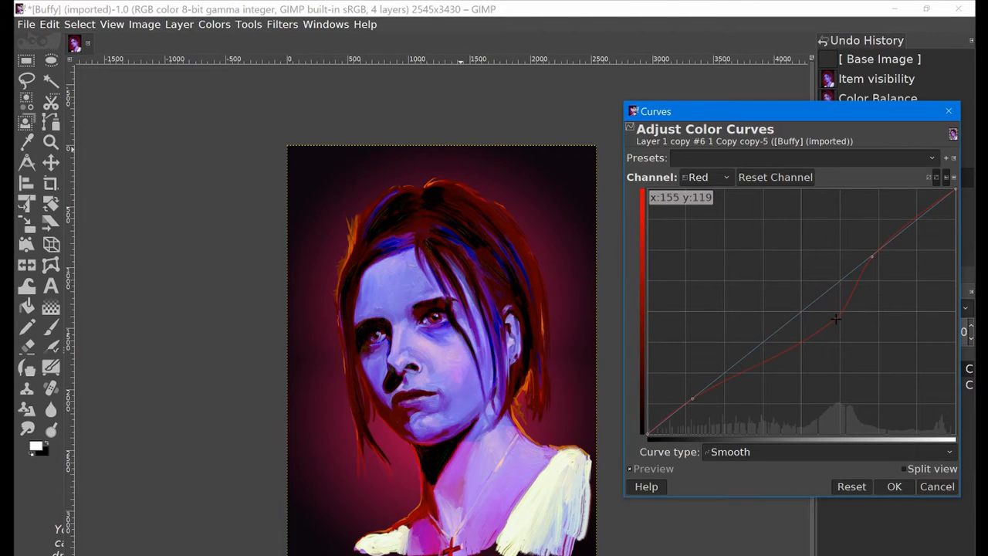
{"action": "left_click_drag", "start_coordinate": [836, 320], "coordinate": [898, 230]}
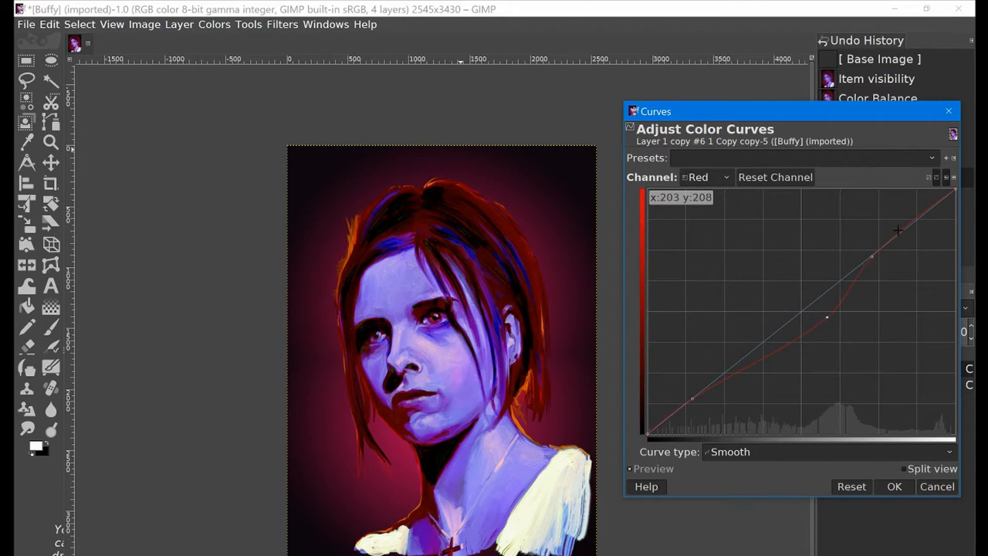
{"action": "left_click_drag", "start_coordinate": [899, 230], "coordinate": [886, 214]}
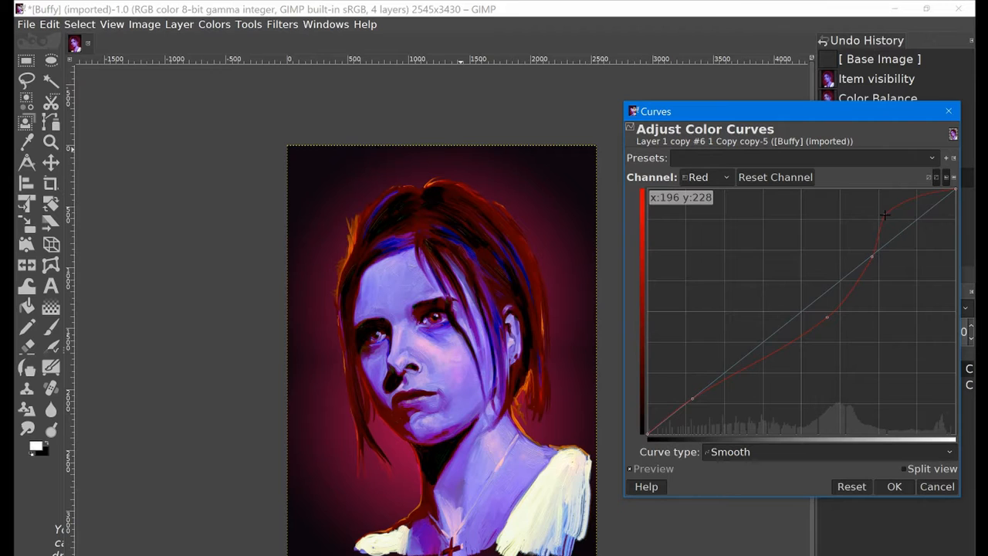
{"action": "left_click", "coordinate": [704, 177]}
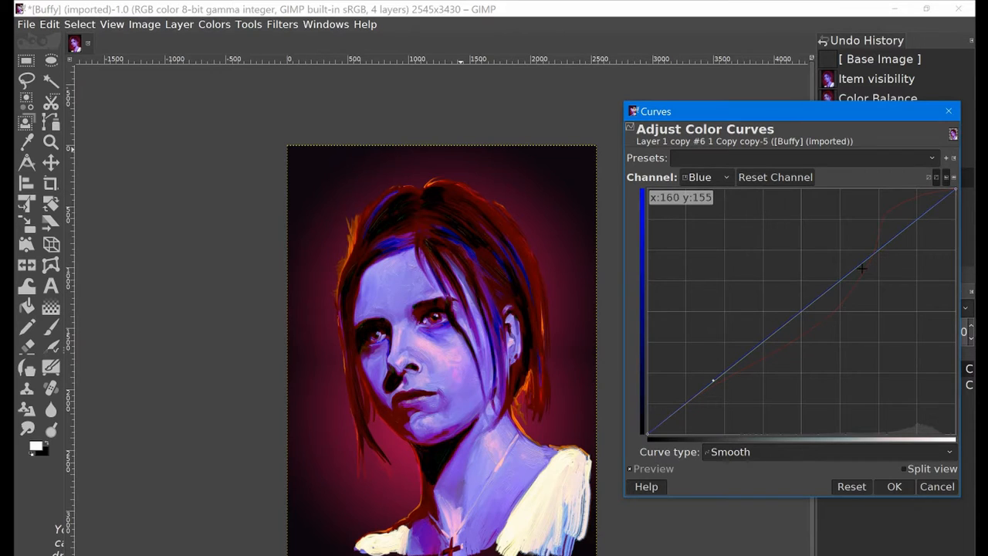
- Raise the Blue curve in the lower midtones, anchor the shadows, and apply Curves
{"action": "left_click_drag", "start_coordinate": [863, 270], "coordinate": [767, 340]}
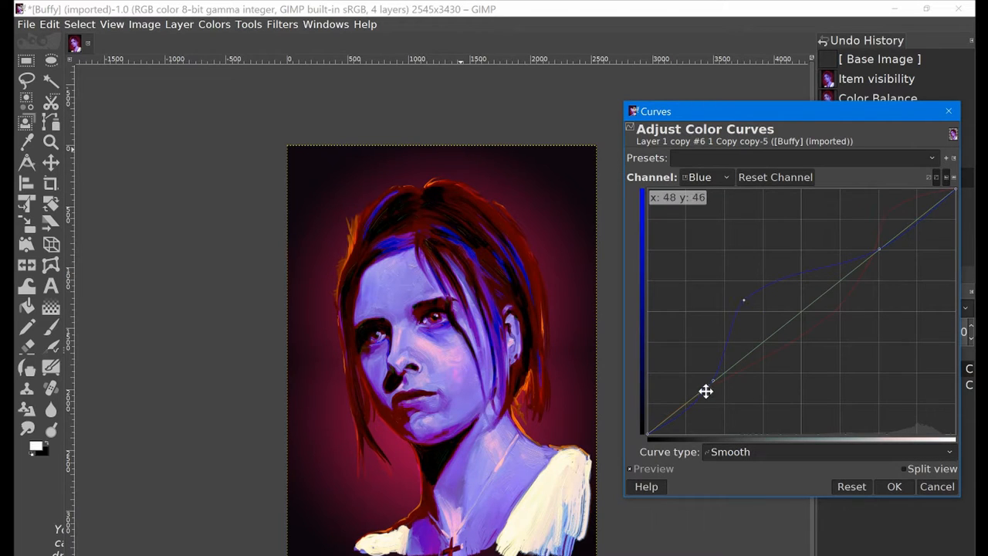
{"action": "left_click_drag", "start_coordinate": [704, 391], "coordinate": [681, 386]}
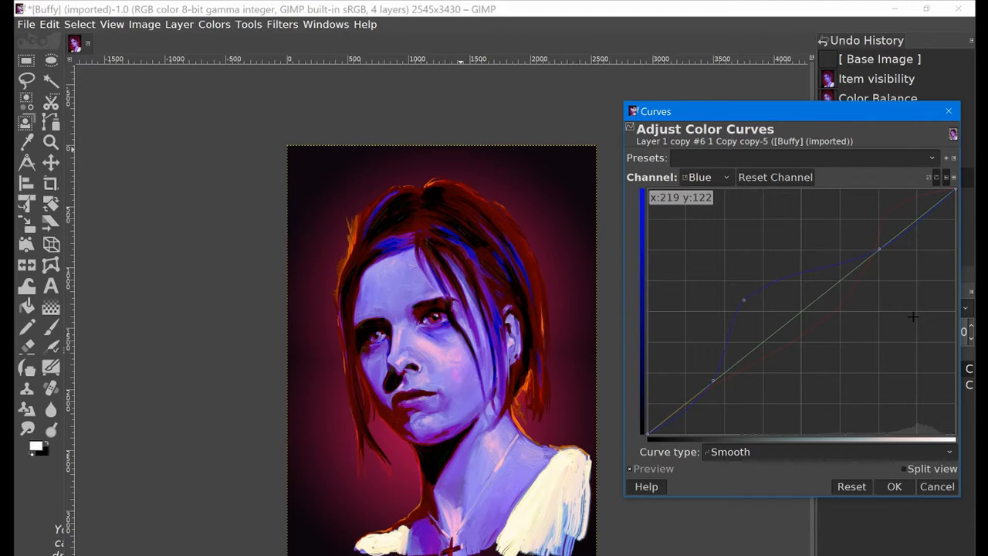
{"action": "mouse_move", "coordinate": [886, 278]}
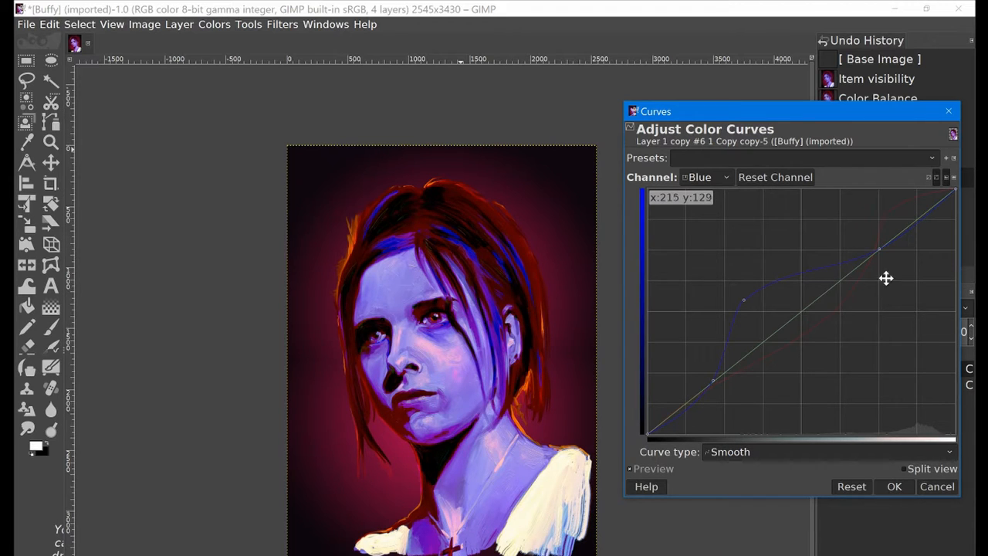
{"action": "mouse_move", "coordinate": [826, 162]}
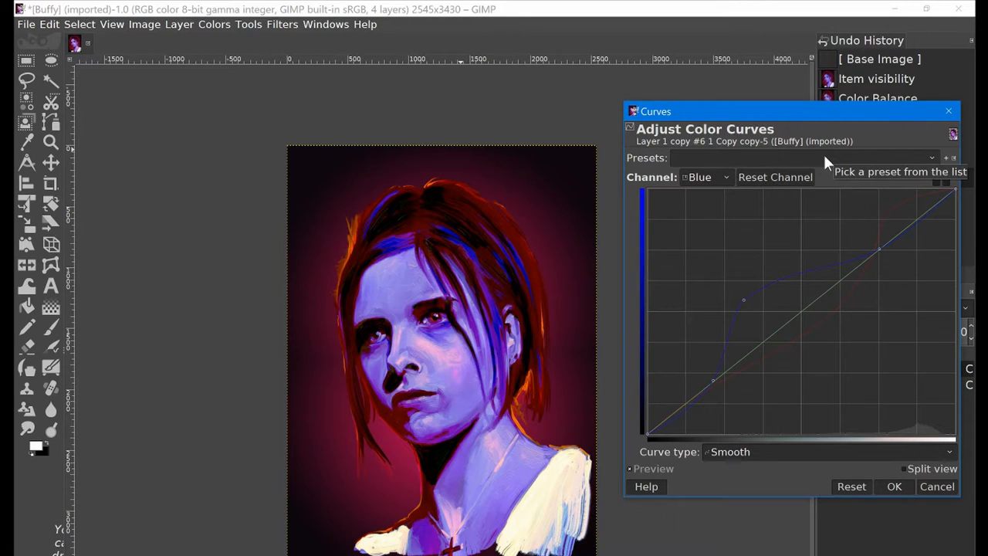
{"action": "mouse_move", "coordinate": [814, 117]}
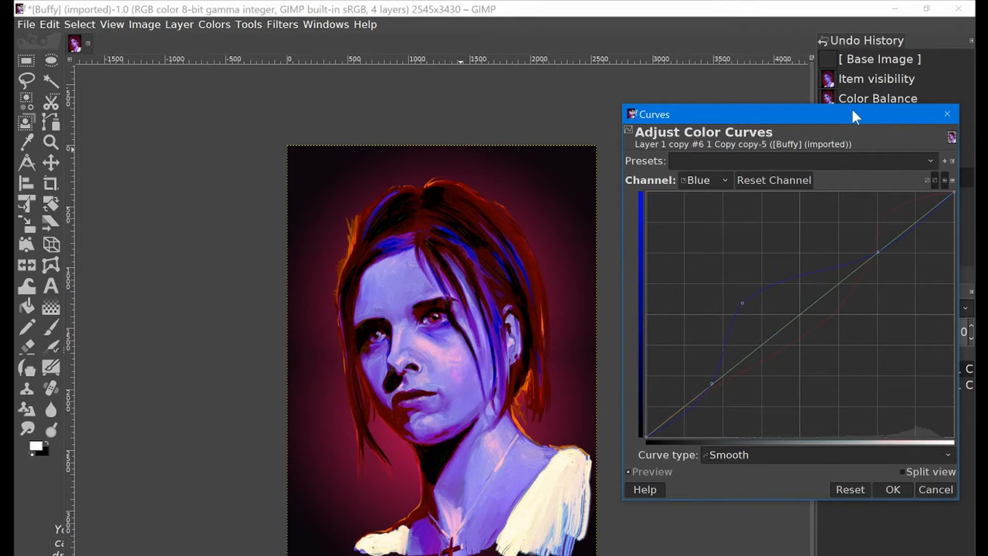
{"action": "left_click", "coordinate": [892, 489]}
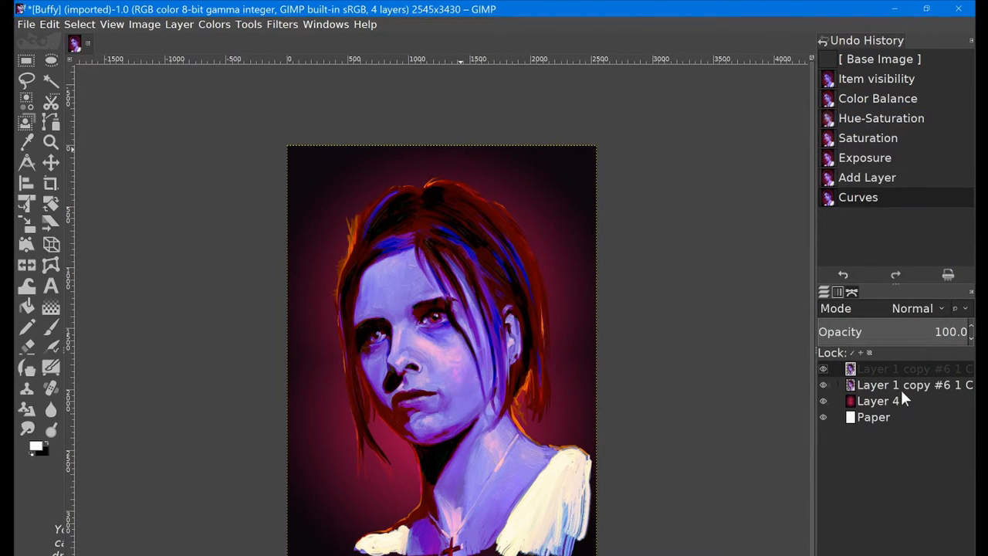
- Select the colour-adjusted portrait layer and toggle the top layer's visibility
{"action": "left_click", "coordinate": [911, 368]}
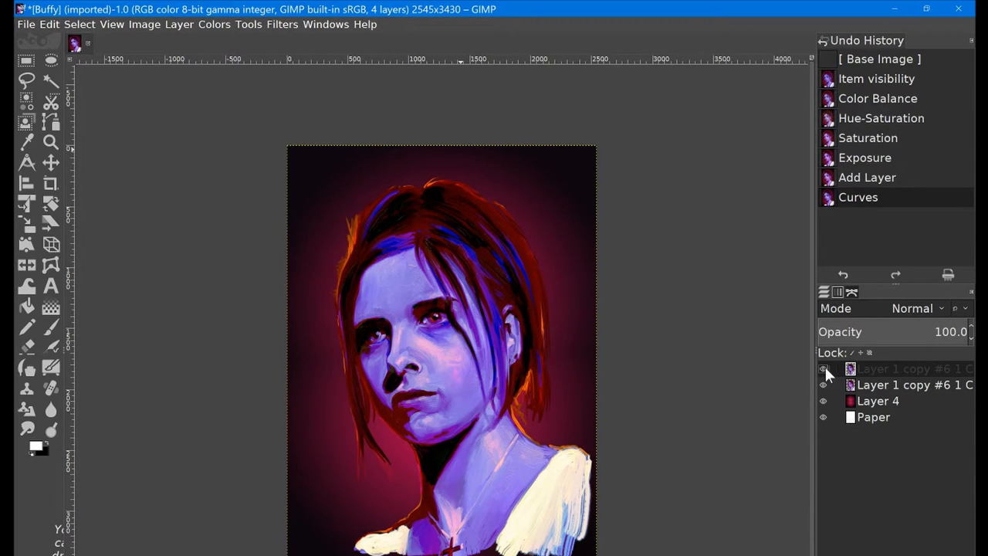
{"action": "left_click", "coordinate": [823, 369]}
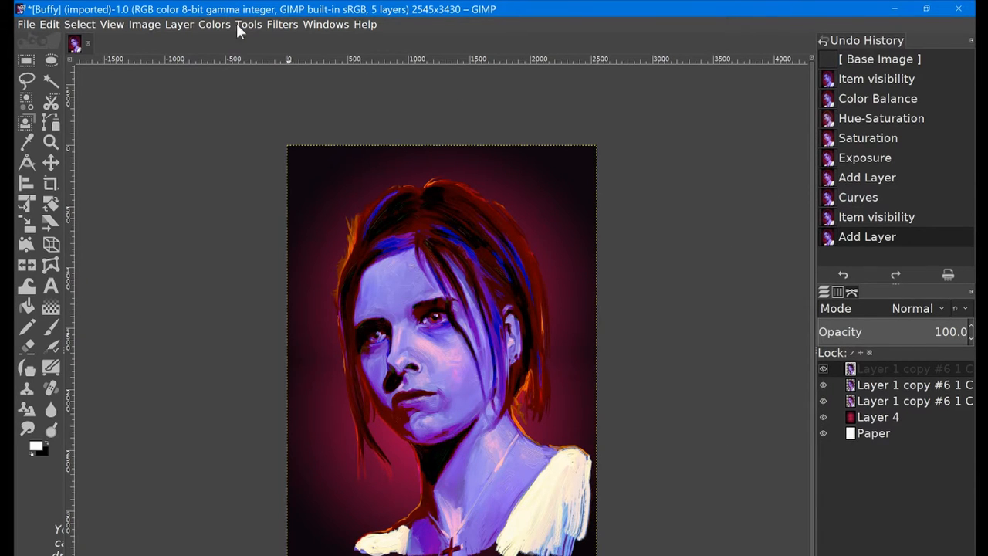
{"action": "left_click", "coordinate": [214, 24]}
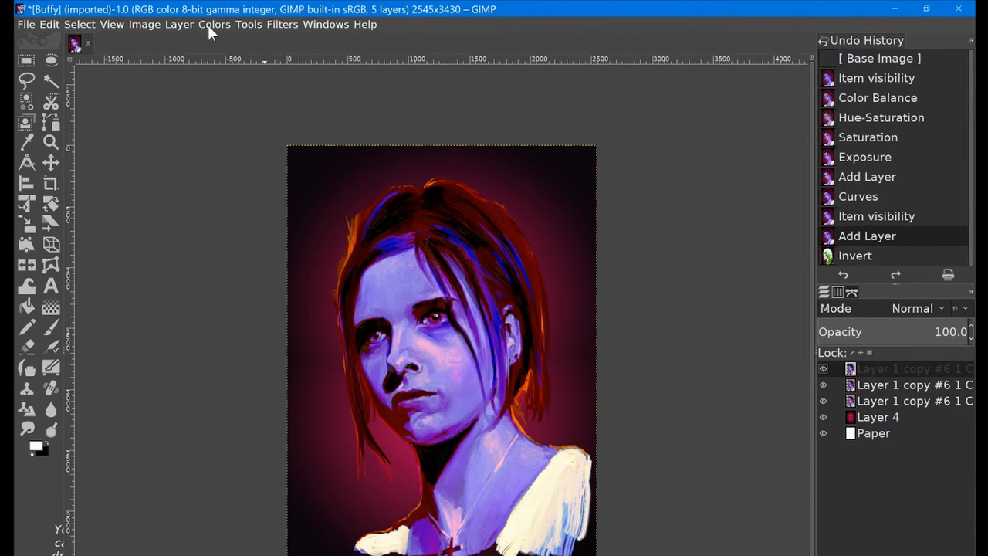
{"action": "left_click", "coordinate": [215, 24]}
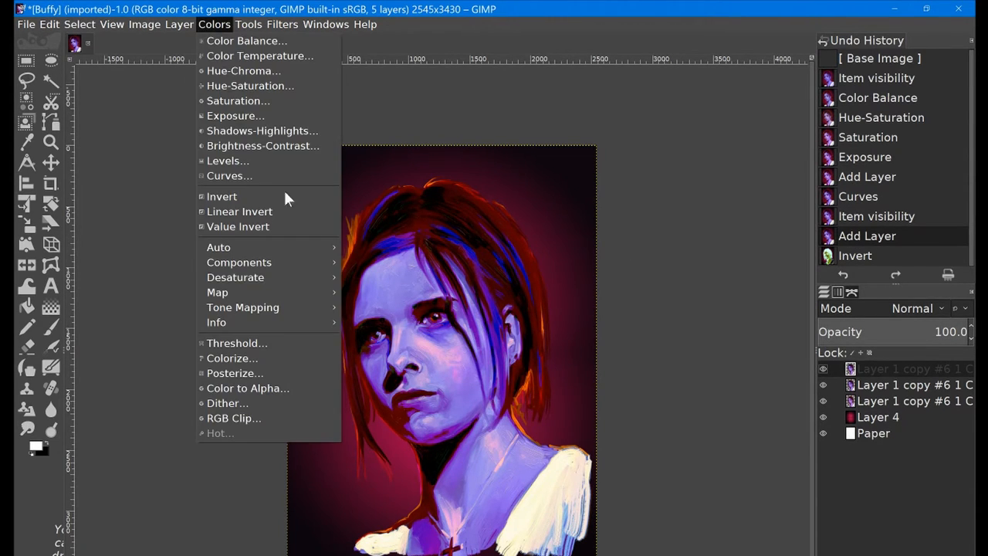
{"action": "left_click", "coordinate": [240, 210]}
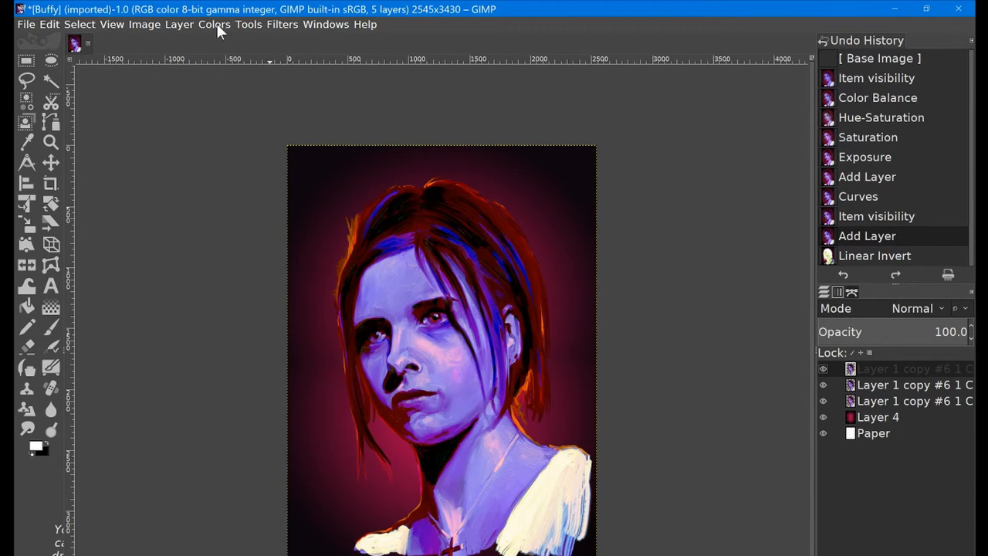
{"action": "left_click", "coordinate": [214, 24]}
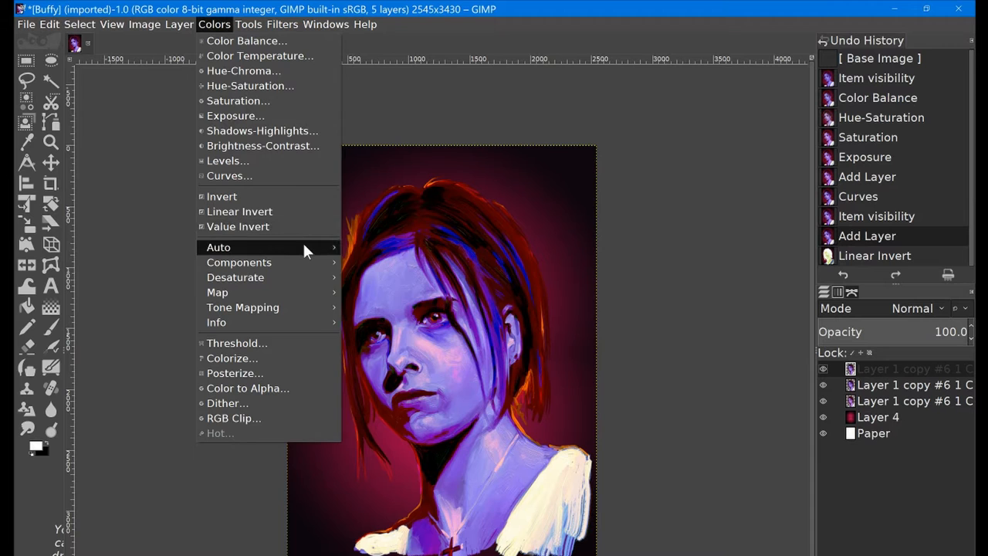
{"action": "mouse_move", "coordinate": [218, 247]}
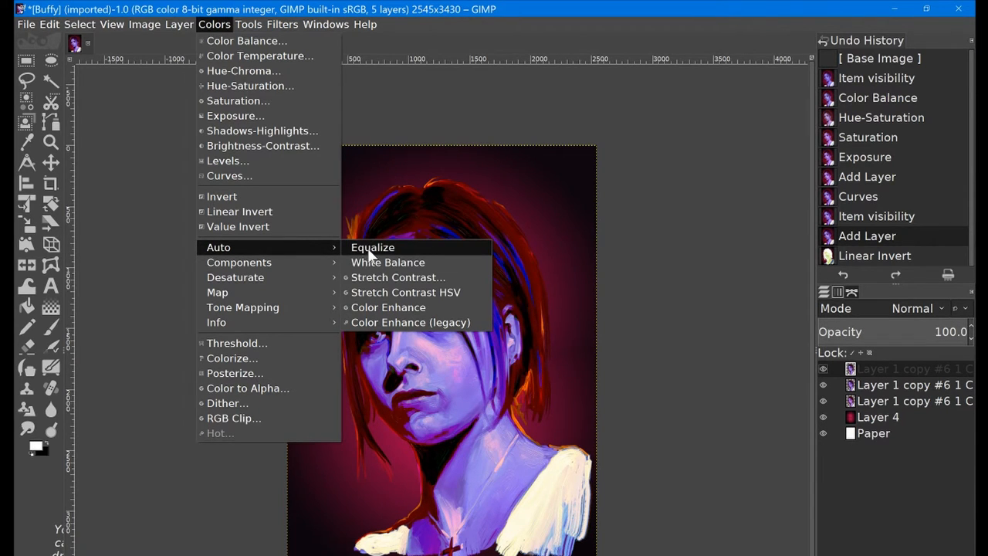
{"action": "left_click", "coordinate": [372, 247]}
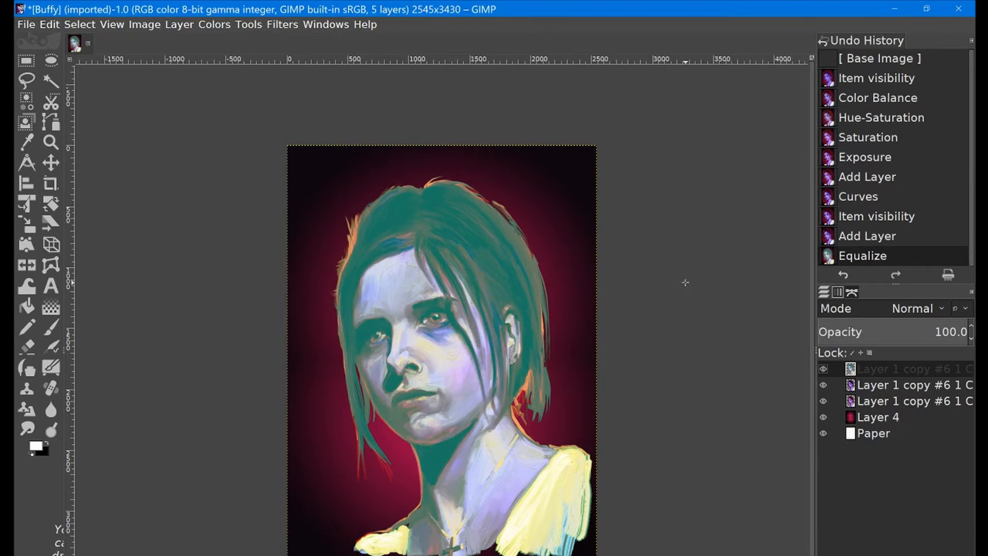
{"action": "left_click", "coordinate": [866, 235]}
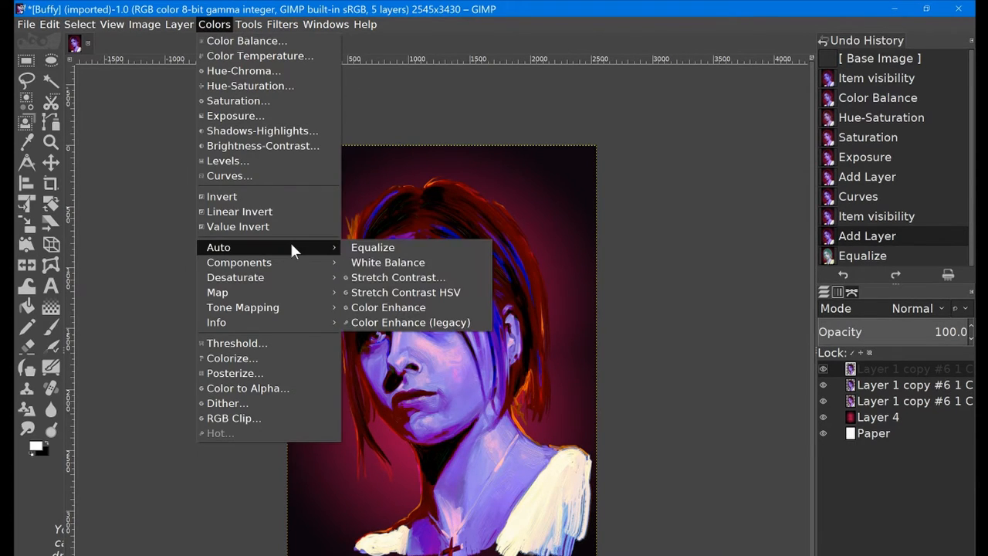
{"action": "mouse_move", "coordinate": [388, 307]}
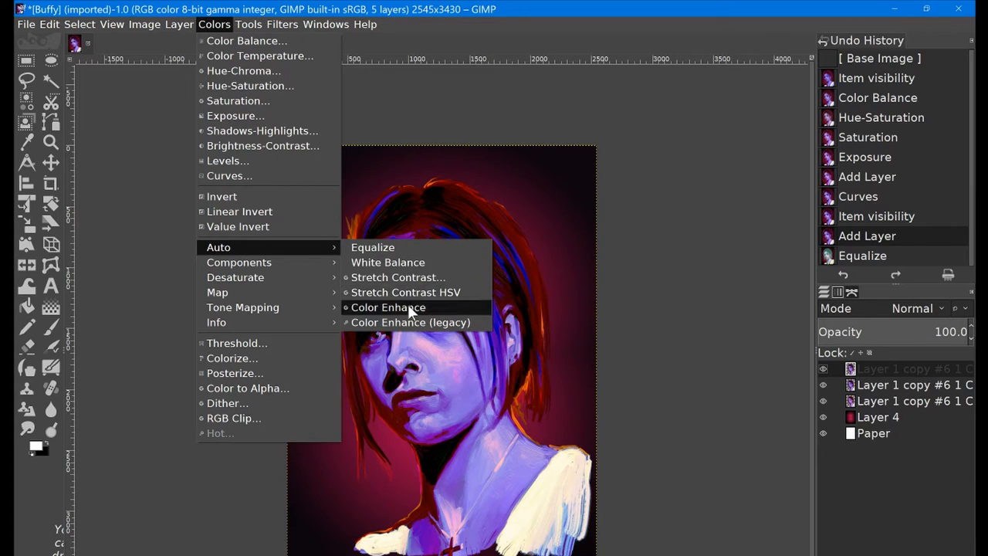
{"action": "mouse_move", "coordinate": [387, 262]}
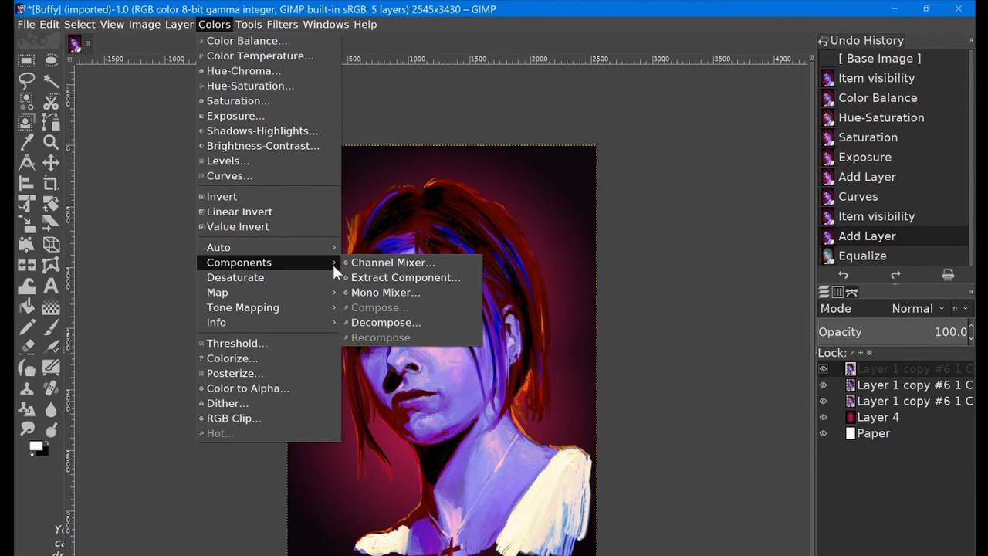
{"action": "mouse_move", "coordinate": [236, 277]}
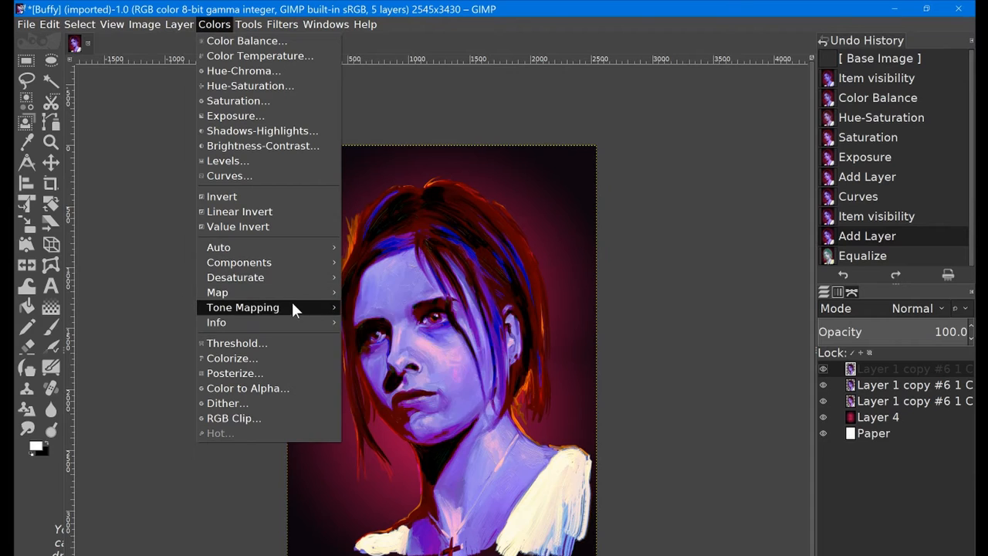
{"action": "mouse_move", "coordinate": [217, 291]}
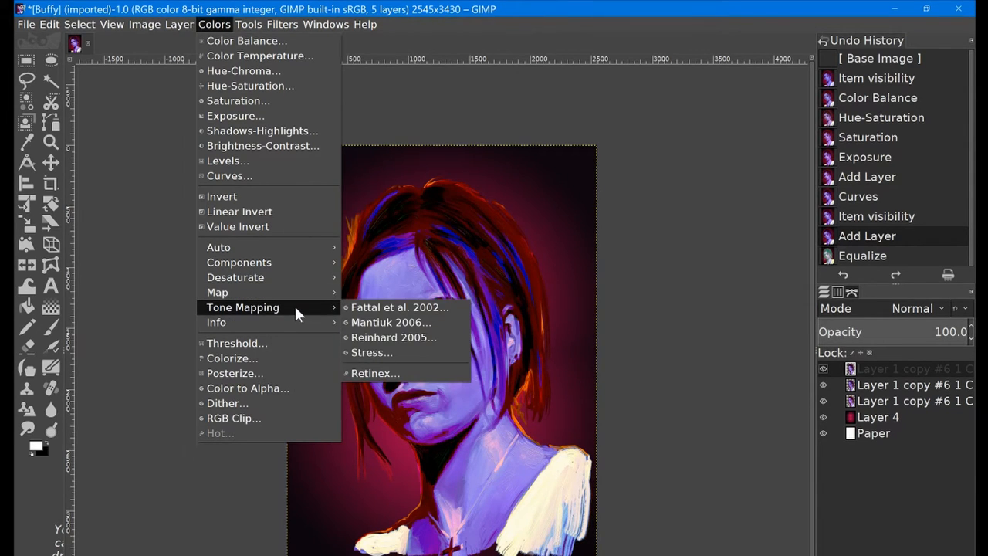
{"action": "mouse_move", "coordinate": [216, 322]}
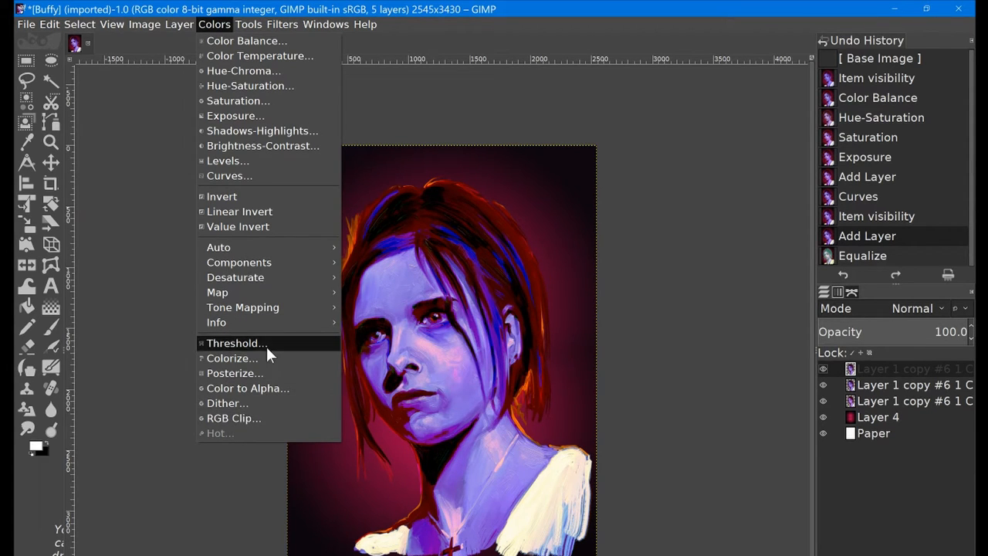
{"action": "mouse_move", "coordinate": [243, 70]}
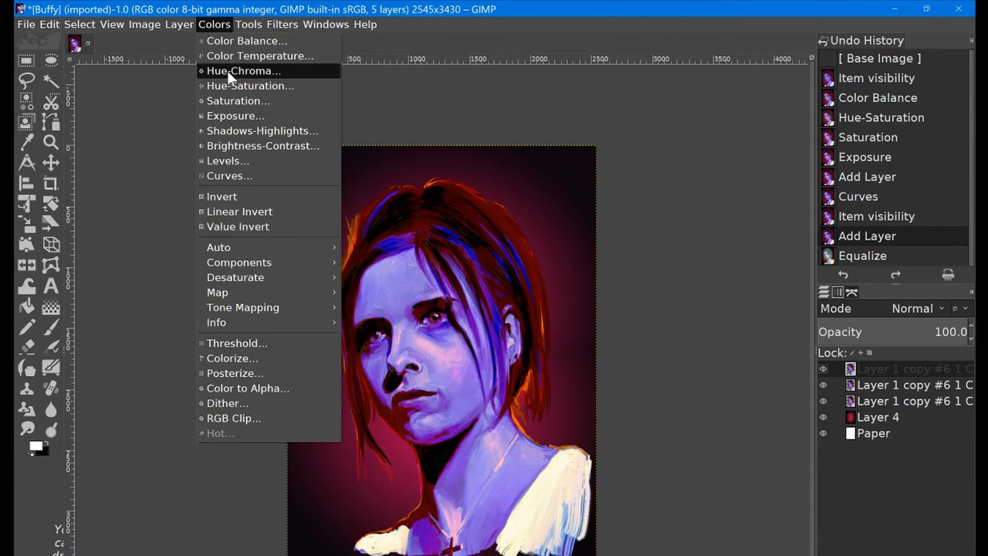
{"action": "mouse_move", "coordinate": [259, 115]}
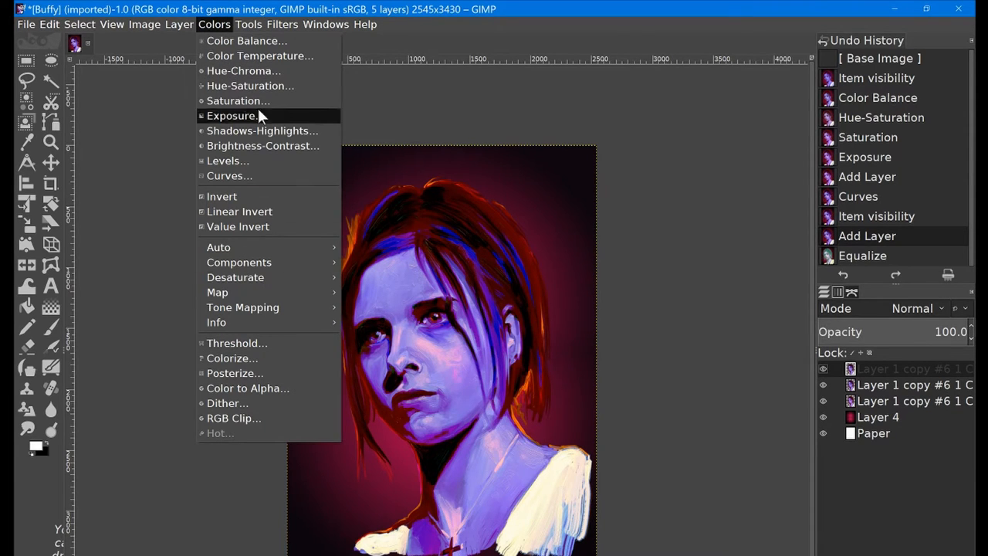
{"action": "left_click", "coordinate": [248, 24]}
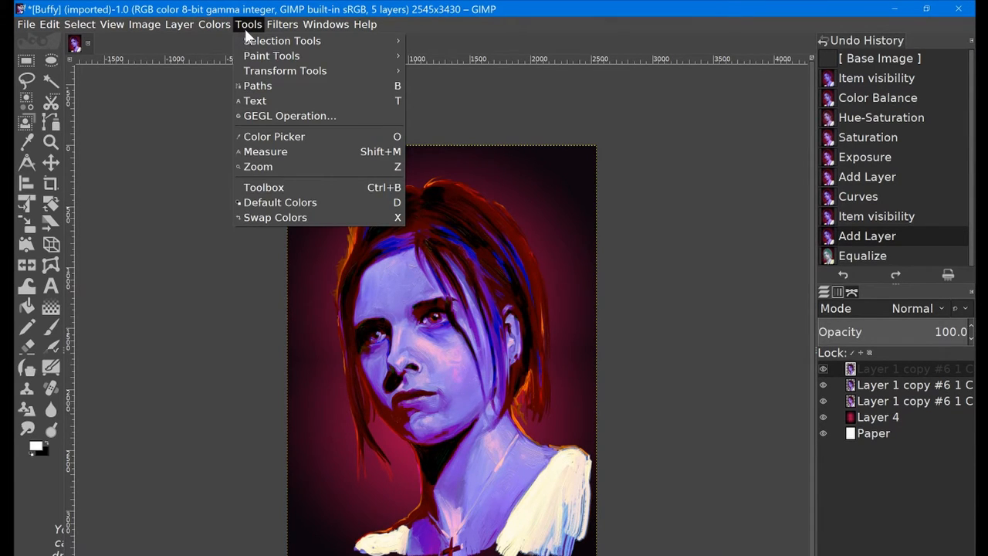
{"action": "left_click", "coordinate": [282, 24]}
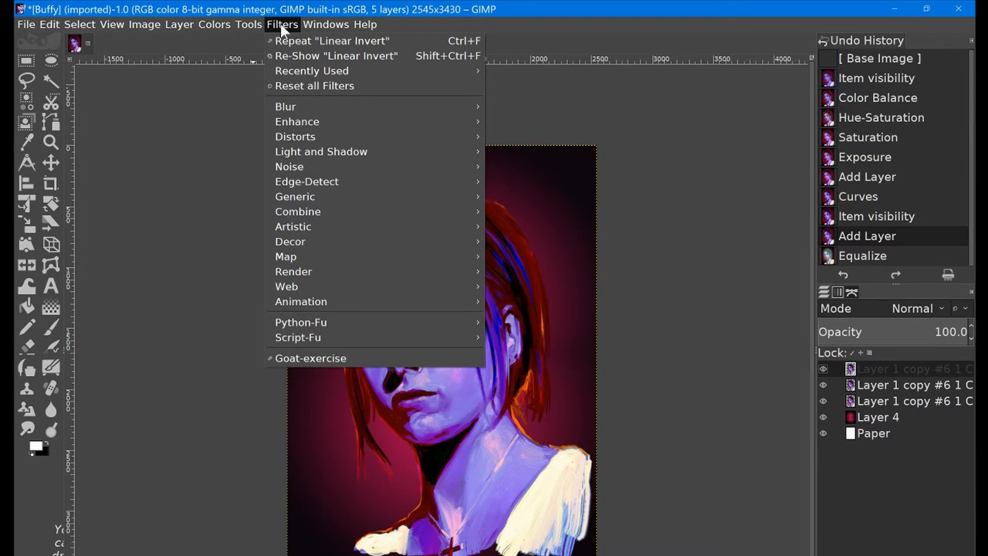
{"action": "mouse_move", "coordinate": [347, 143]}
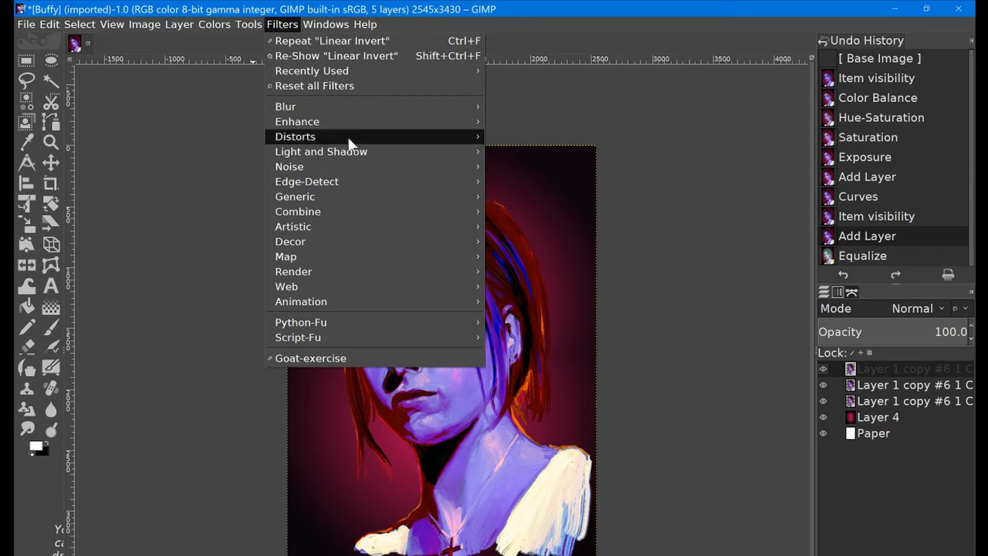
{"action": "mouse_move", "coordinate": [300, 301]}
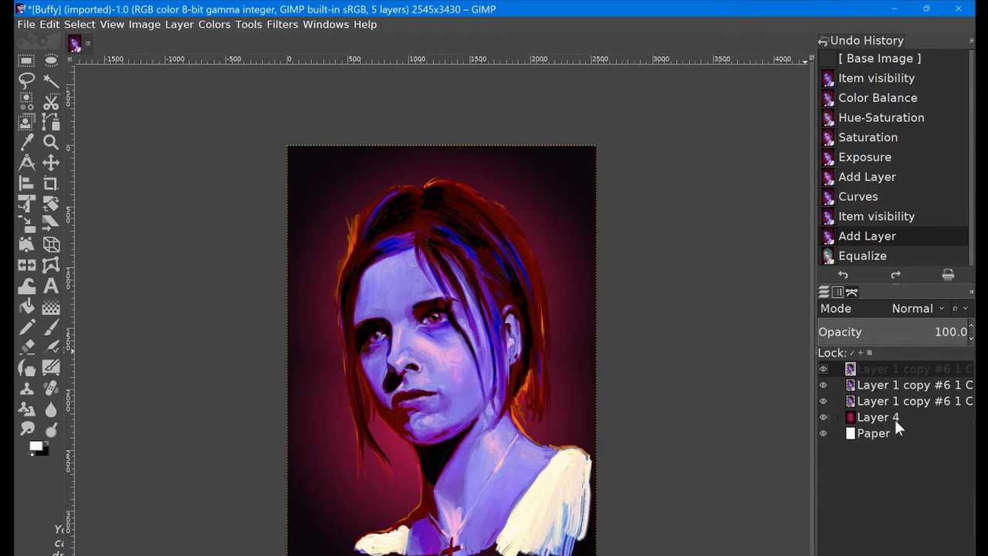
- Select Layer 4, try a High Pass filter, and reopen the Filters menu
{"action": "left_click", "coordinate": [878, 417]}
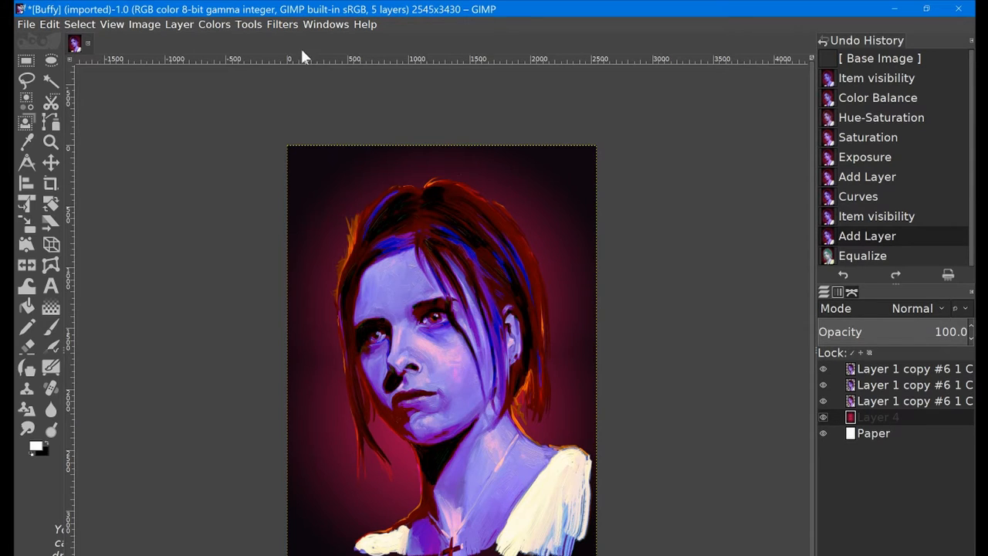
{"action": "left_click", "coordinate": [282, 24]}
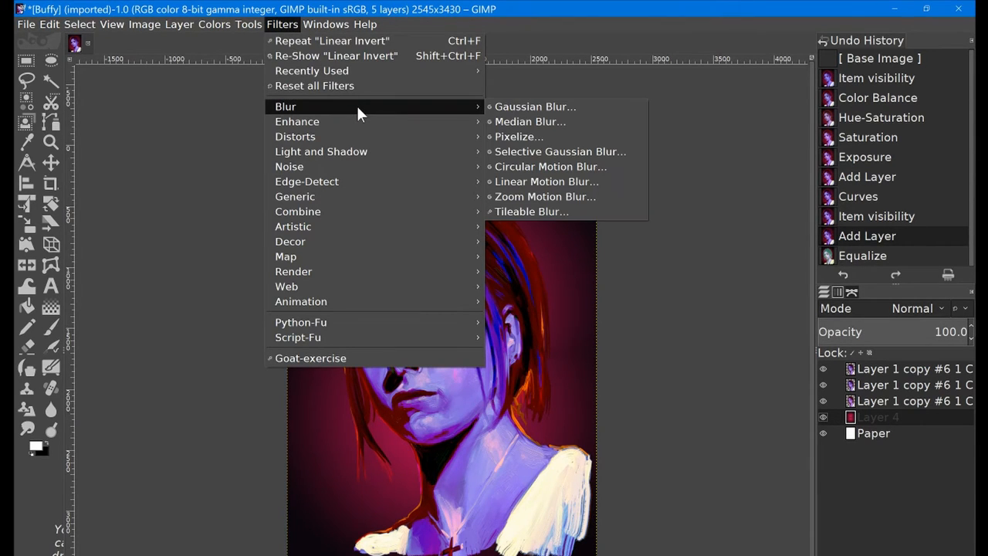
{"action": "left_click", "coordinate": [534, 106]}
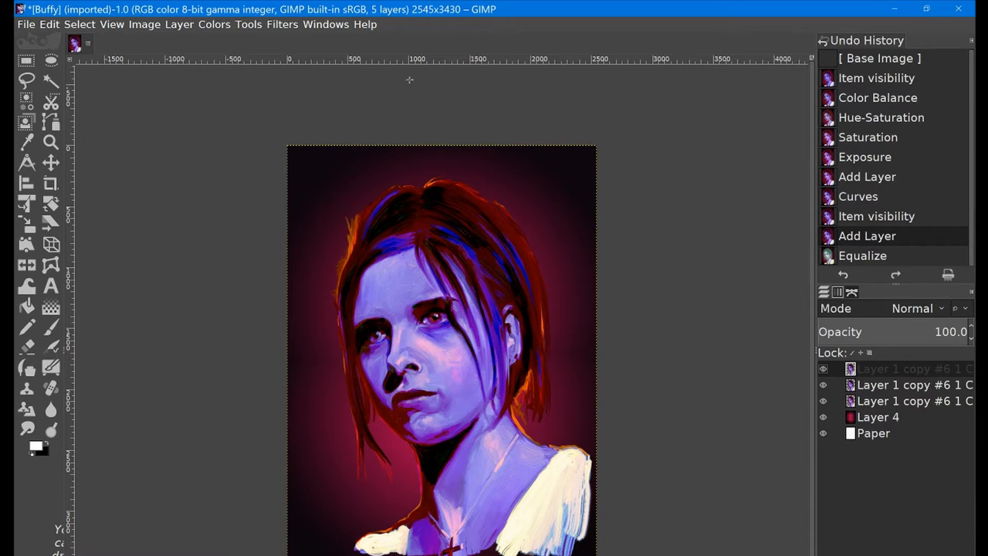
{"action": "left_click", "coordinate": [282, 23]}
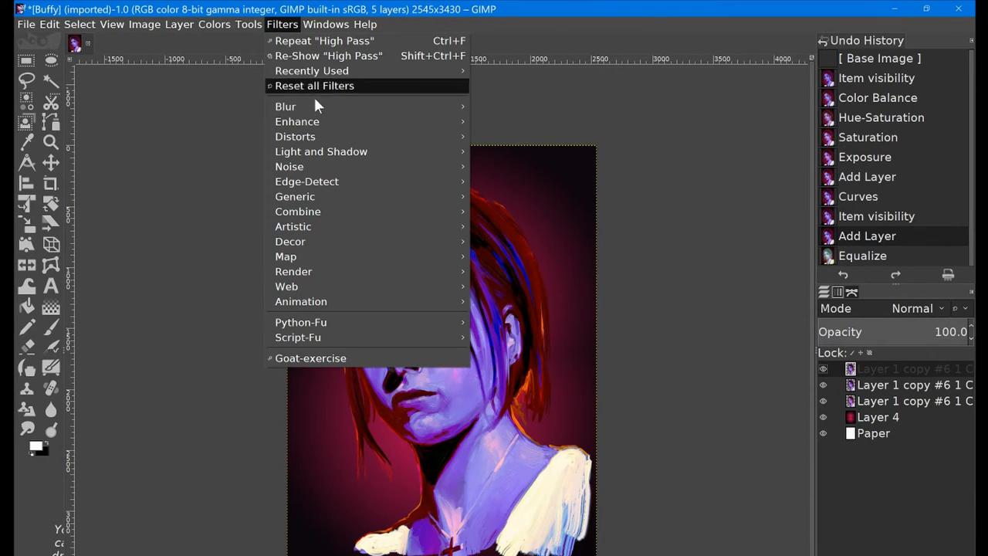
{"action": "mouse_move", "coordinate": [297, 121]}
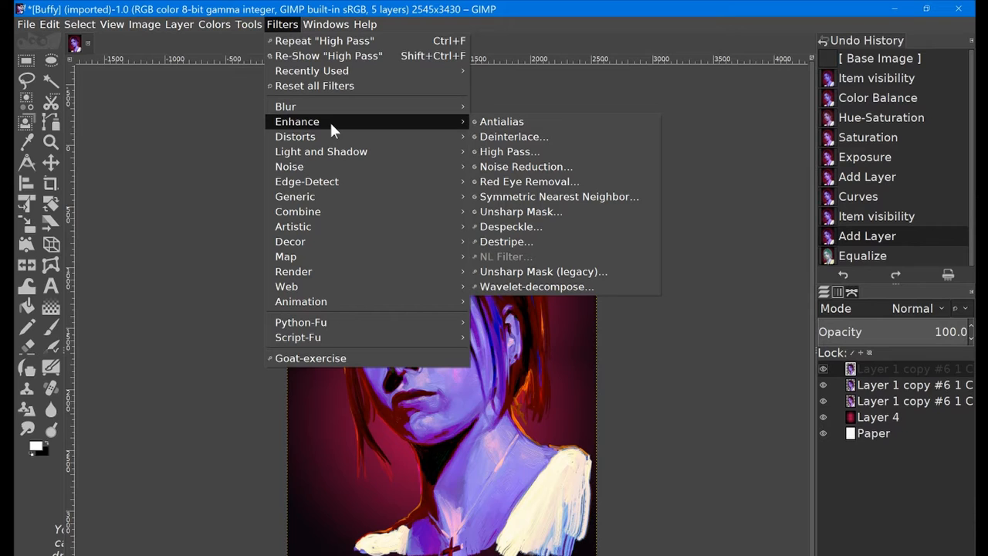
{"action": "mouse_move", "coordinate": [521, 212]}
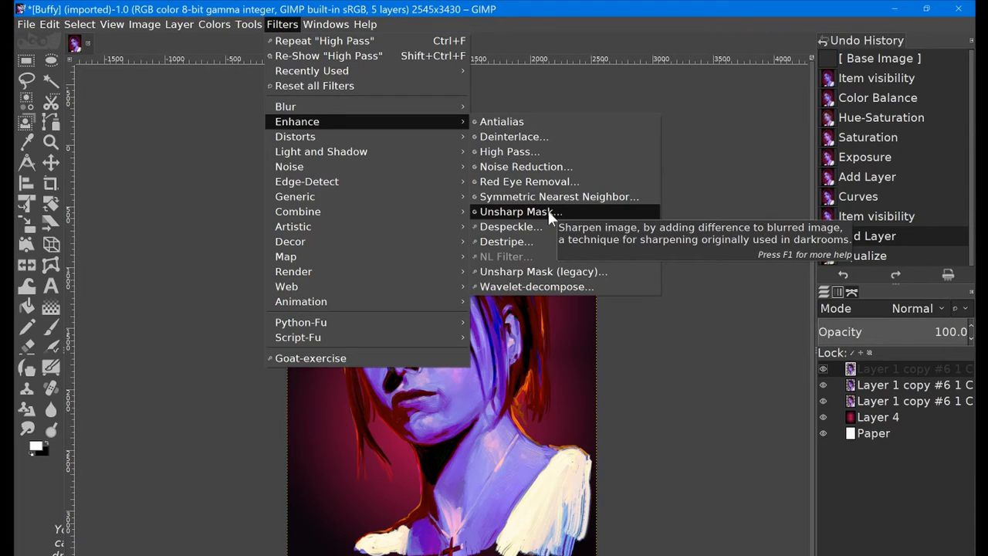
- Apply Unsharp Mask to the top portrait layer with standard deviation 1.83 and scale about 4
{"action": "left_click", "coordinate": [520, 211]}
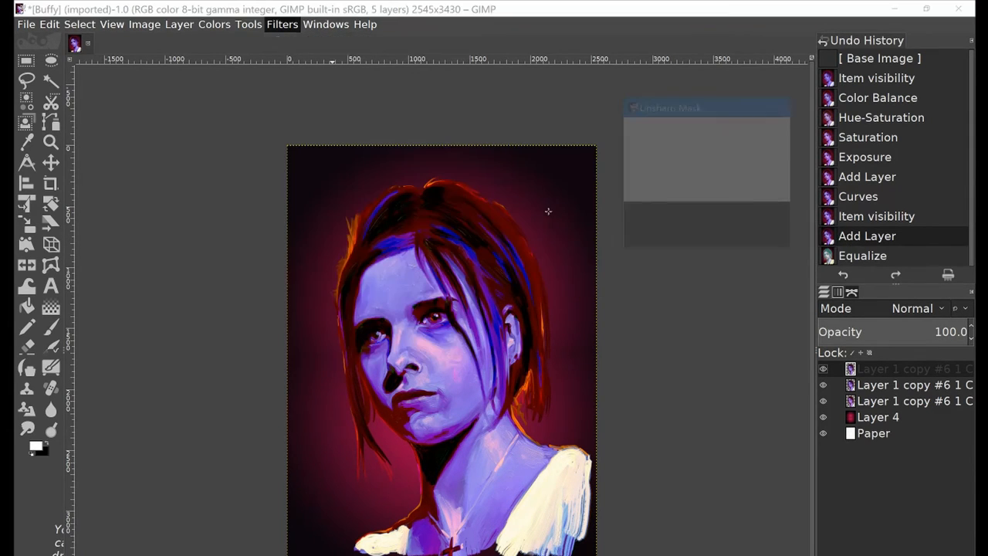
{"action": "left_click", "coordinate": [281, 24]}
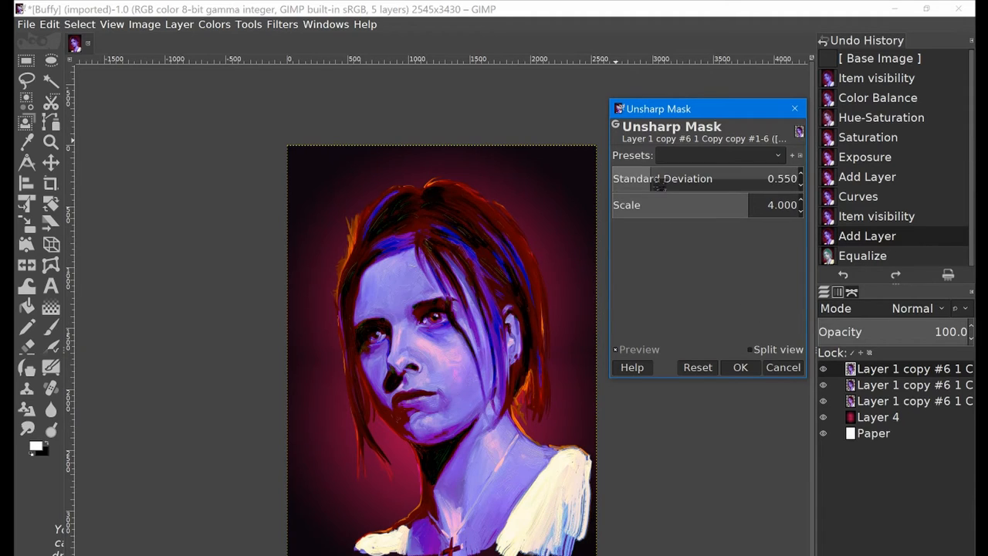
{"action": "mouse_move", "coordinate": [661, 178]}
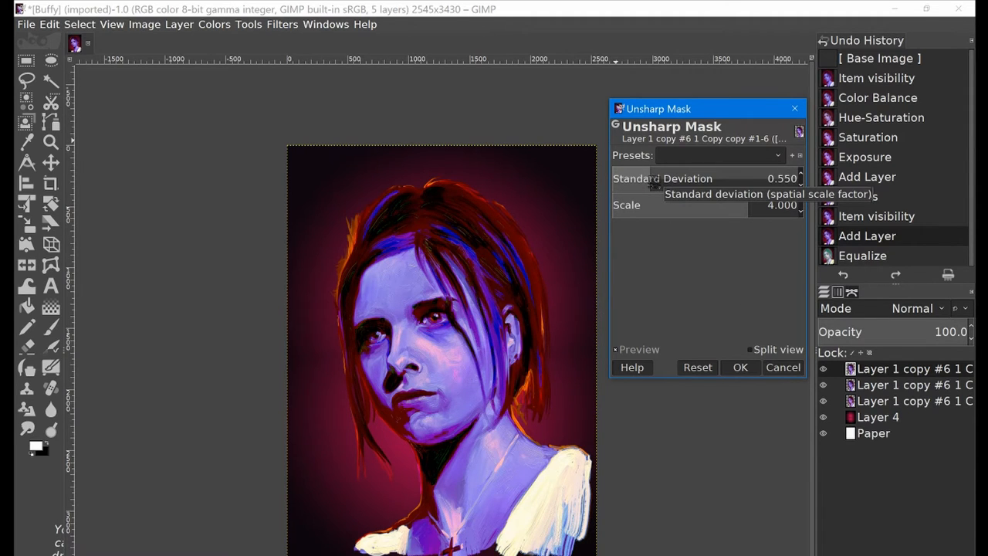
{"action": "left_click_drag", "start_coordinate": [656, 178], "coordinate": [768, 178]}
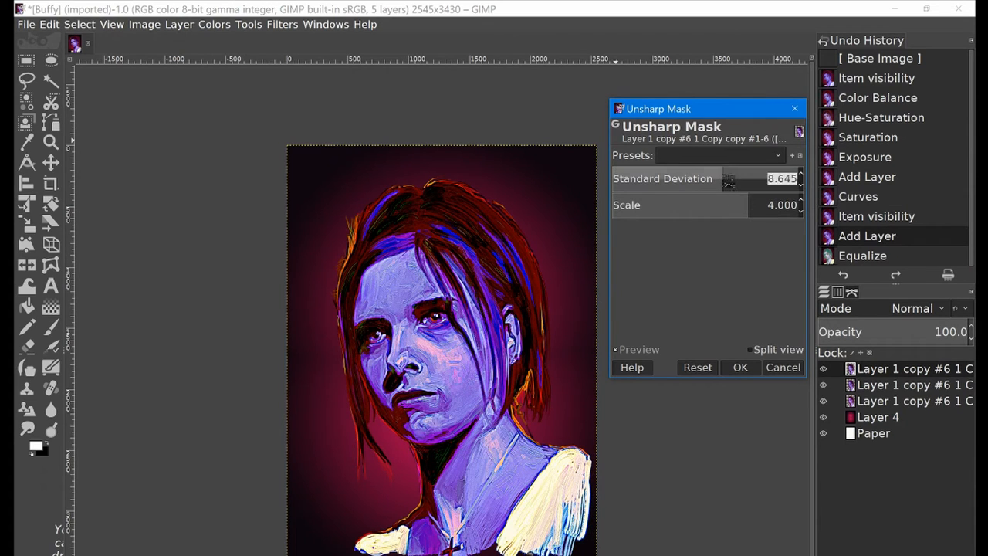
{"action": "left_click_drag", "start_coordinate": [726, 178], "coordinate": [761, 178]}
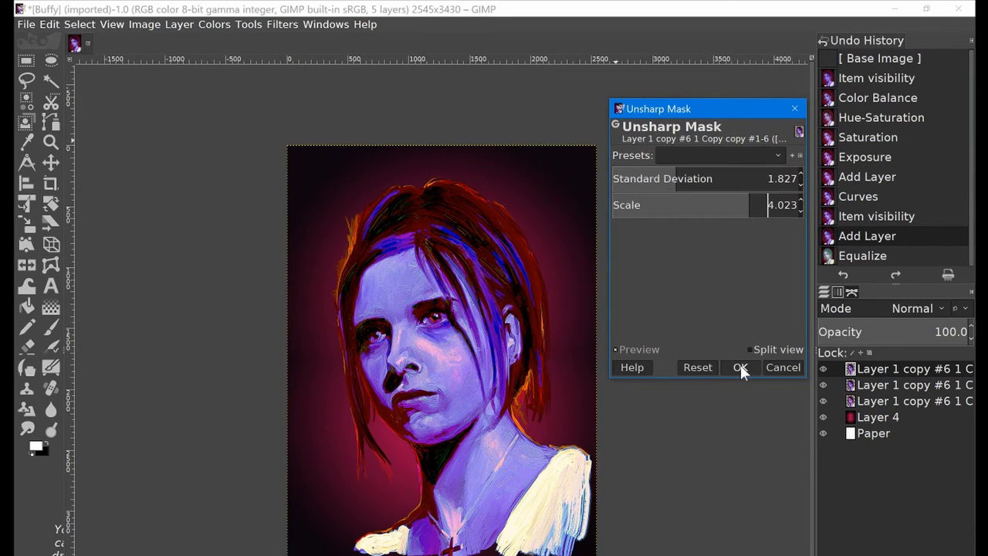
{"action": "left_click", "coordinate": [741, 367]}
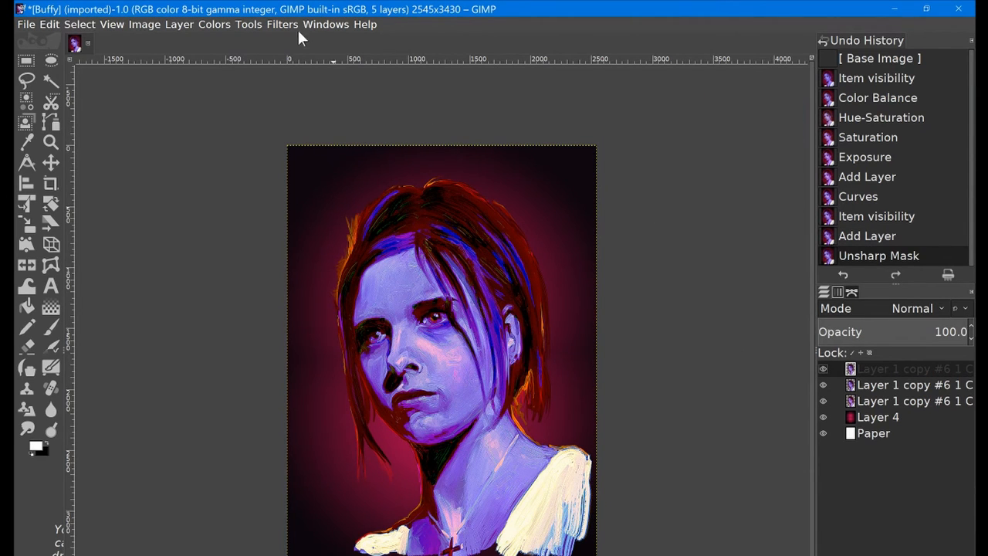
- Overwrite Buffy.psd with the edited portrait and bring ArtRage back to the front
{"action": "left_click", "coordinate": [282, 24]}
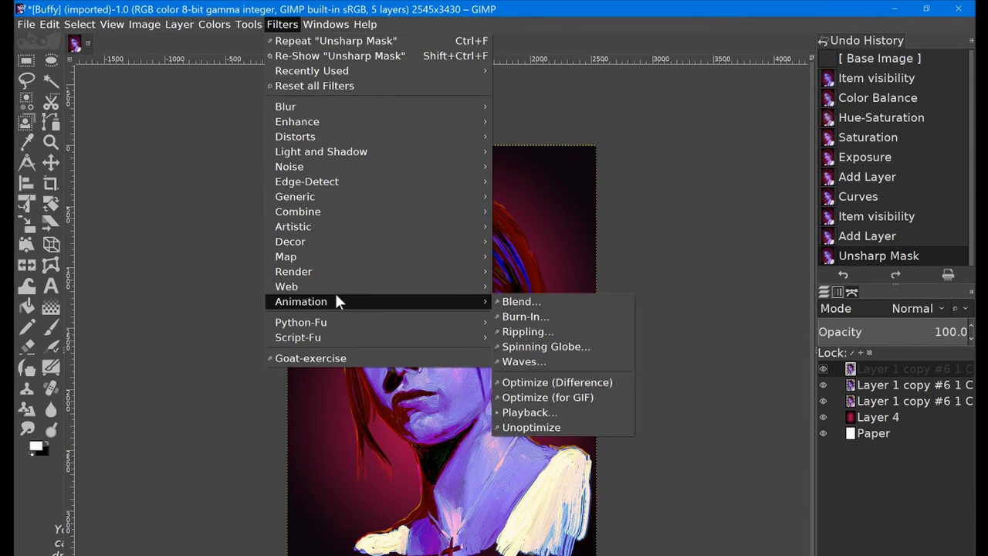
{"action": "mouse_move", "coordinate": [285, 107]}
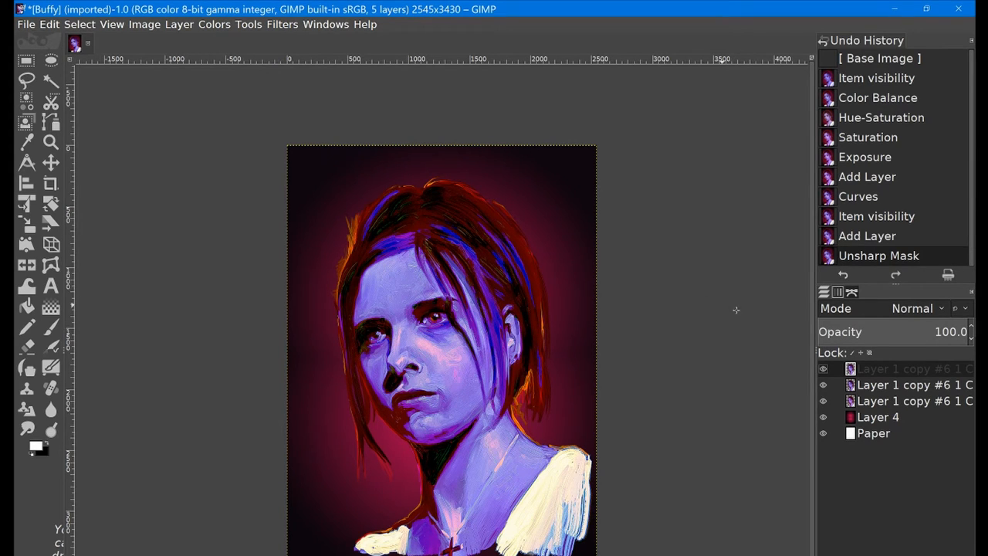
{"action": "mouse_move", "coordinate": [892, 396]}
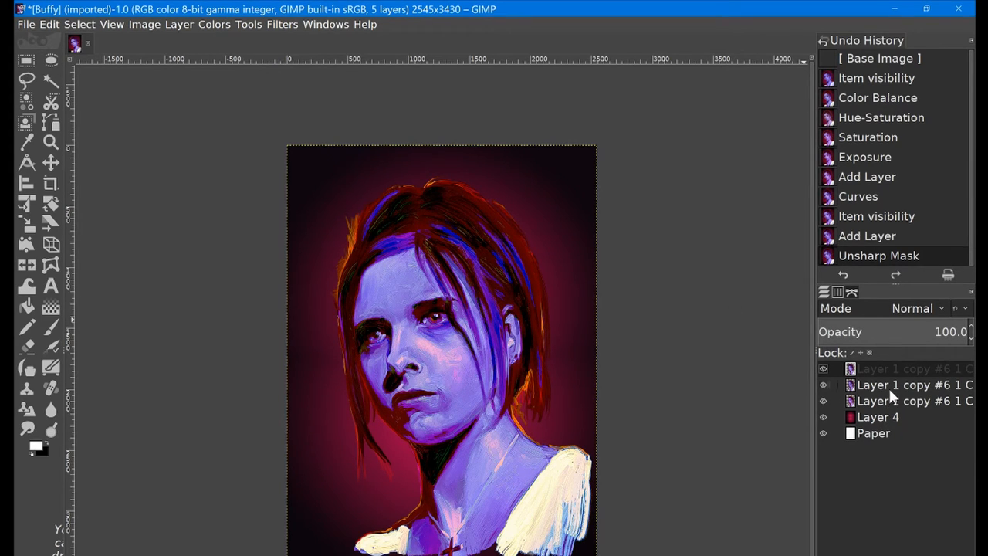
{"action": "mouse_move", "coordinate": [714, 270]}
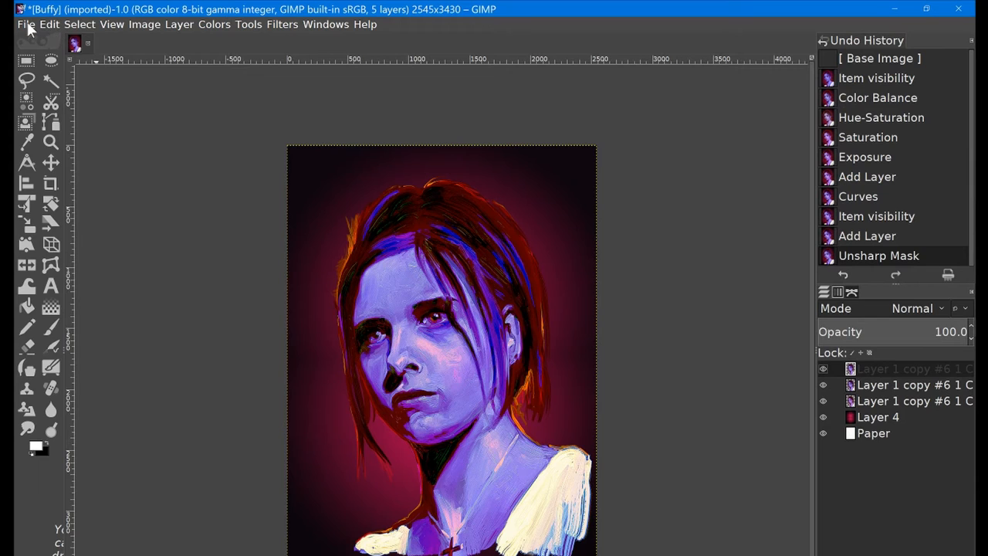
{"action": "left_click", "coordinate": [26, 24]}
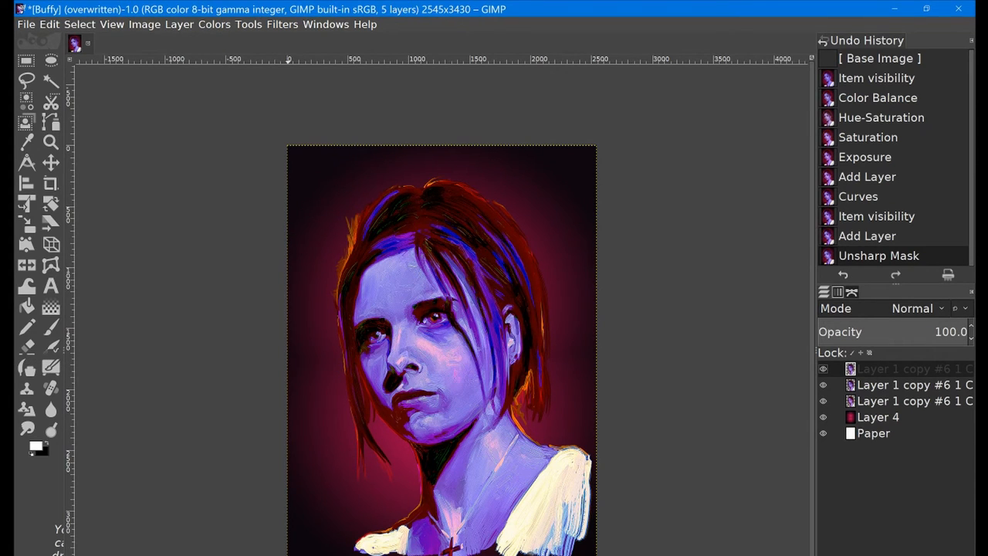
{"action": "mouse_move", "coordinate": [693, 201]}
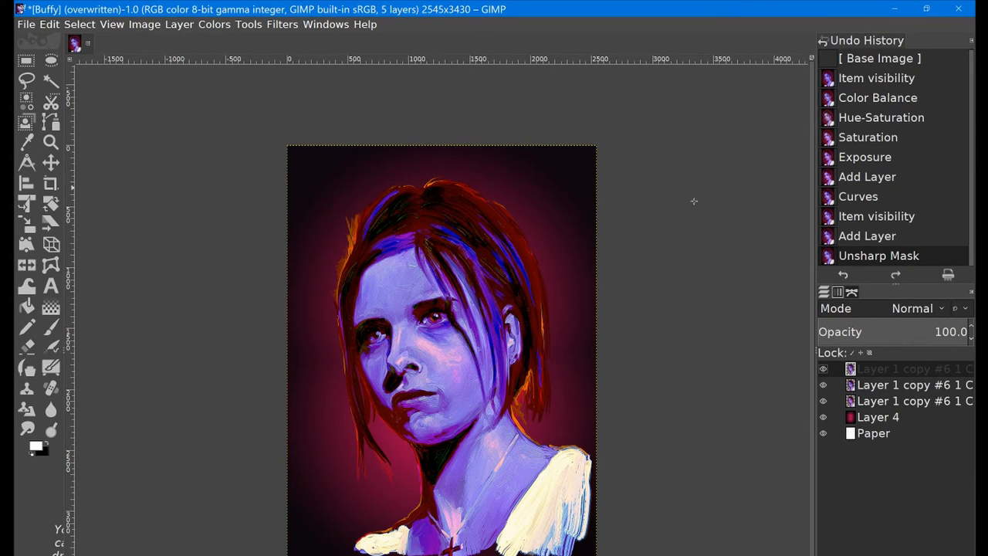
{"action": "mouse_move", "coordinate": [844, 394]}
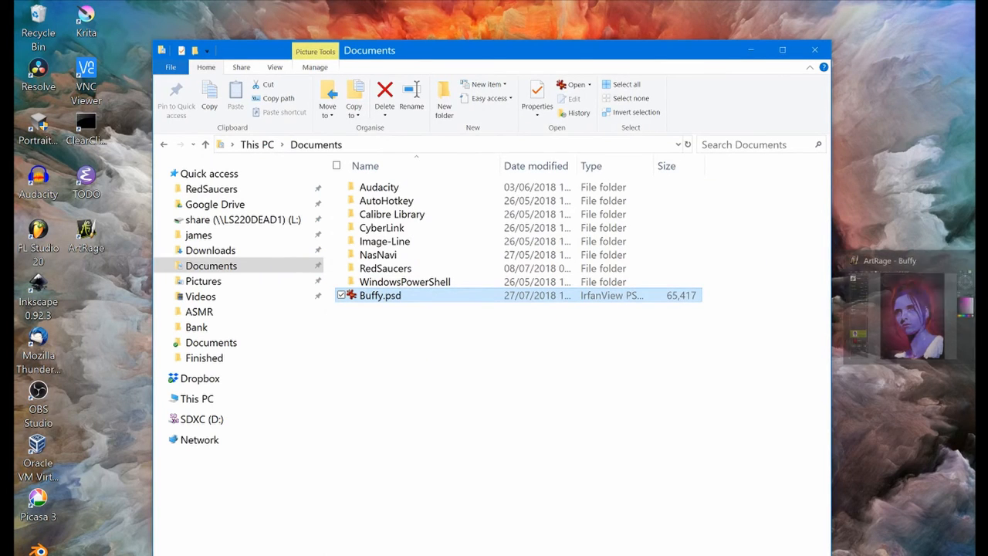
{"action": "double_click", "coordinate": [380, 295]}
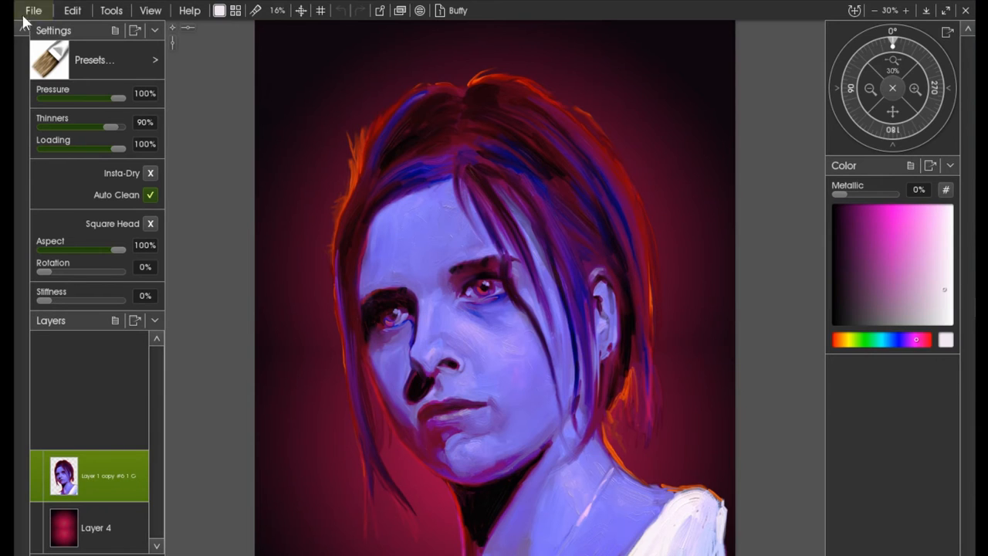
- Import the edited Buffy.psd into ArtRage as a second painting
{"action": "left_click", "coordinate": [33, 10]}
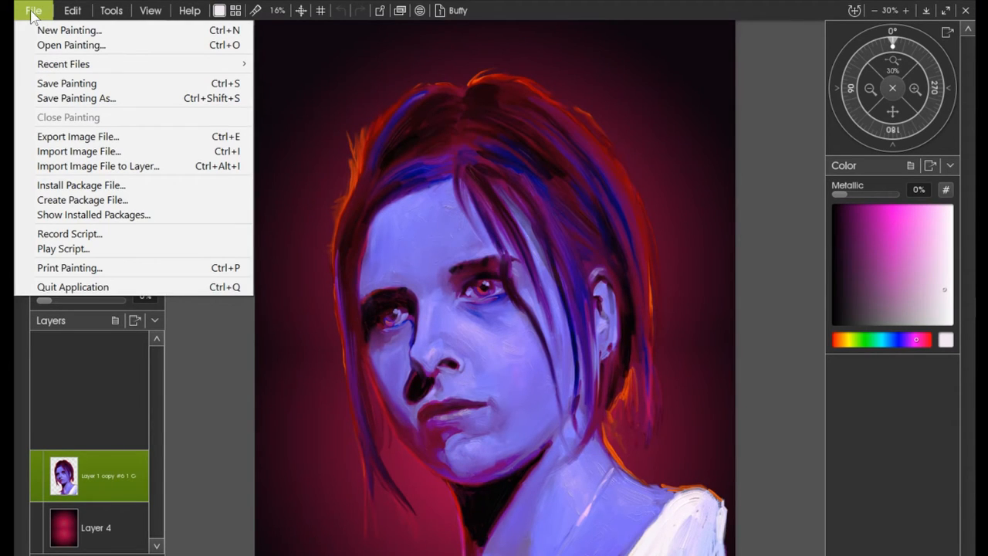
{"action": "mouse_move", "coordinate": [100, 151]}
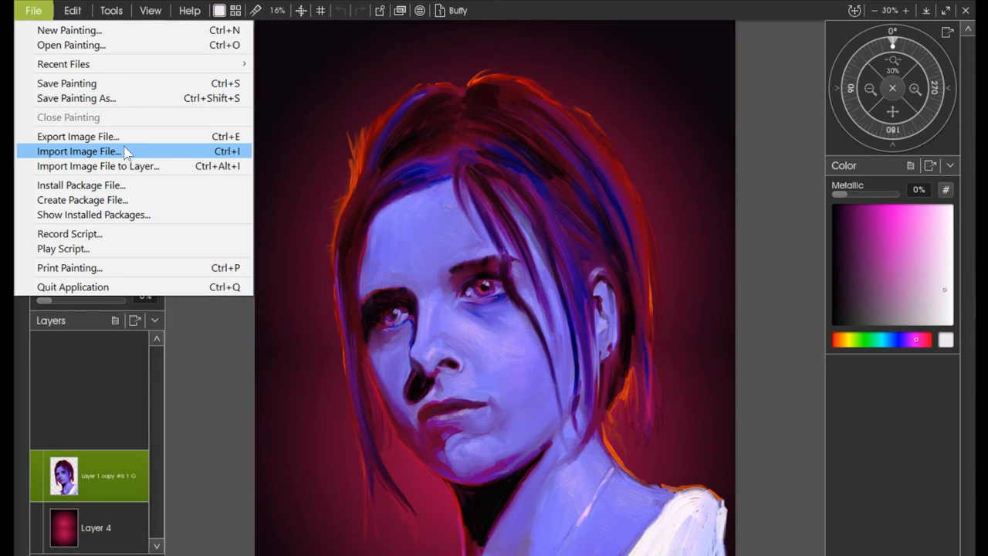
{"action": "left_click", "coordinate": [78, 150]}
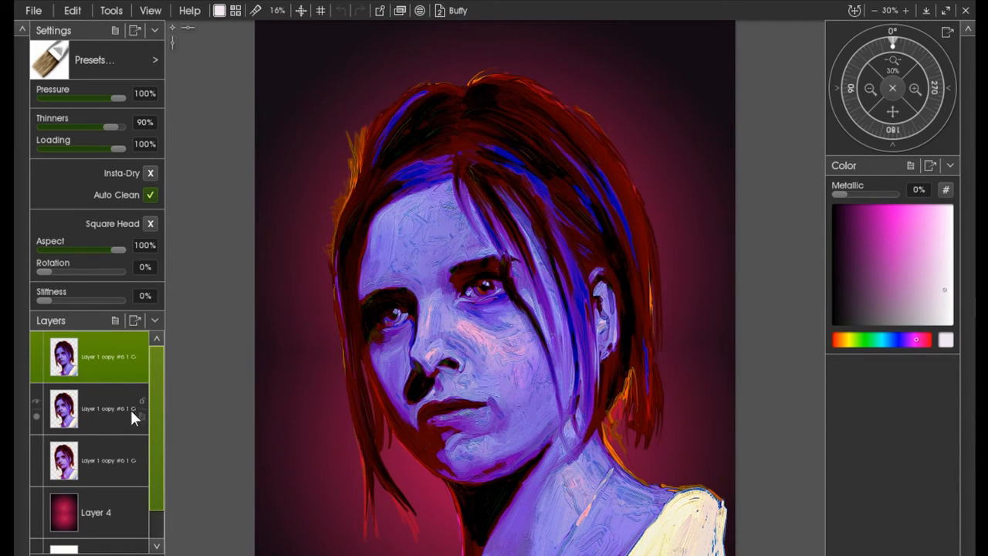
- Inspect the middle and top imported portrait layers, then return to the original Buffy painting
{"action": "left_click", "coordinate": [92, 461]}
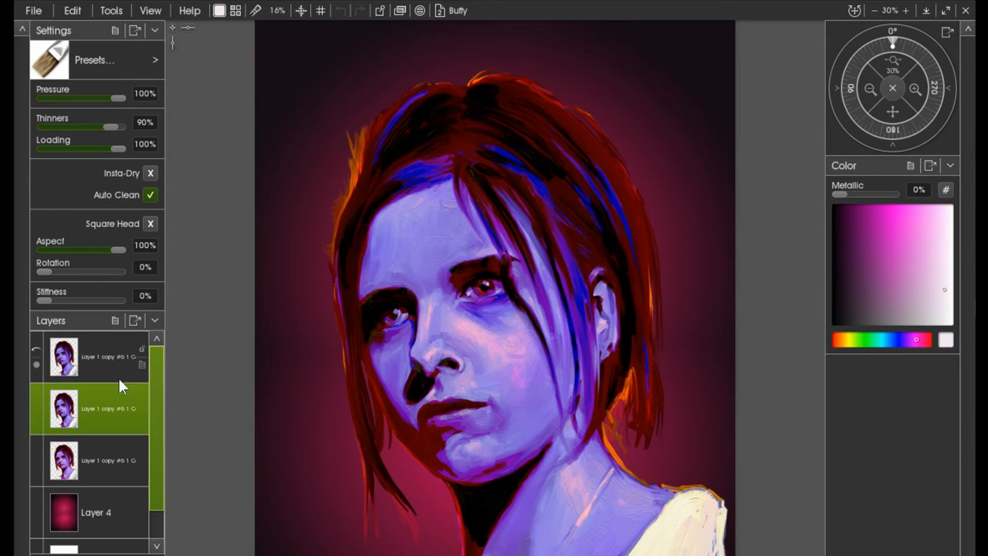
{"action": "left_click", "coordinate": [92, 356]}
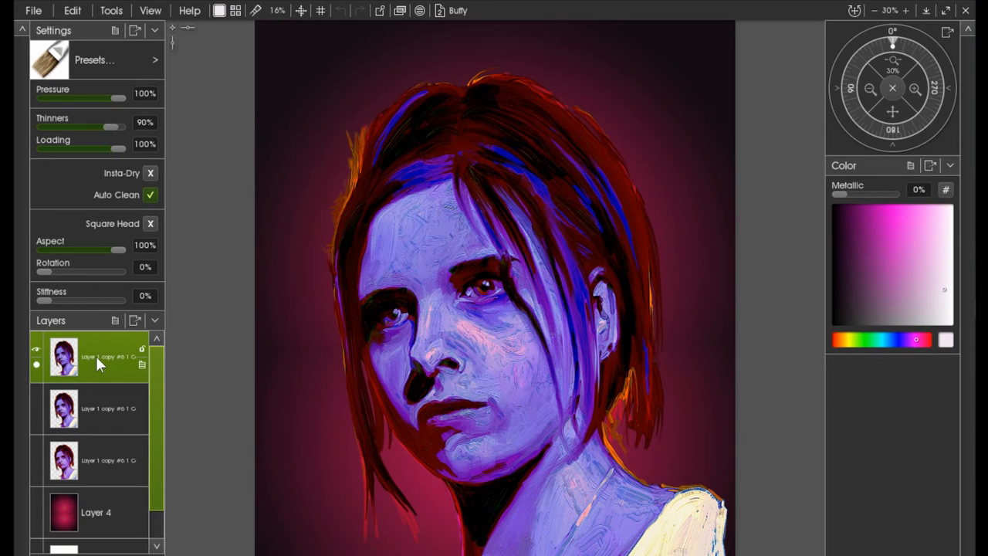
{"action": "mouse_move", "coordinate": [110, 396]}
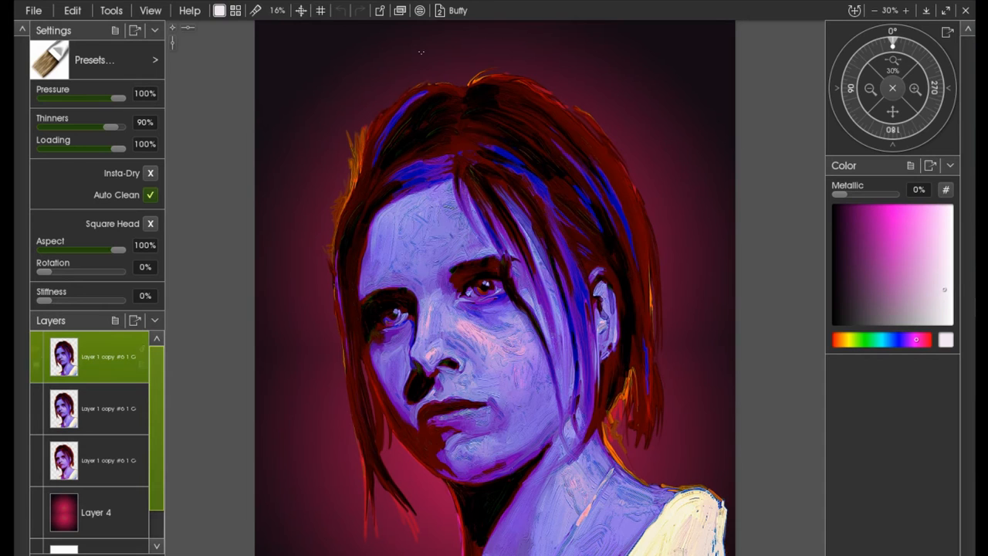
{"action": "left_click", "coordinate": [457, 10]}
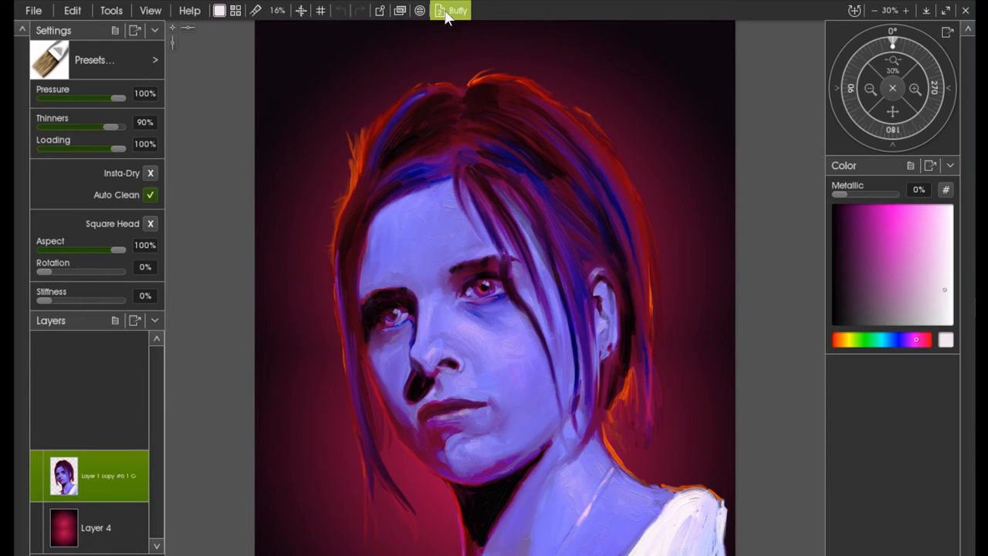
- Copy the sharpened top layer from the imported PSD painting
{"action": "left_click", "coordinate": [451, 10]}
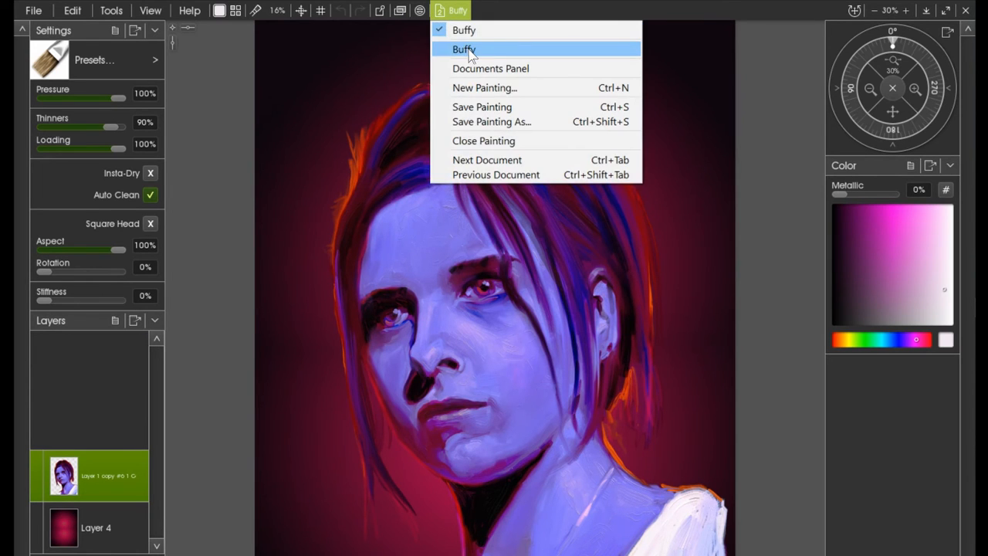
{"action": "left_click", "coordinate": [464, 48]}
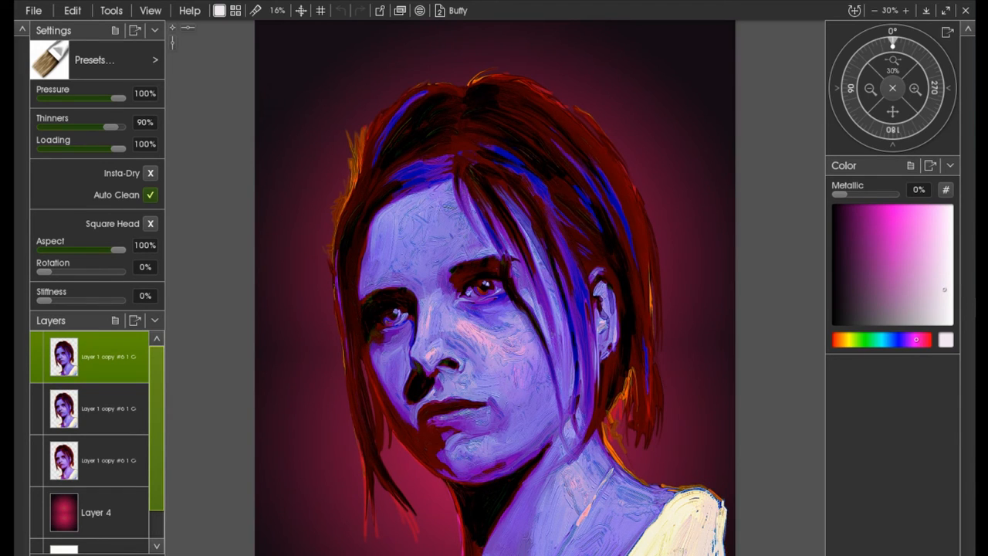
{"action": "left_click", "coordinate": [72, 10]}
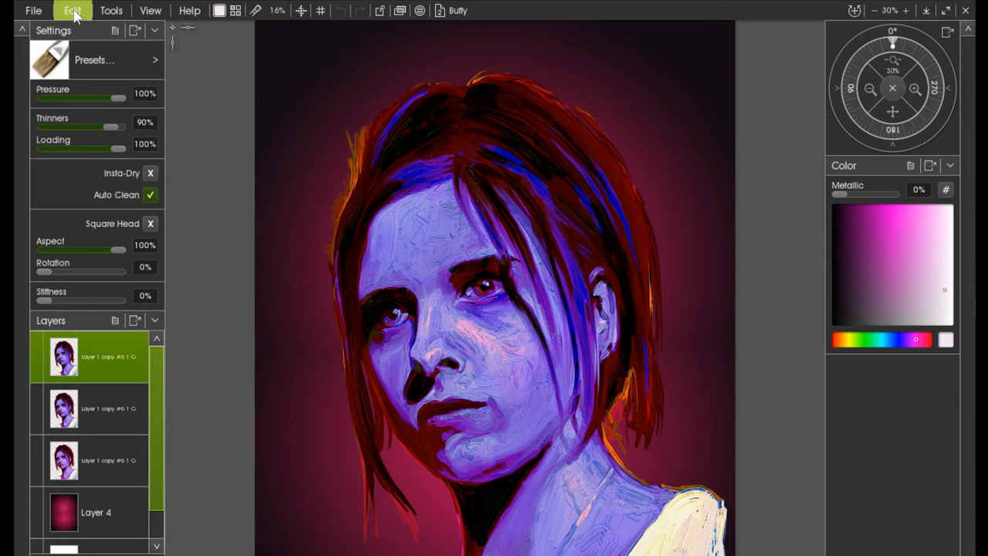
{"action": "left_click", "coordinate": [72, 10]}
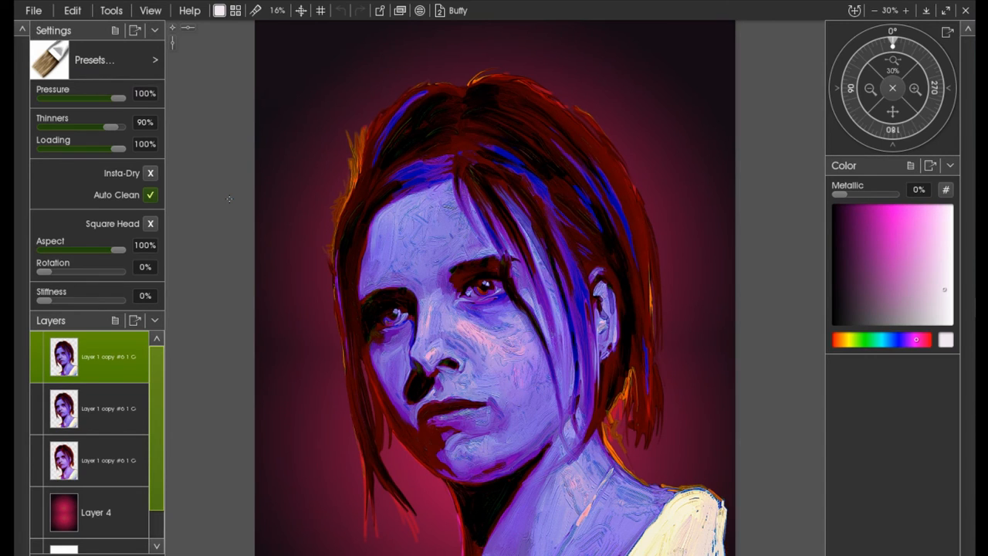
- Paste the copied layer into the original Buffy painting
{"action": "left_click", "coordinate": [457, 10]}
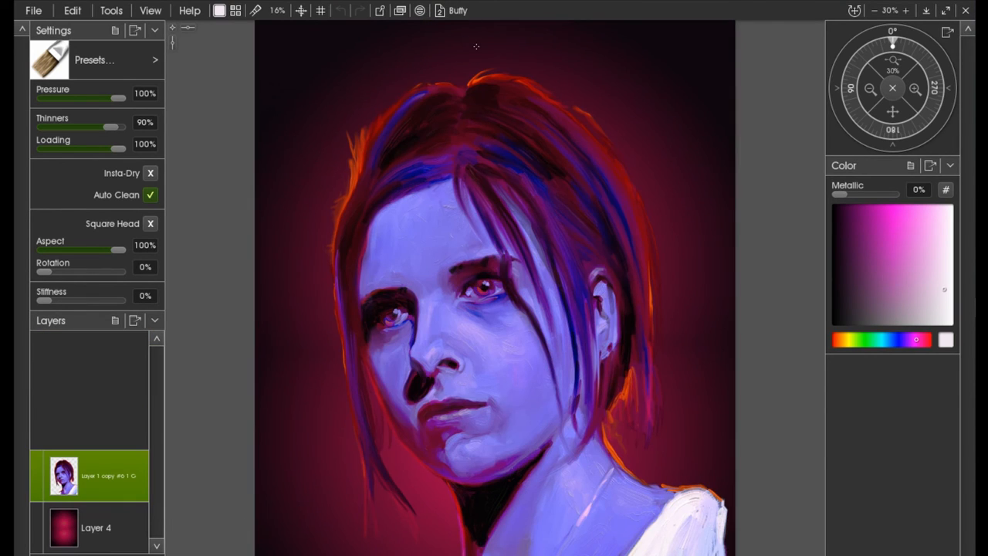
{"action": "left_click", "coordinate": [72, 10]}
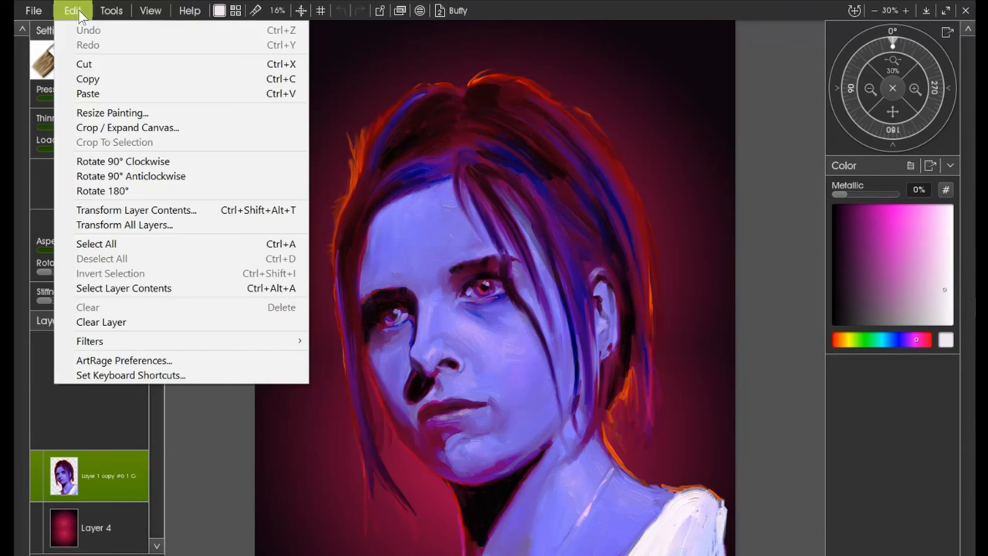
{"action": "left_click", "coordinate": [88, 92]}
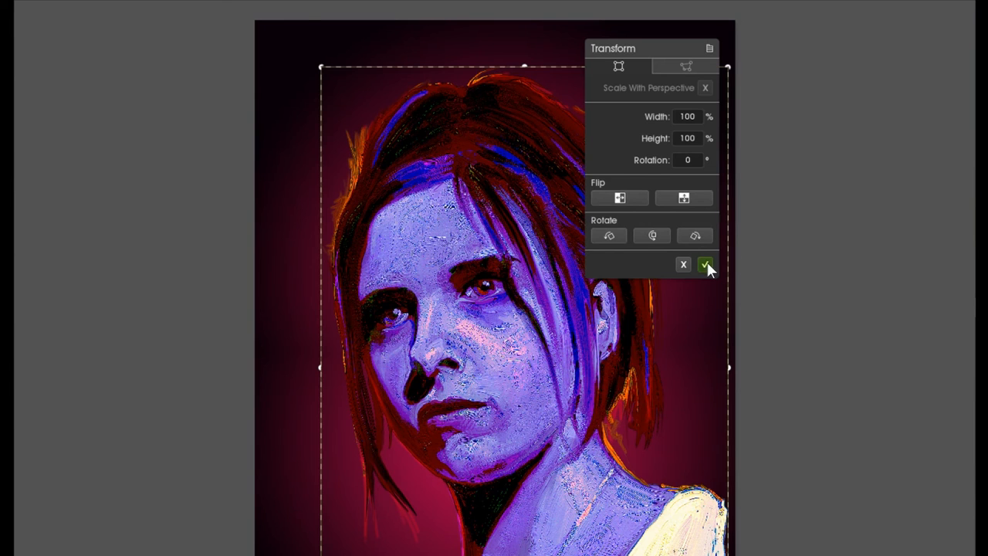
- Confirm placing the pasted layer, compare it with the original, then hide it
{"action": "left_click", "coordinate": [704, 264]}
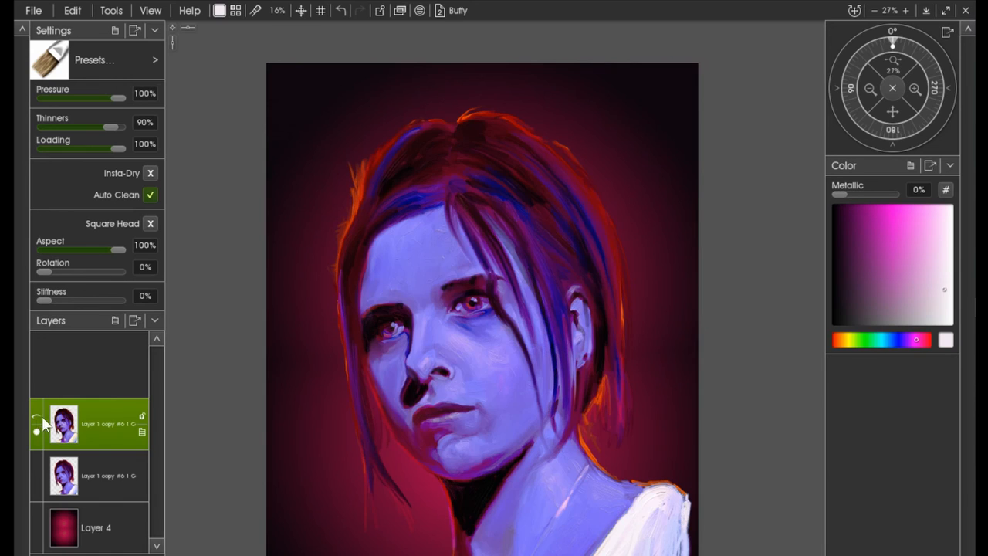
{"action": "left_click", "coordinate": [89, 475]}
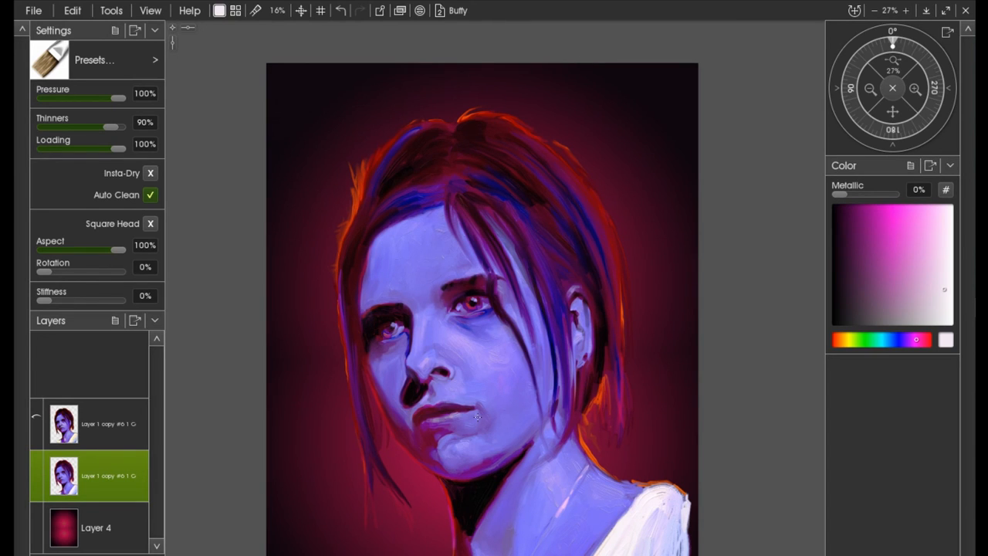
{"action": "left_click", "coordinate": [88, 423]}
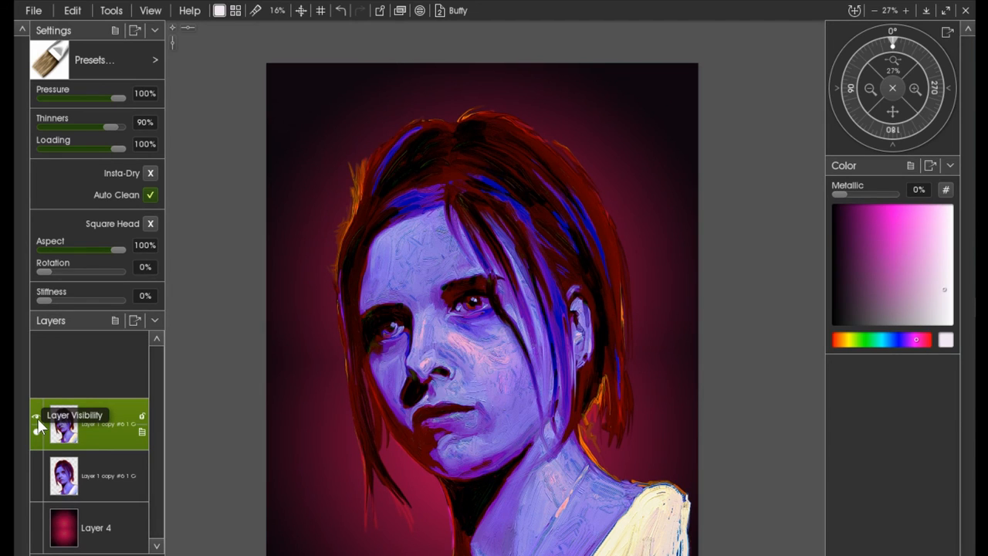
{"action": "left_click", "coordinate": [36, 417]}
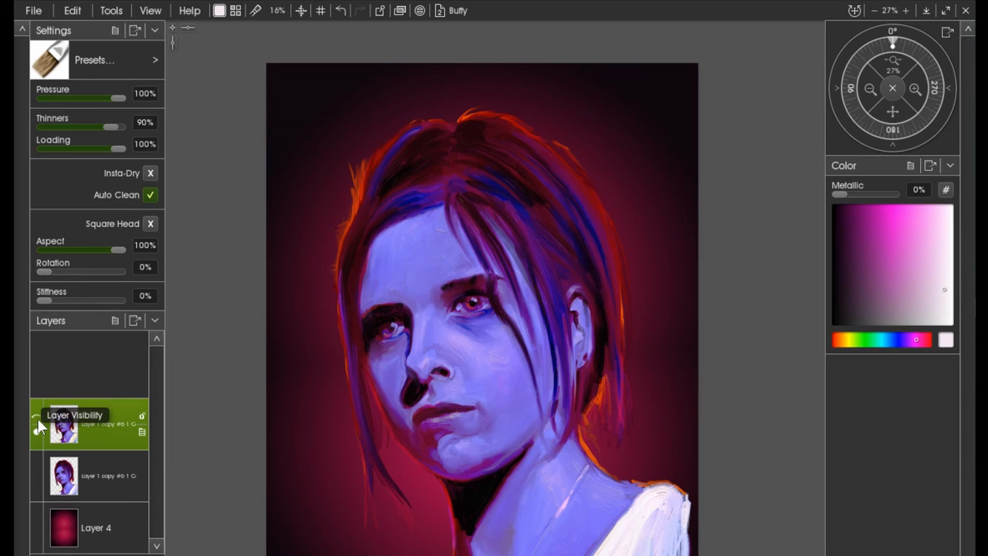
{"action": "mouse_move", "coordinate": [91, 384]}
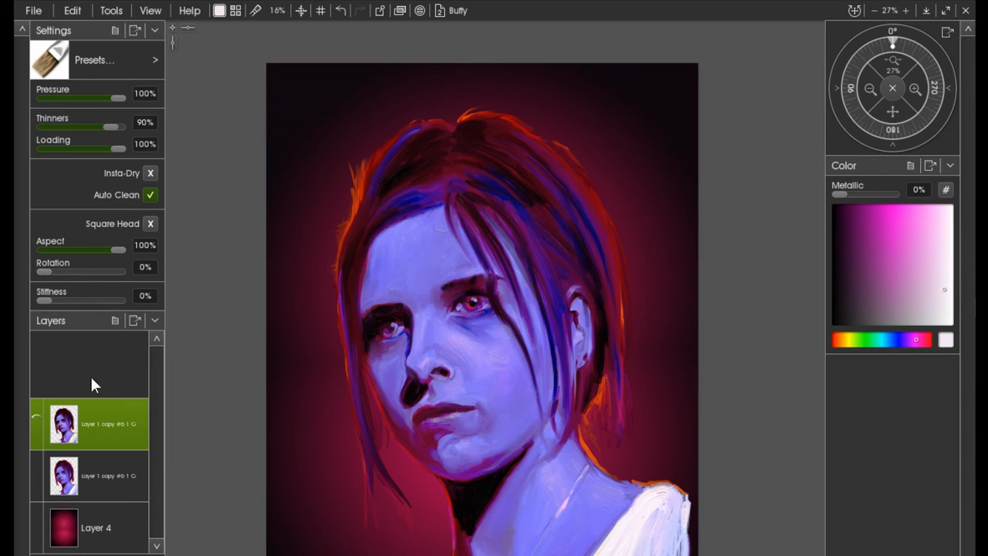